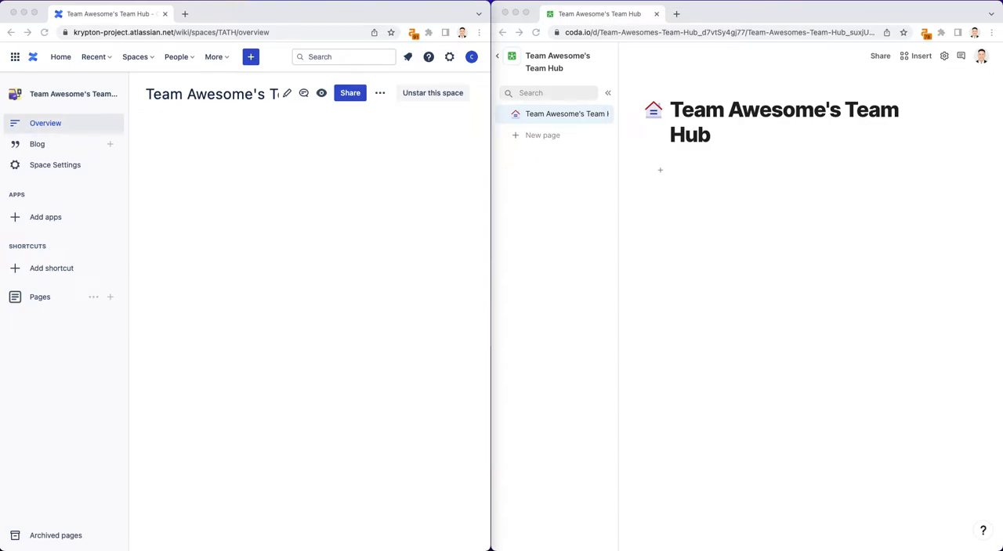
pyautogui.moveTo(191, 317)
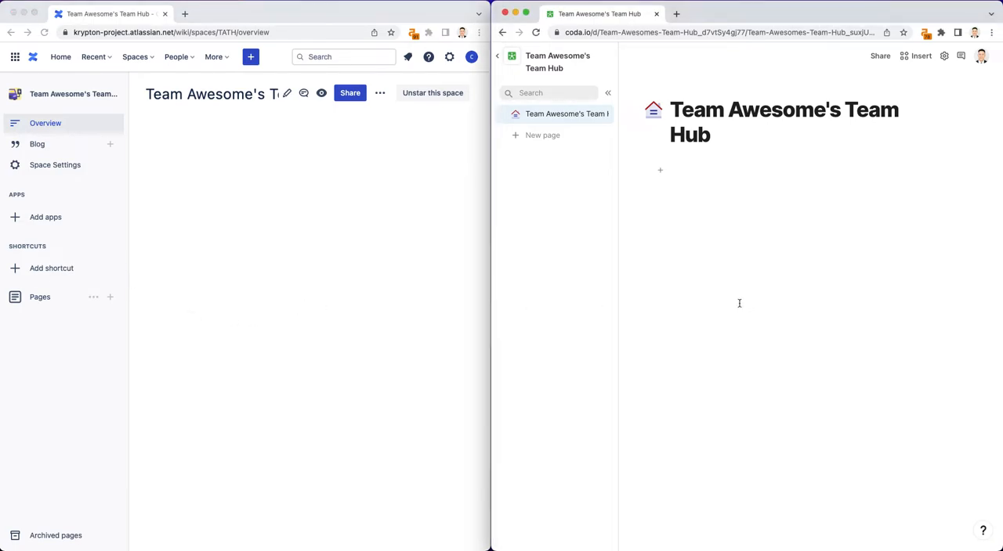
pyautogui.moveTo(321, 229)
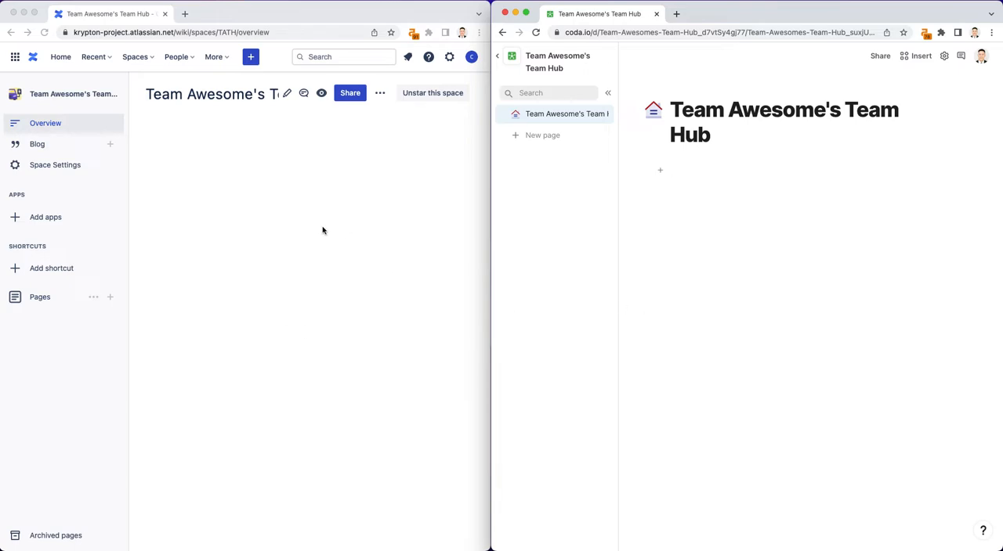
pyautogui.moveTo(251, 366)
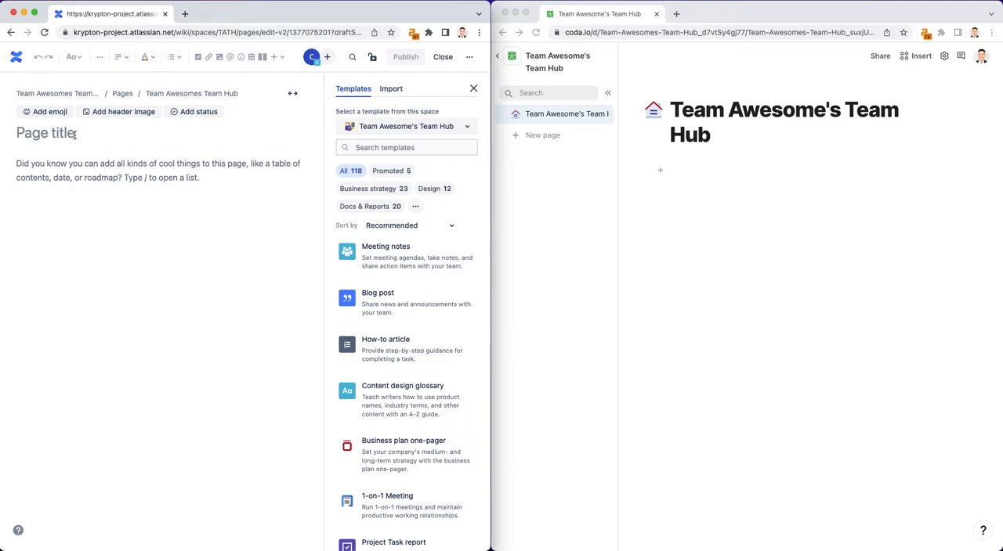
# Step: Title the new page 'Vision, mission & values'
pyautogui.click(474, 88)
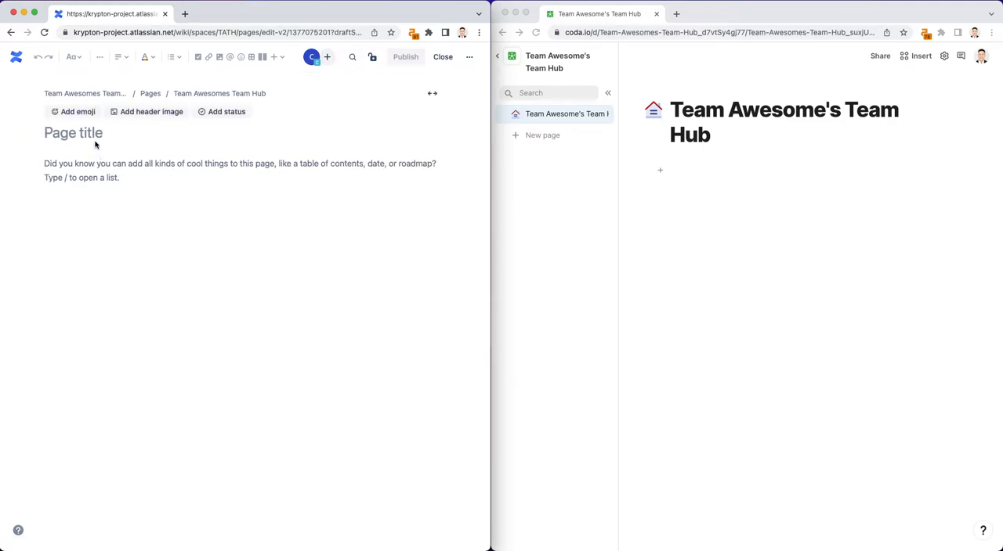
pyautogui.write('Vision, mi')
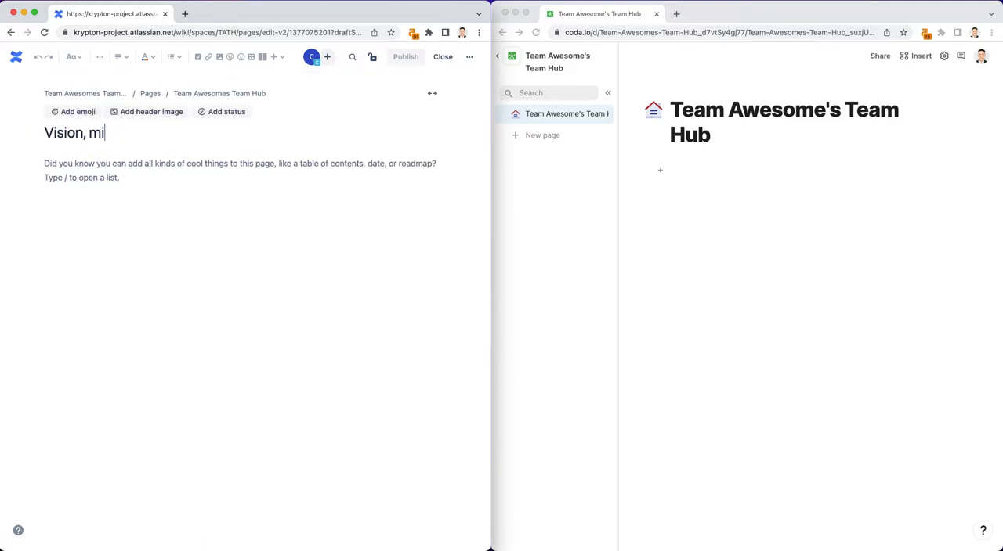
pyautogui.write('ssion')
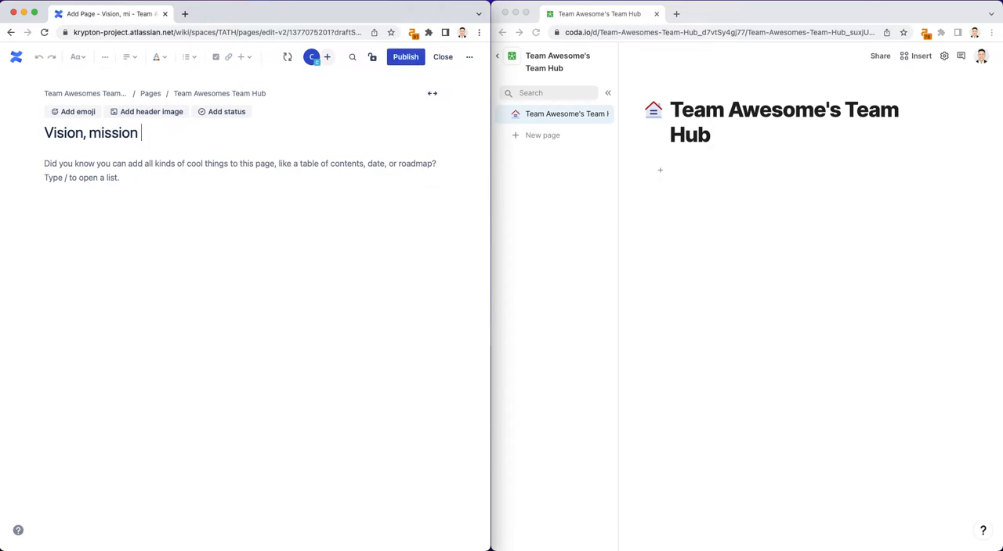
pyautogui.write('& values')
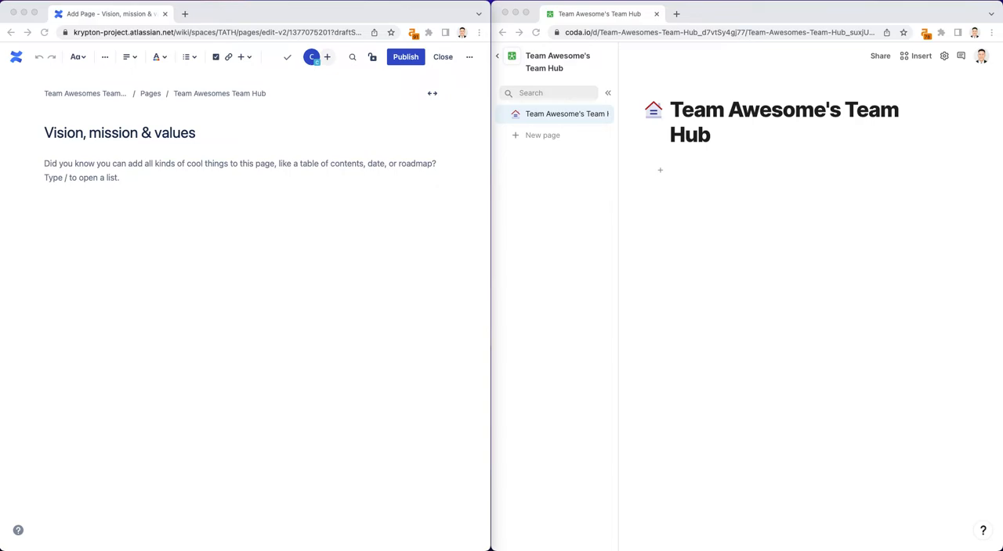
pyautogui.moveTo(152, 216)
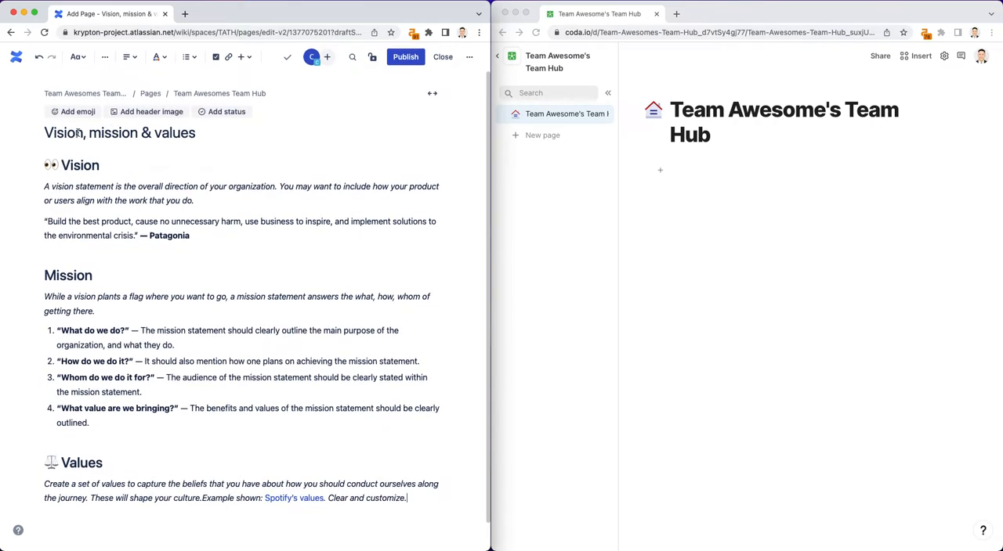
# Step: Give the title a light-bulb emoji and set the North Star line to Normal text
pyautogui.click(79, 111)
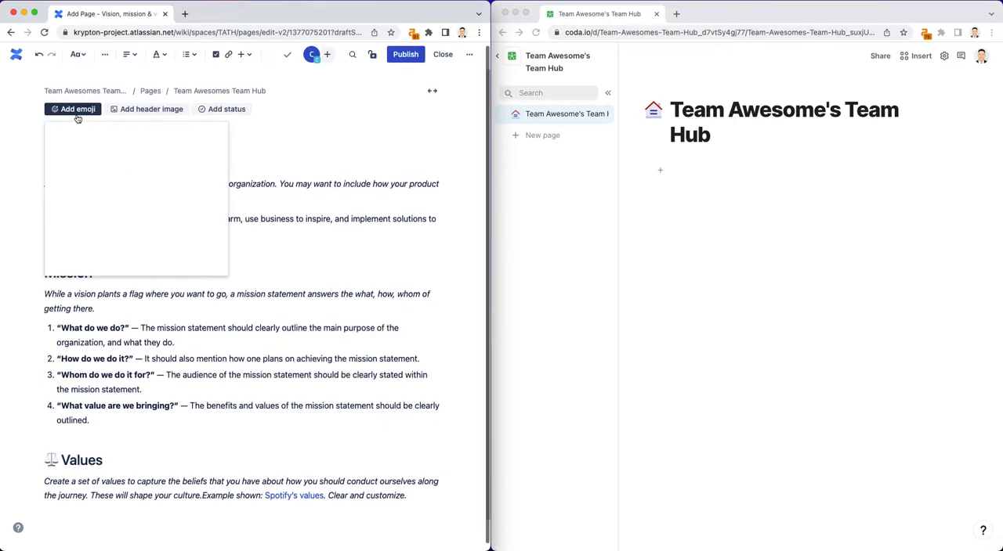
pyautogui.click(78, 108)
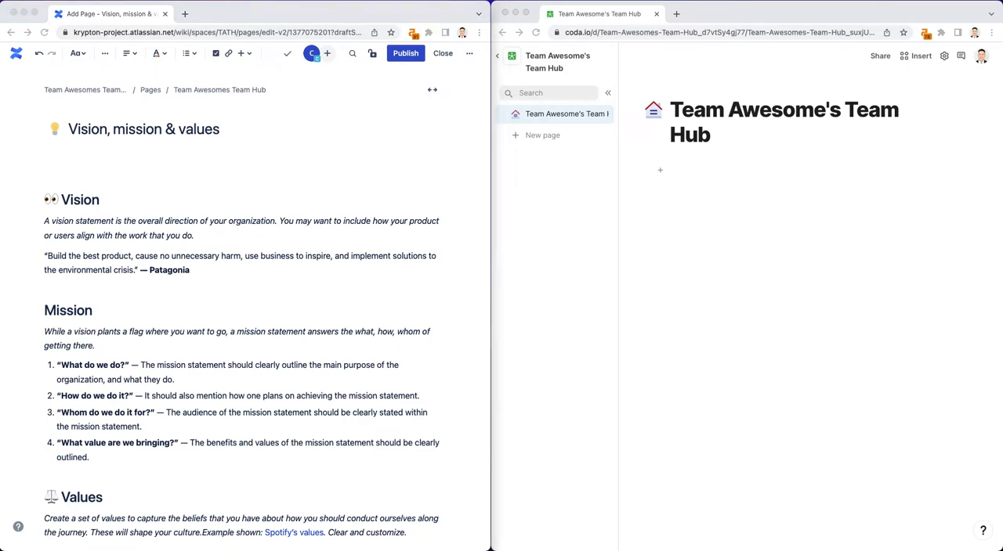
pyautogui.click(107, 161)
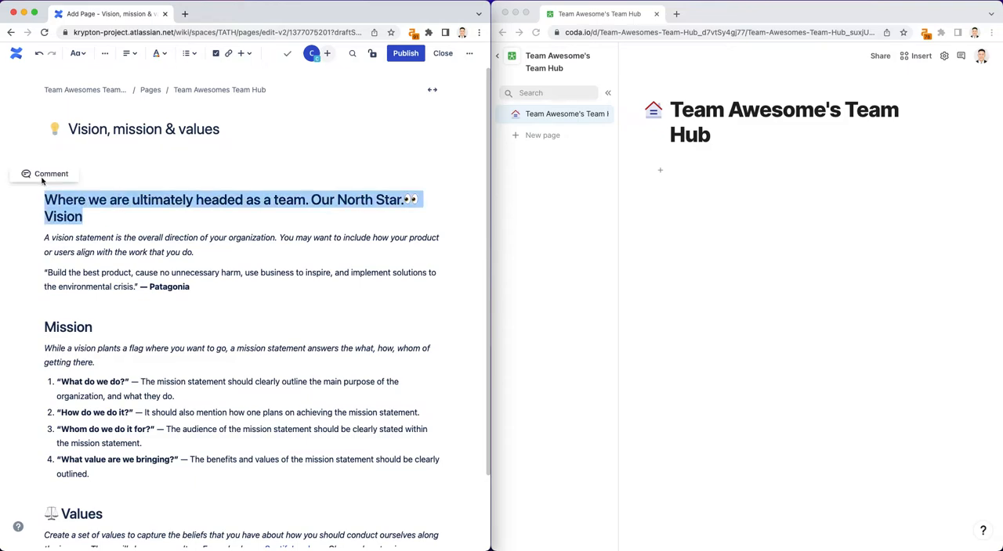
pyautogui.click(75, 54)
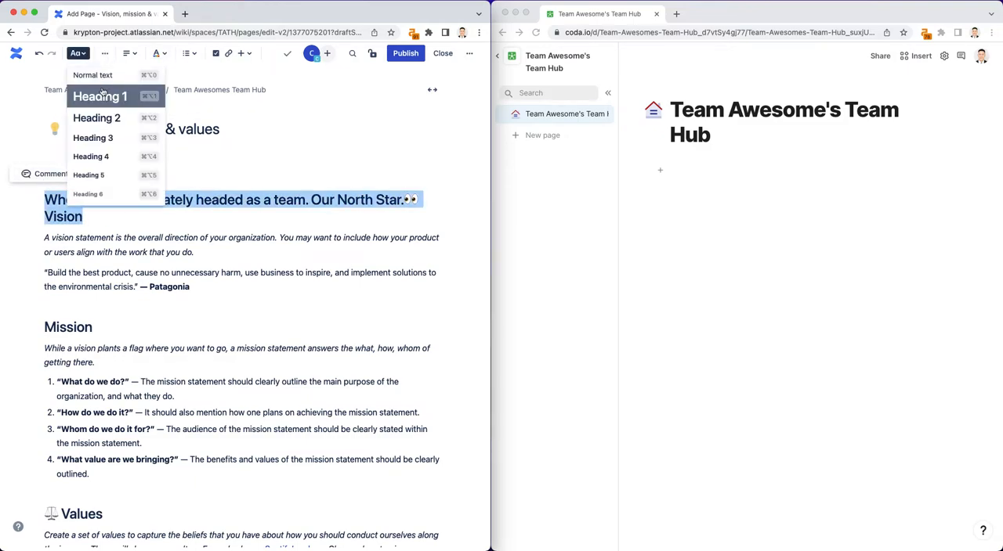
pyautogui.click(93, 76)
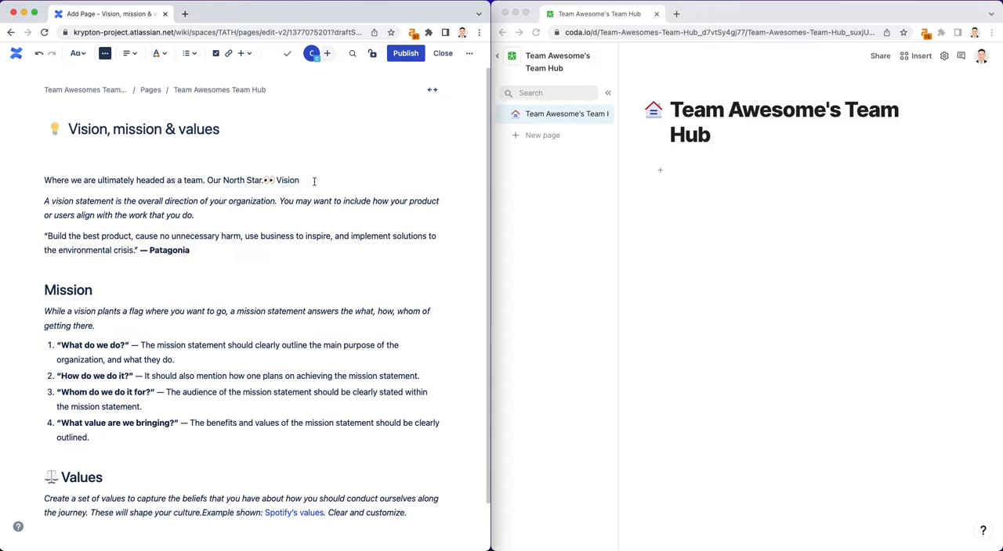
# Step: Trim the trailing Vision text so the North Star line stands alone
pyautogui.moveTo(44, 180); pyautogui.dragTo(298, 180)
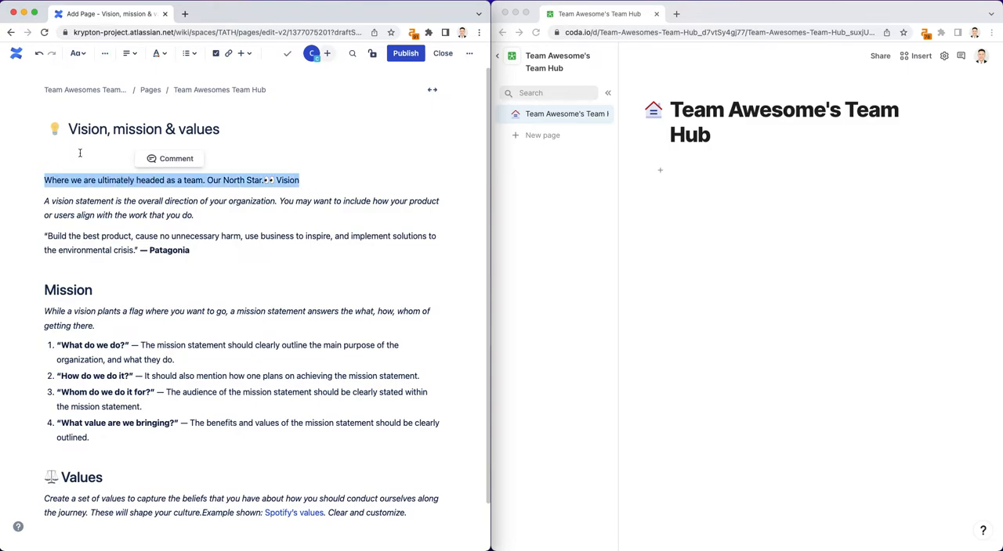
pyautogui.click(59, 180)
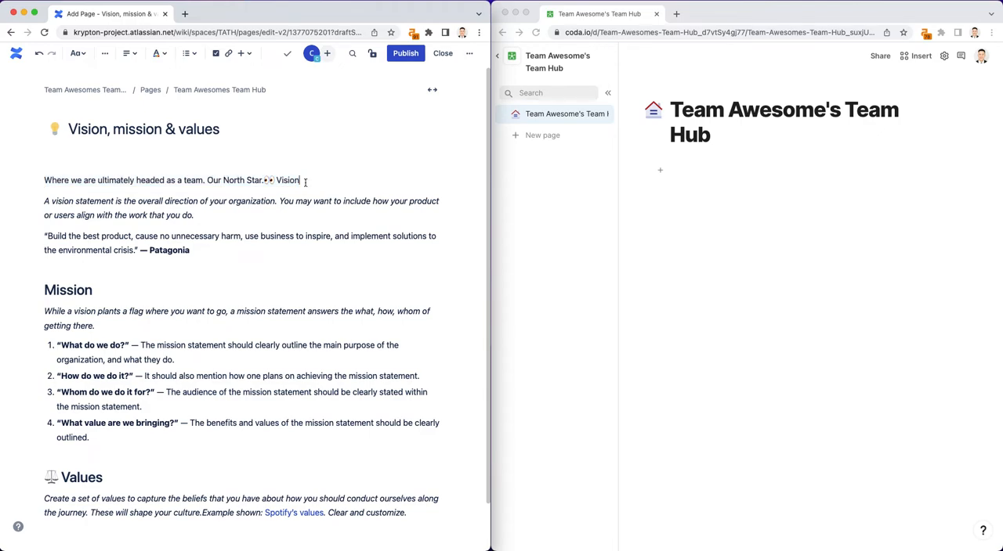
pyautogui.press('Backspace')
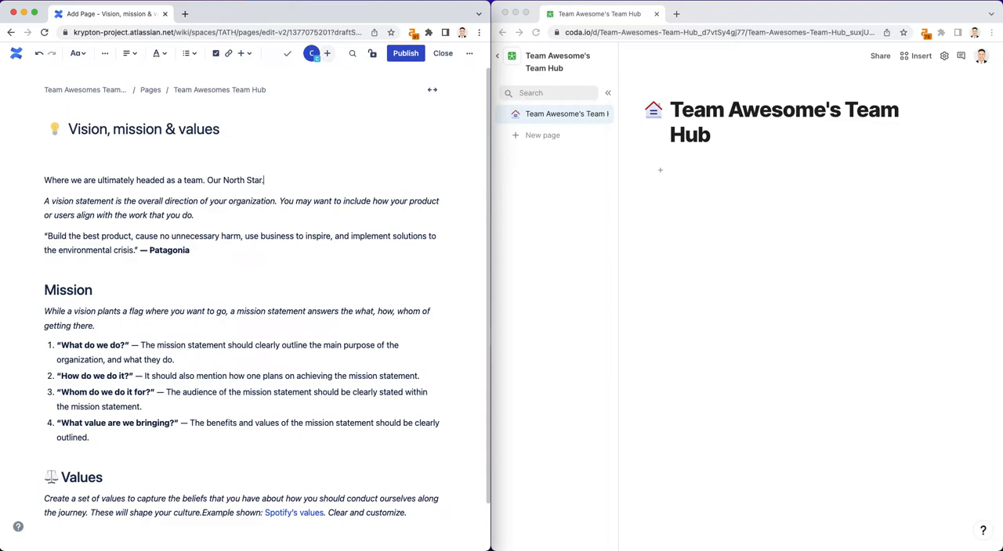
# Step: Bring up the insert menu to add an Info panel for the North Star line
pyautogui.click(241, 54)
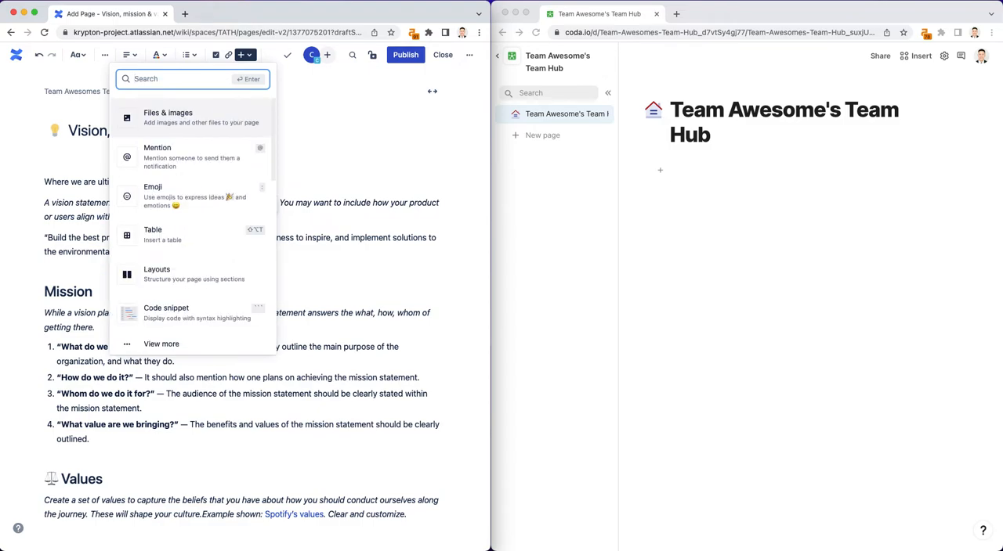
pyautogui.moveTo(187, 156)
pyautogui.write('👀 Vision')
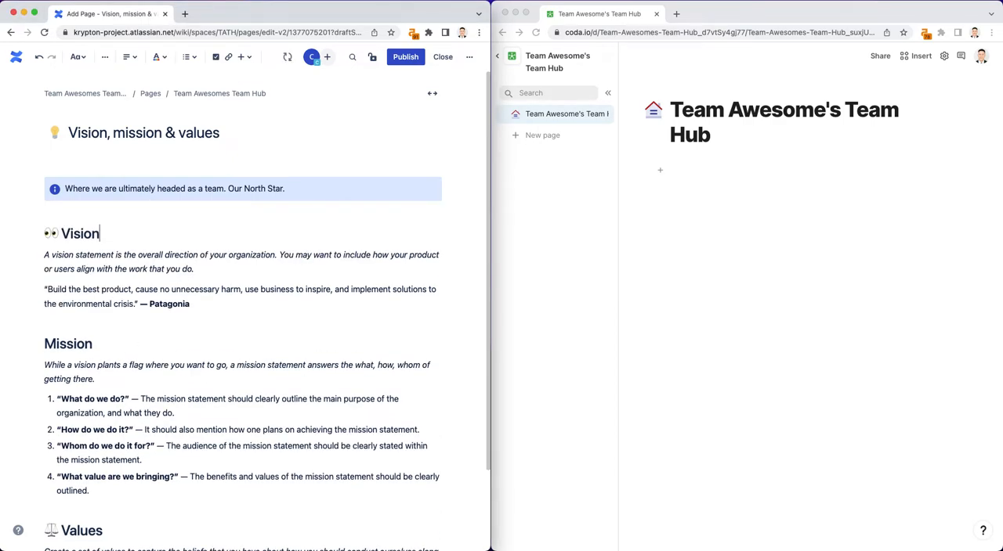
# Step: Search Unsplash for 'road' and set the desert road photo as the header image
pyautogui.scroll(-3)
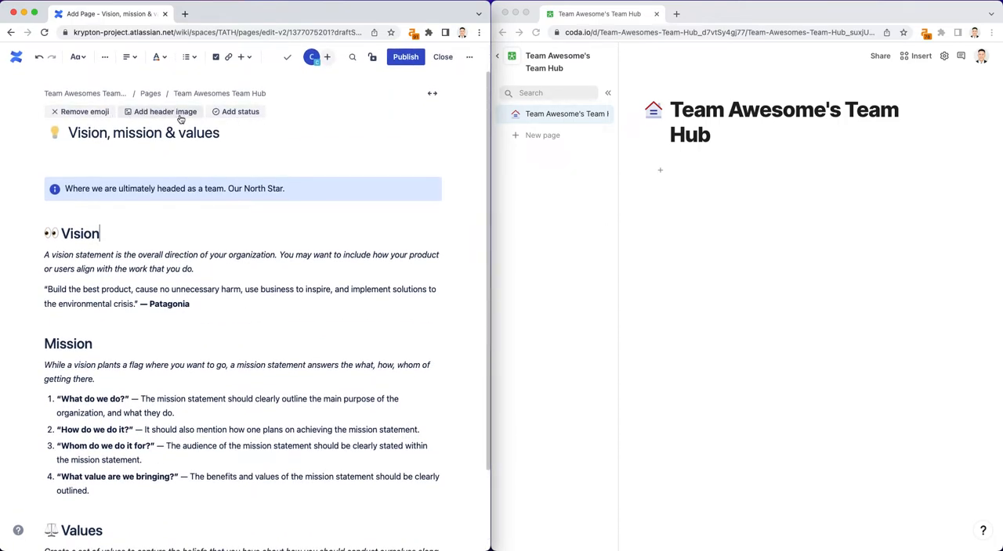
pyautogui.click(166, 111)
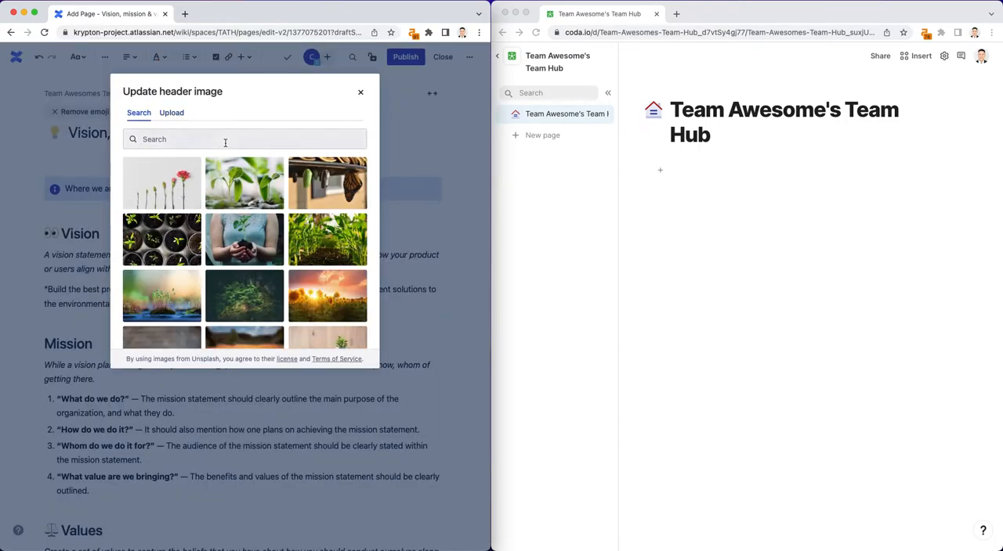
pyautogui.write('road')
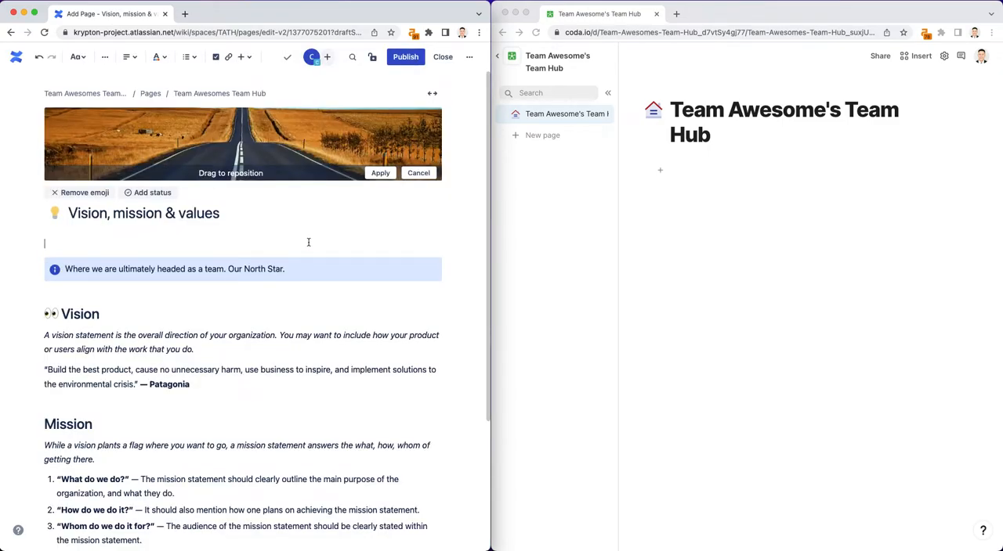
pyautogui.scroll(-3)
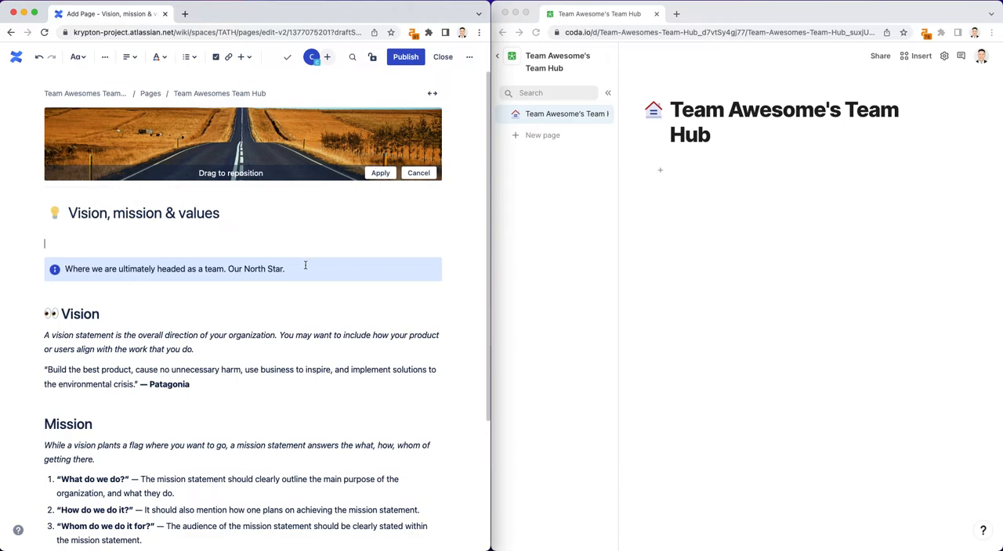
pyautogui.moveTo(227, 291)
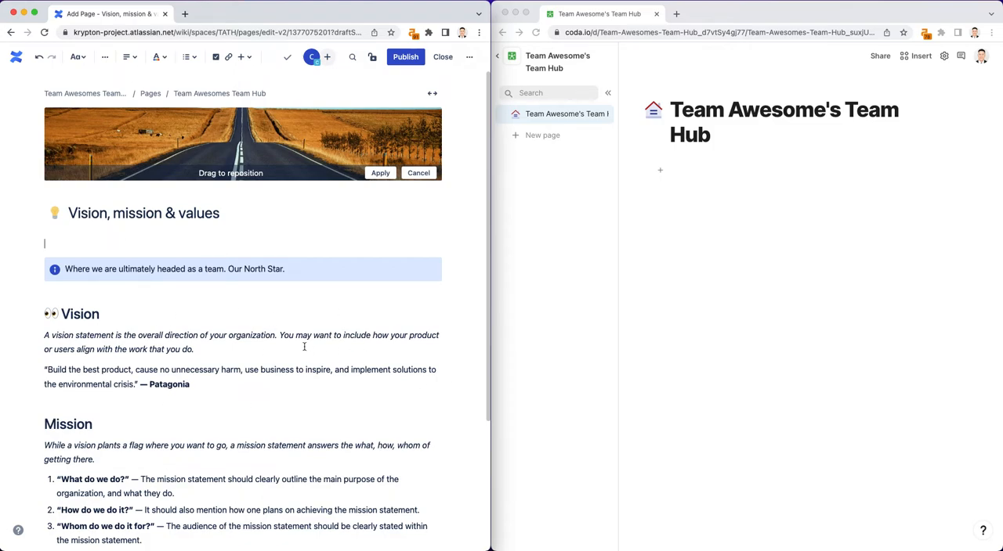
pyautogui.moveTo(138, 286)
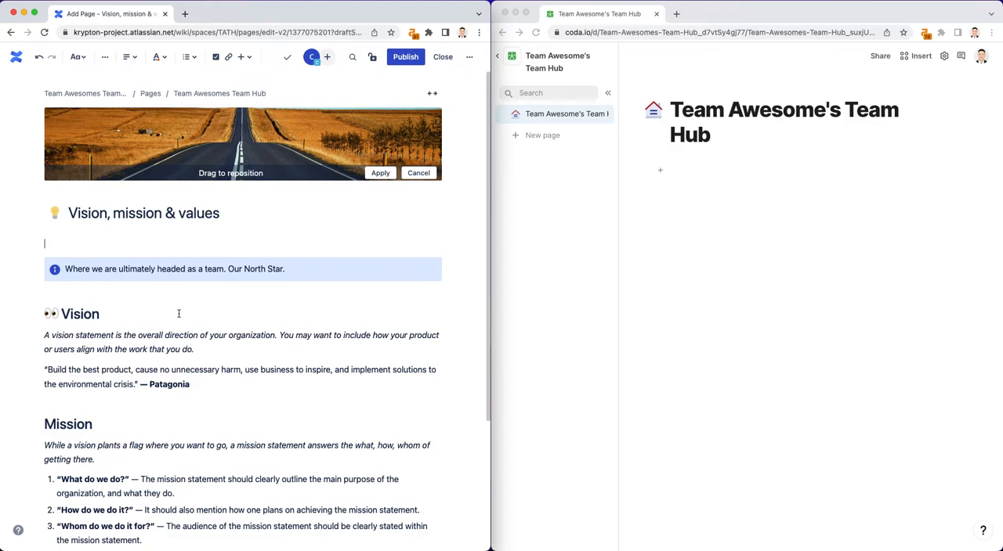
pyautogui.scroll(-3)
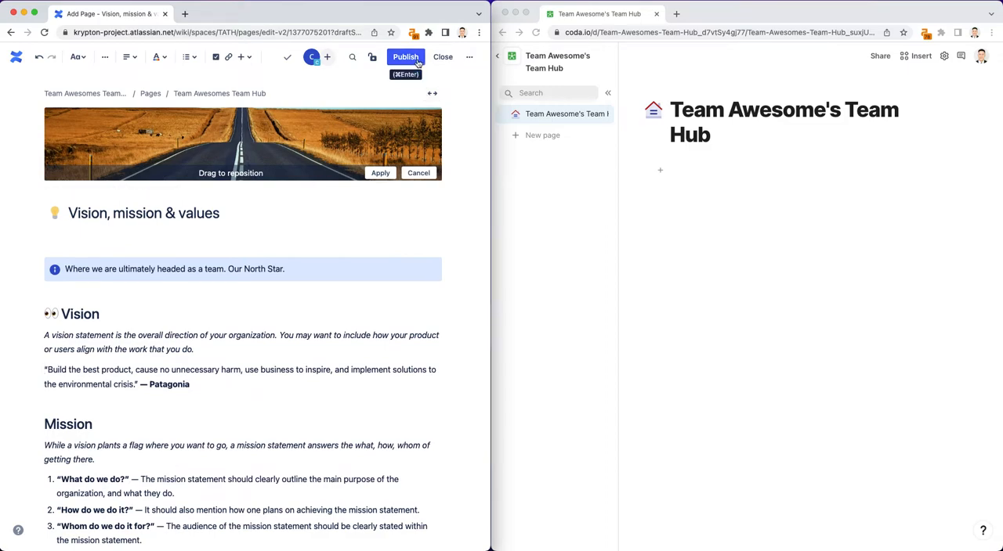
pyautogui.click(404, 56)
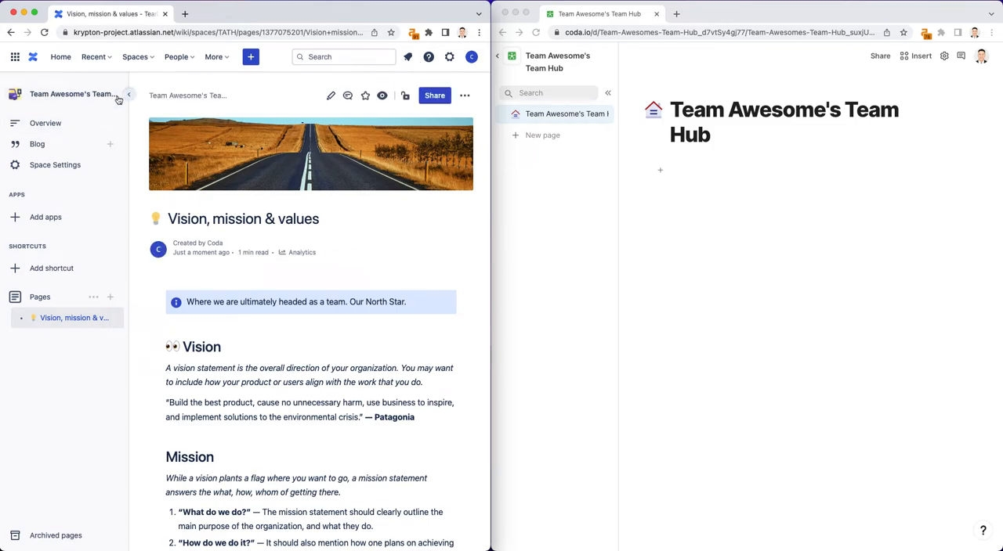
pyautogui.click(129, 94)
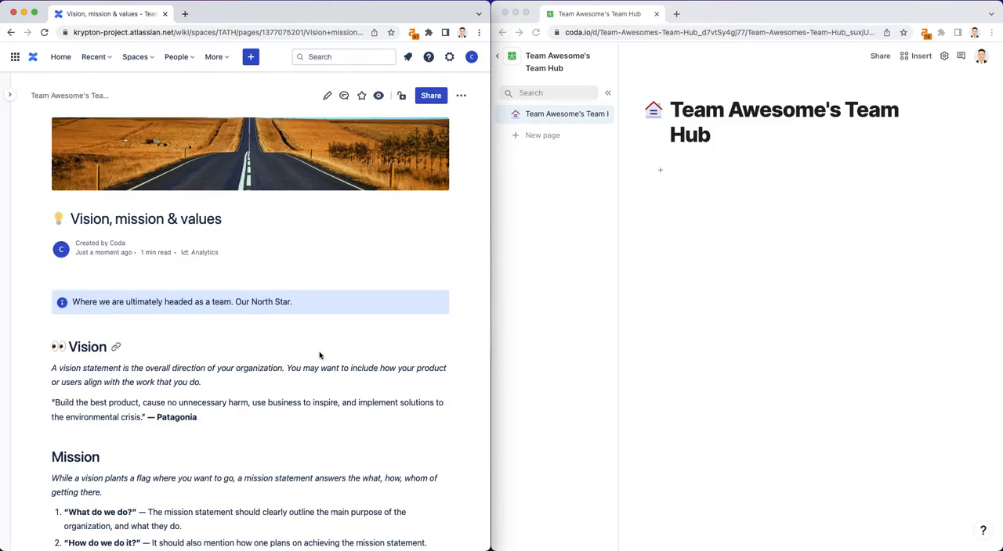
pyautogui.moveTo(30, 116)
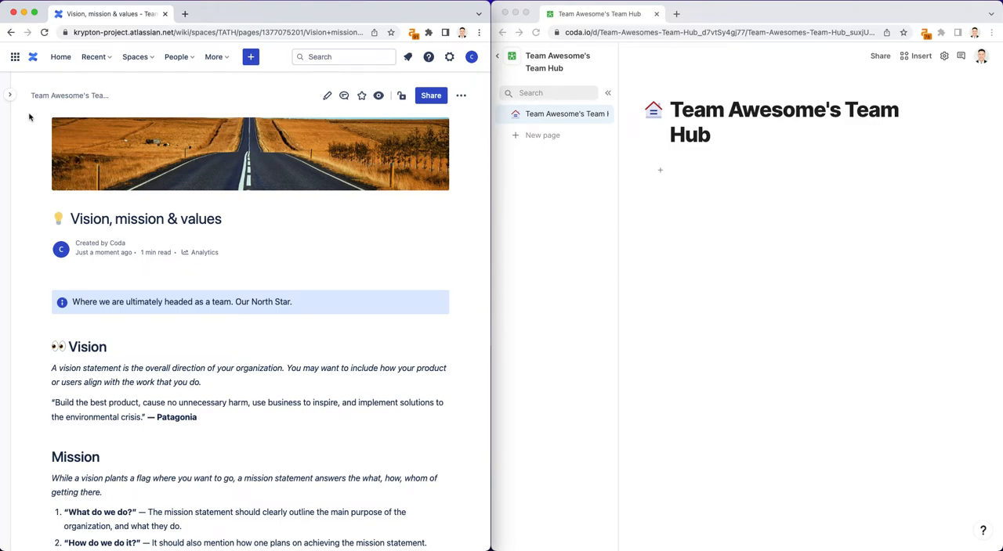
pyautogui.click(10, 94)
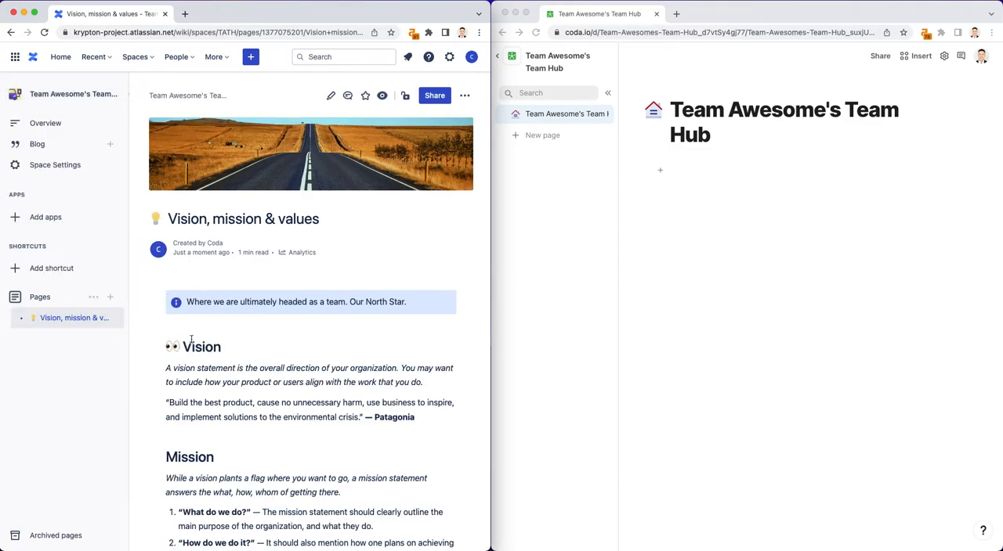
pyautogui.moveTo(59, 316)
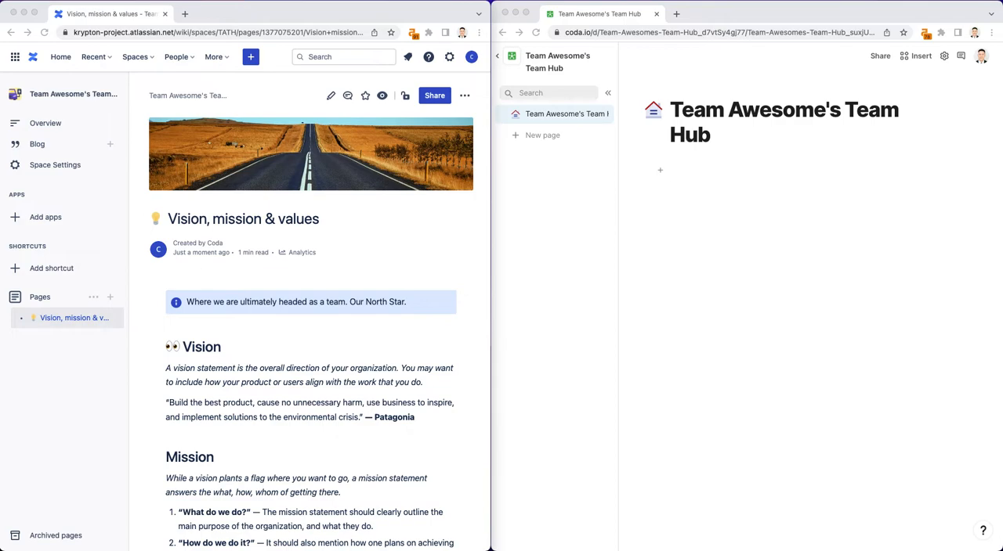
pyautogui.moveTo(306, 297)
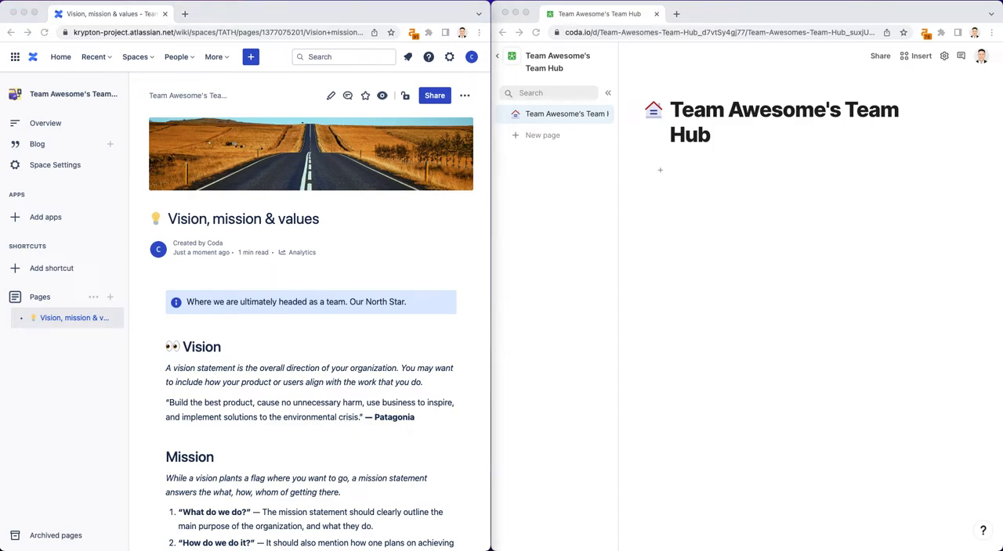
pyautogui.scroll(-3)
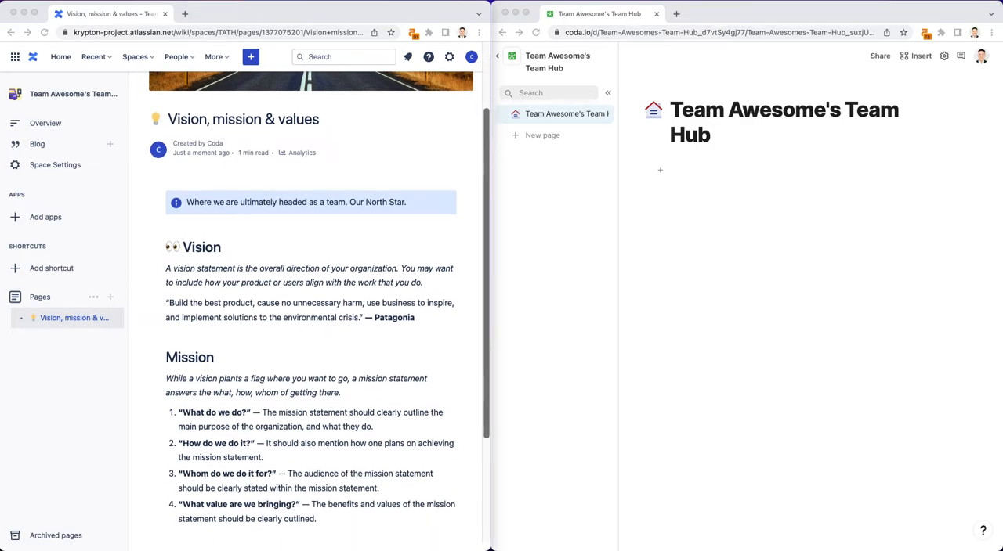
pyautogui.scroll(-3)
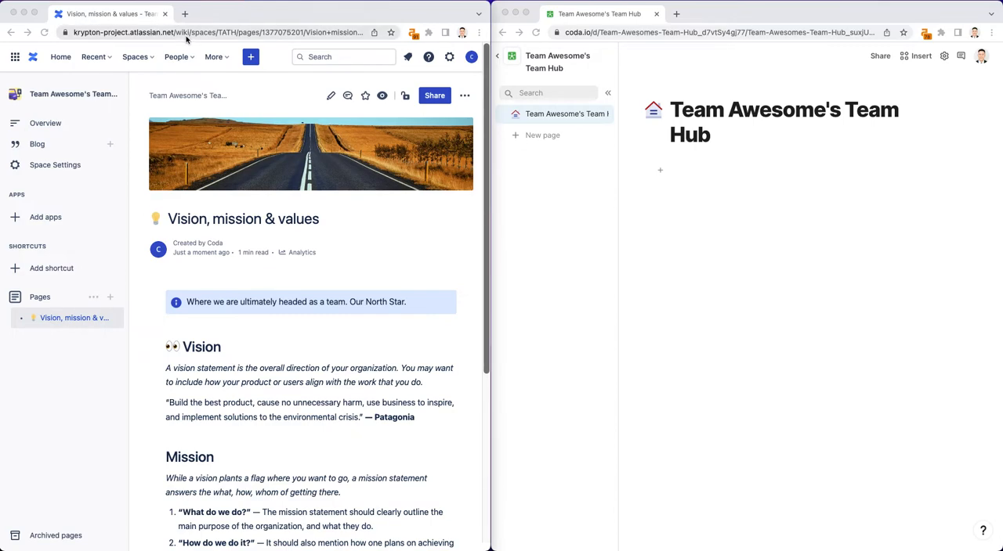
# Step: In a new tab, check the Reactions for Confluence listing for a Cloud version and find none
pyautogui.click(185, 12)
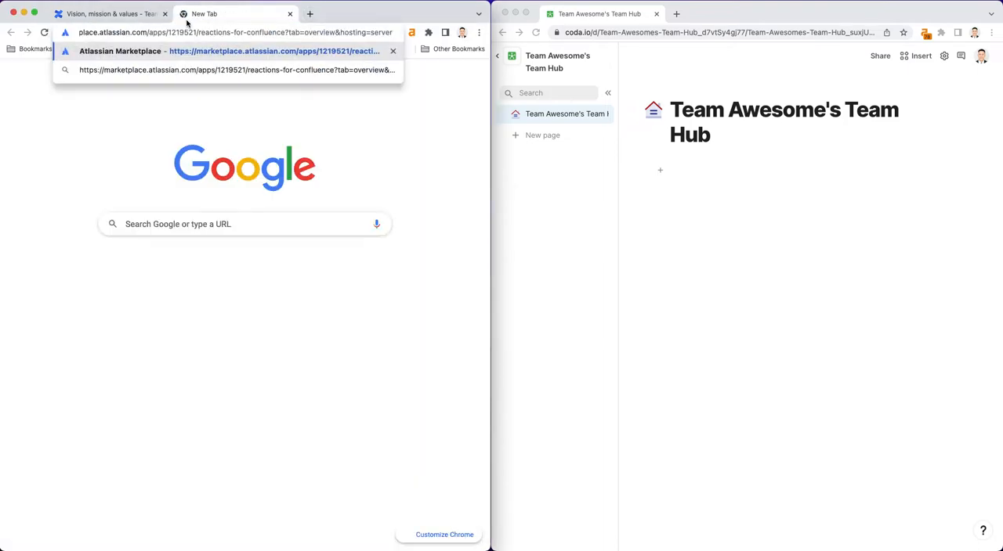
pyautogui.click(110, 12)
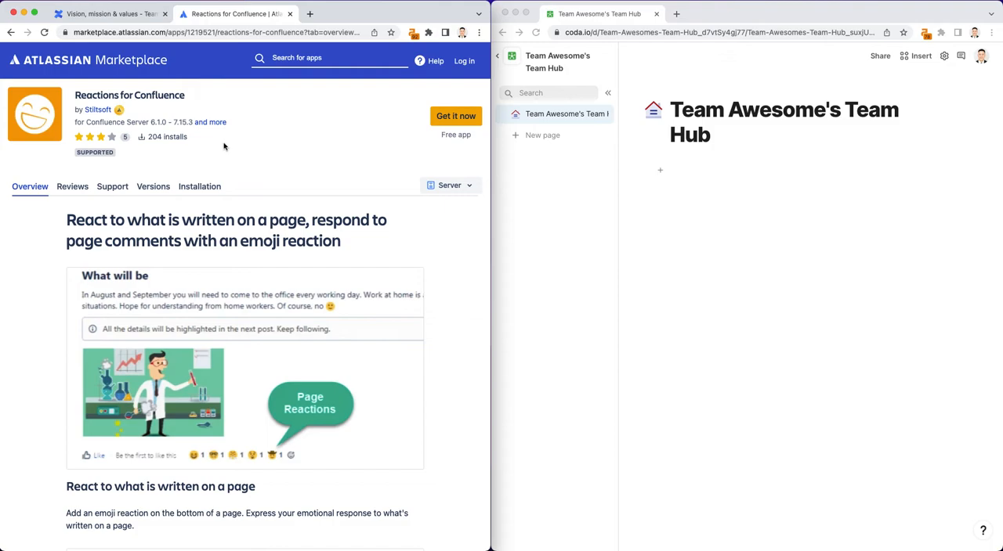
pyautogui.moveTo(147, 114)
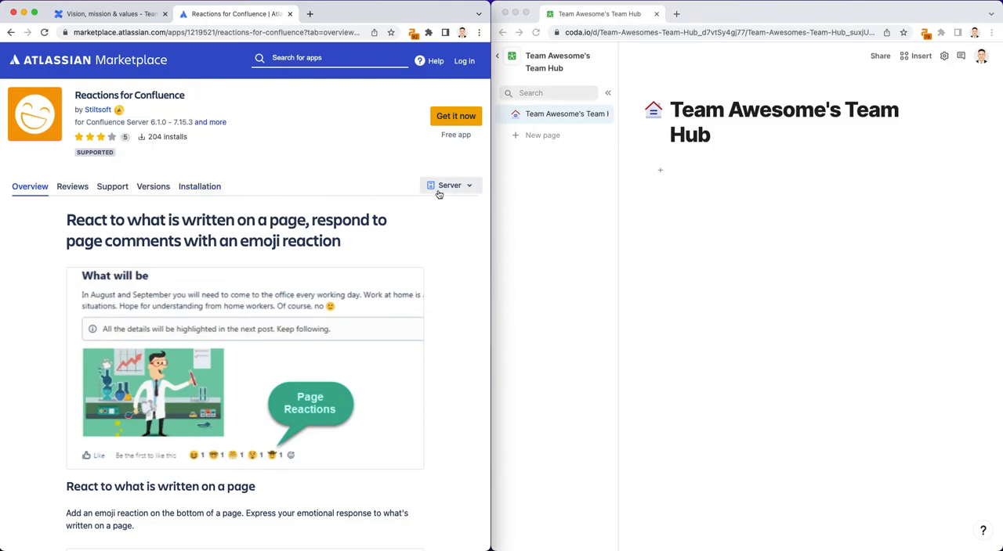
pyautogui.click(450, 185)
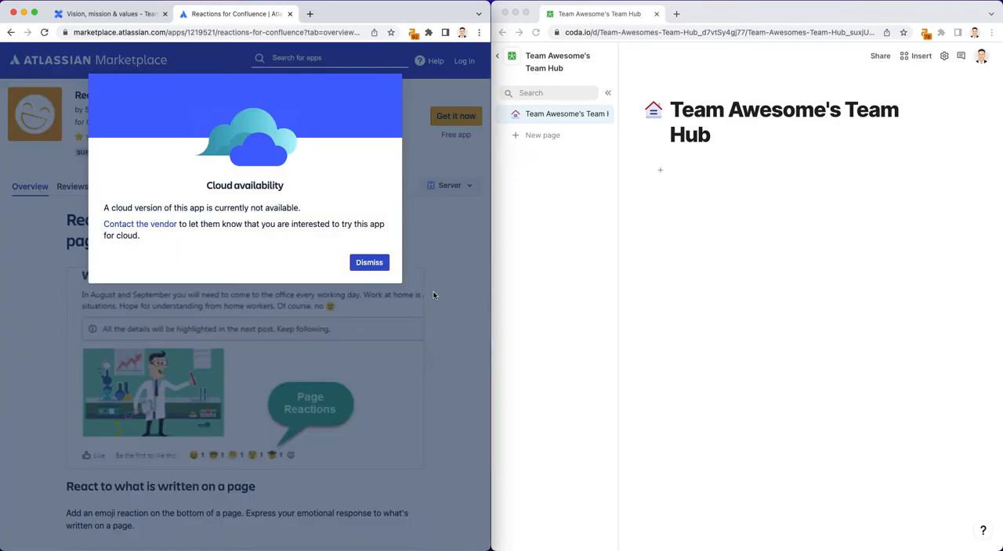
pyautogui.click(370, 263)
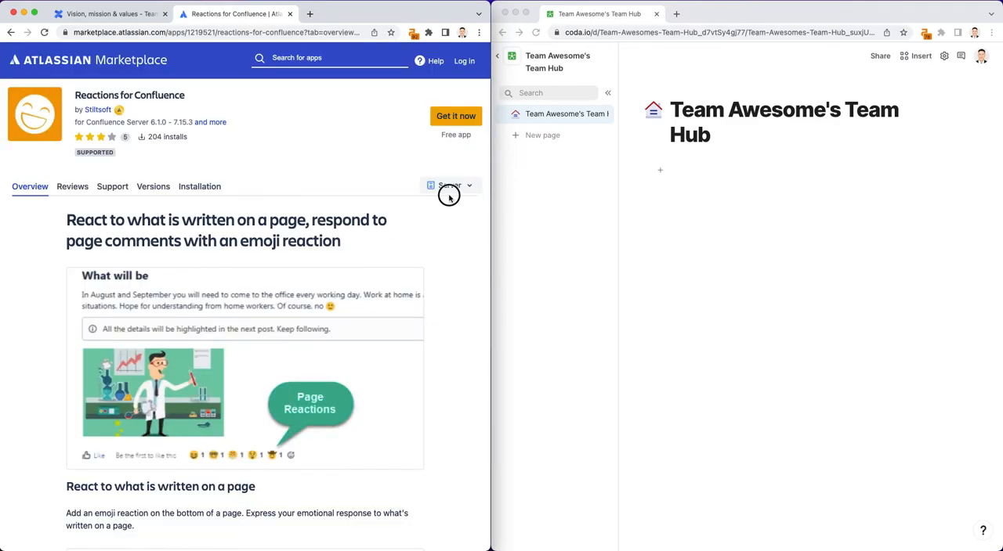
pyautogui.moveTo(448, 184)
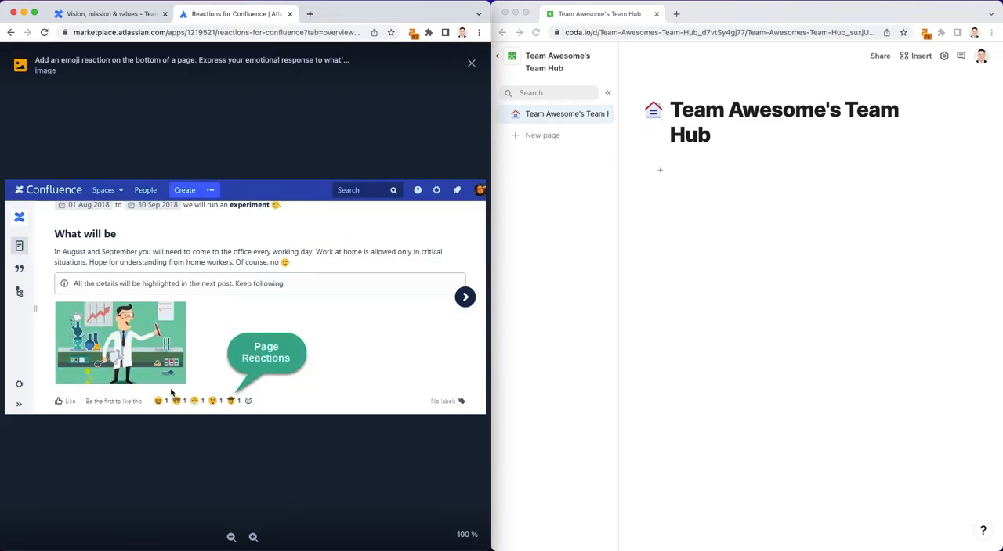
pyautogui.moveTo(170, 426)
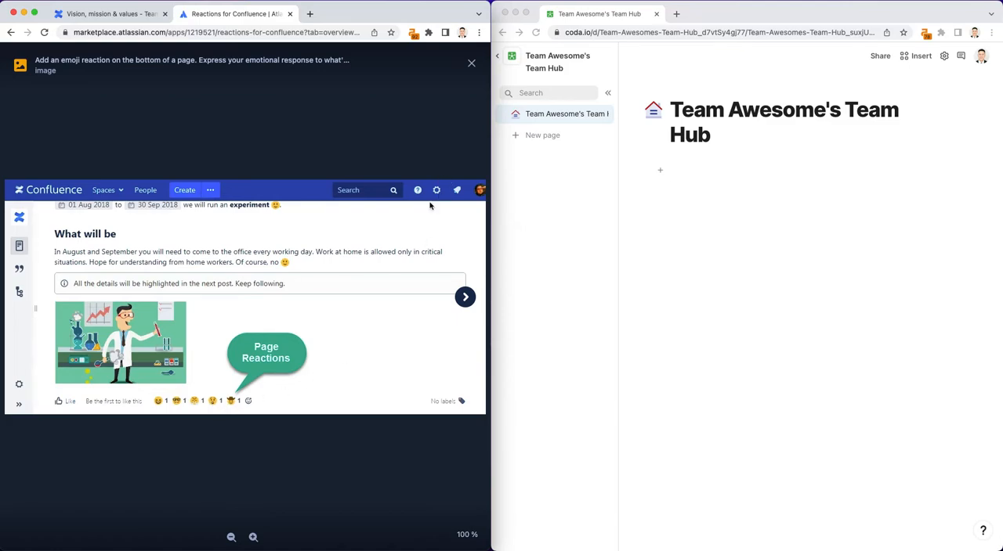
pyautogui.moveTo(489, 85)
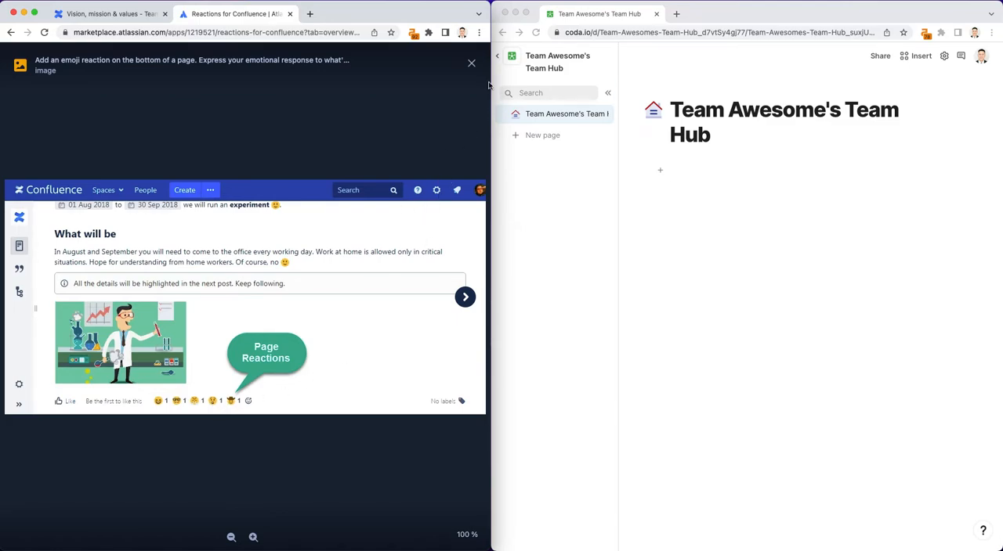
pyautogui.scroll(-3)
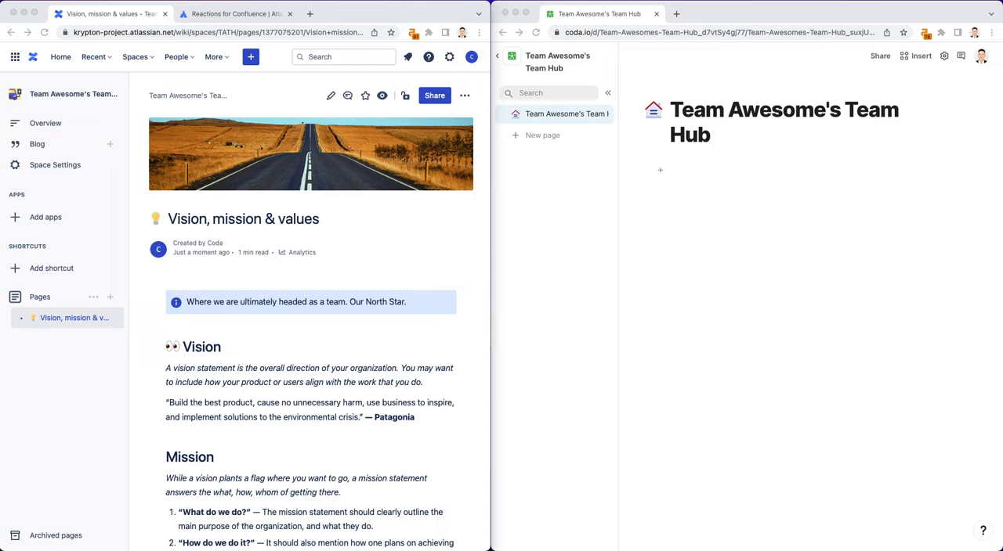
pyautogui.moveTo(501, 277)
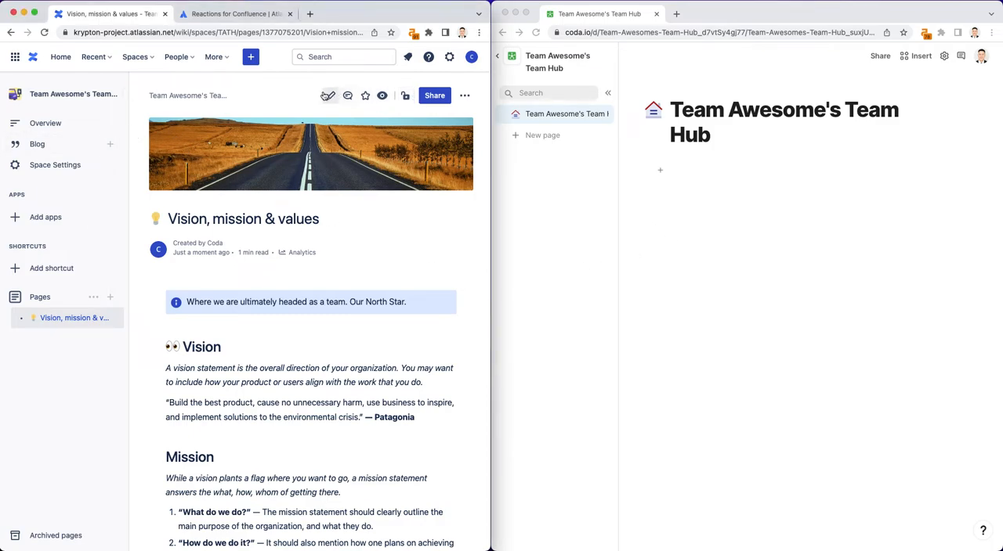
# Step: Reopen the Vision, mission & values page in the editor and review its sections
pyautogui.click(329, 94)
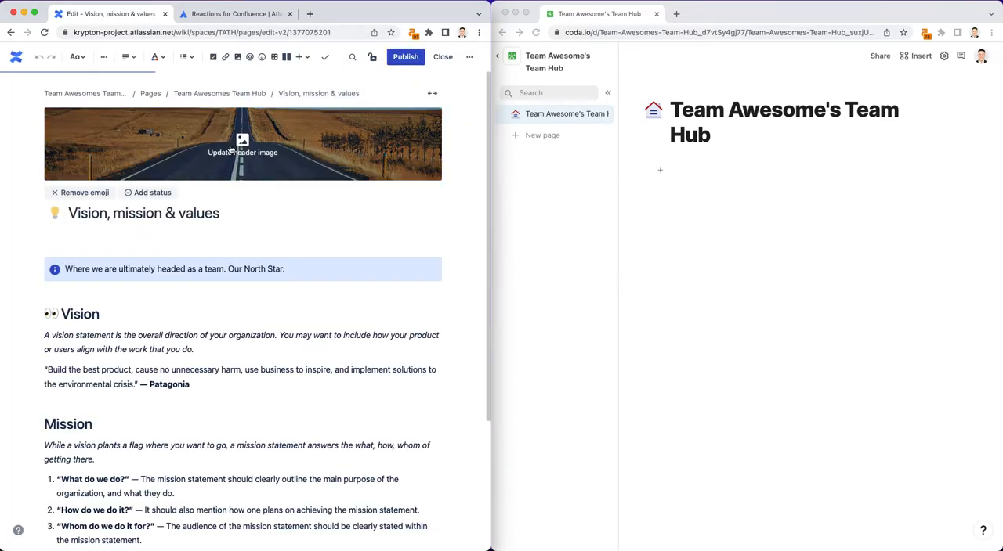
pyautogui.scroll(-3)
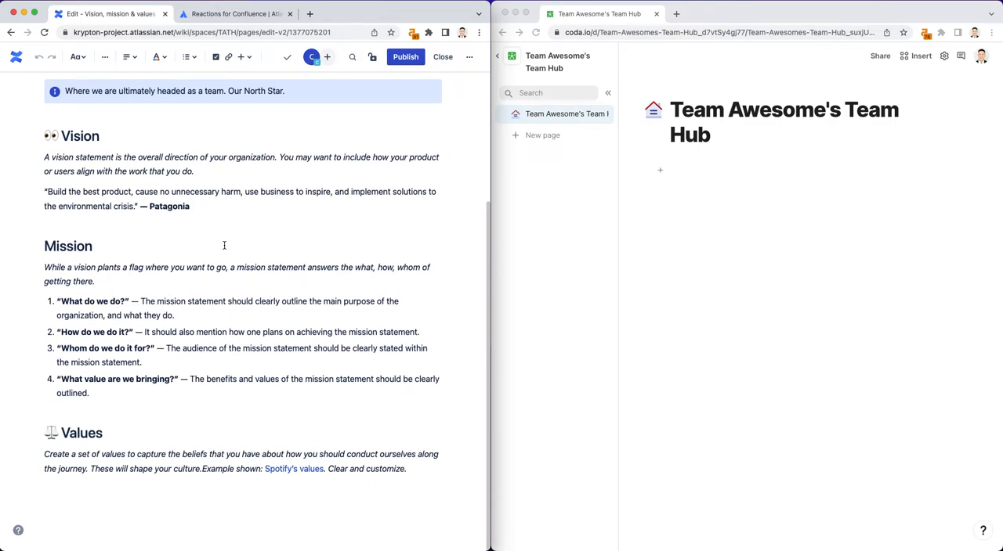
pyautogui.moveTo(141, 293)
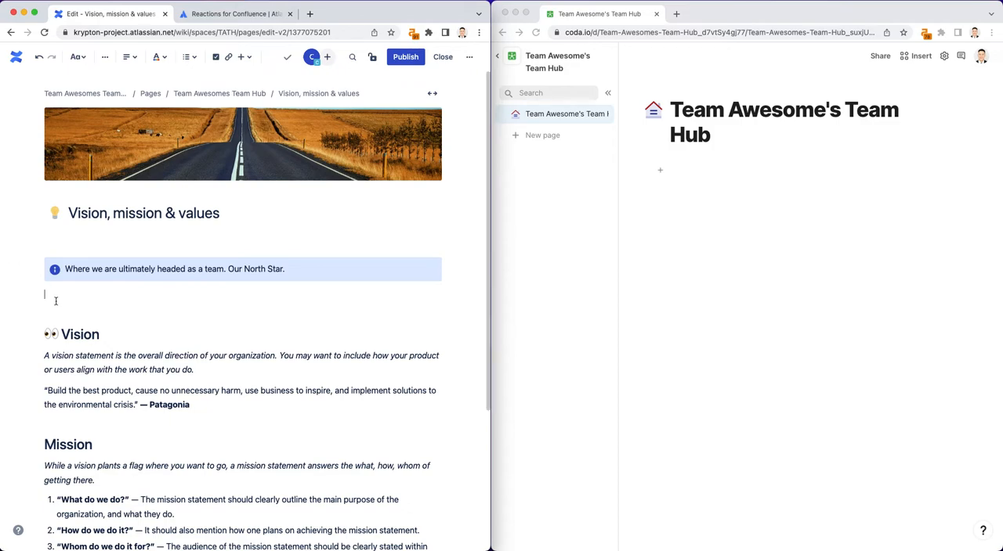
pyautogui.moveTo(56, 301)
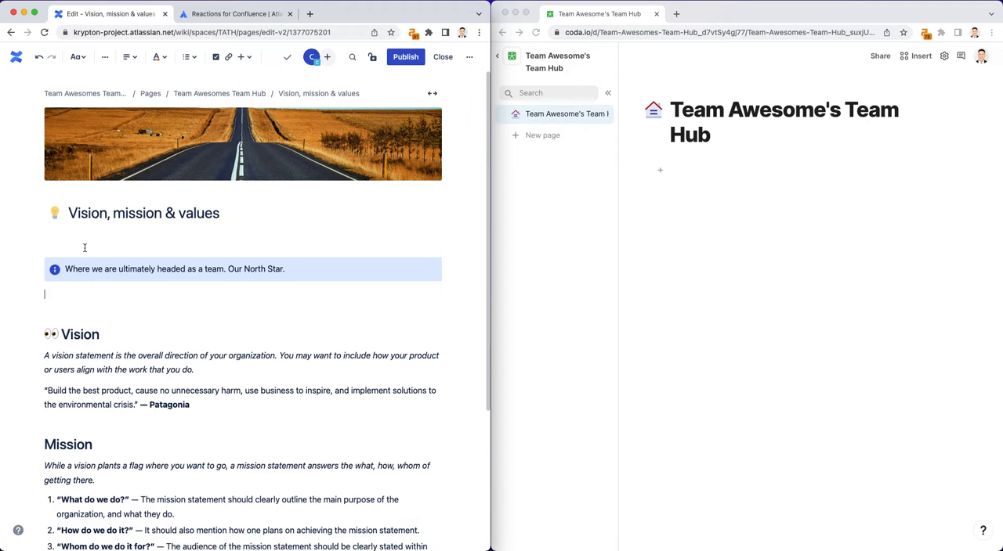
# Step: Insert a Table of Contents with section numbering below the North Star panel via /table of contents
pyautogui.write('/')
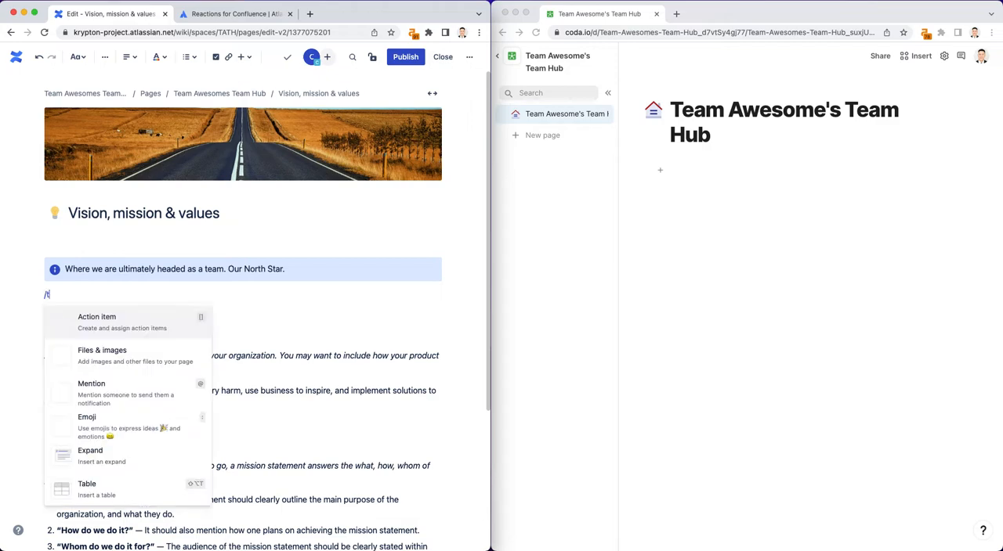
pyautogui.write('table of con')
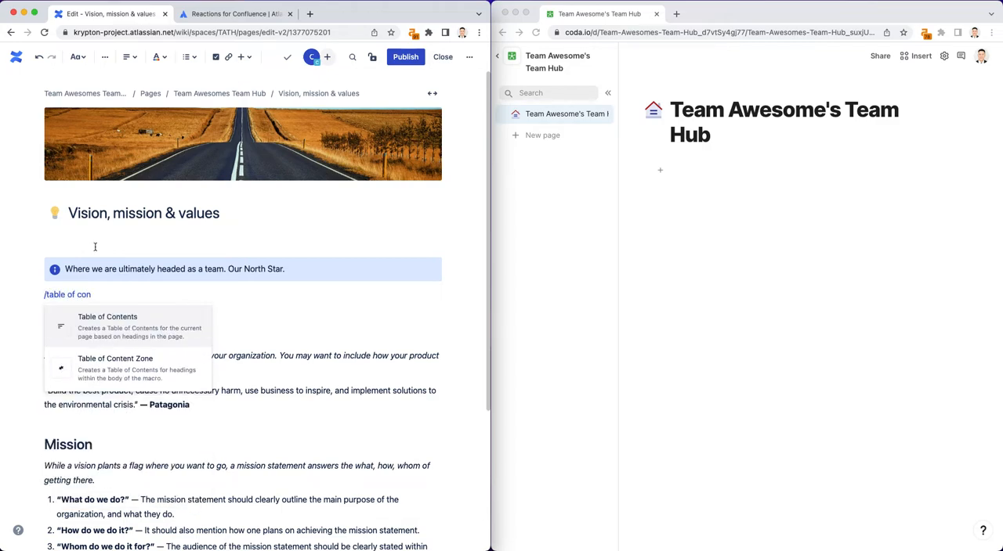
pyautogui.click(107, 317)
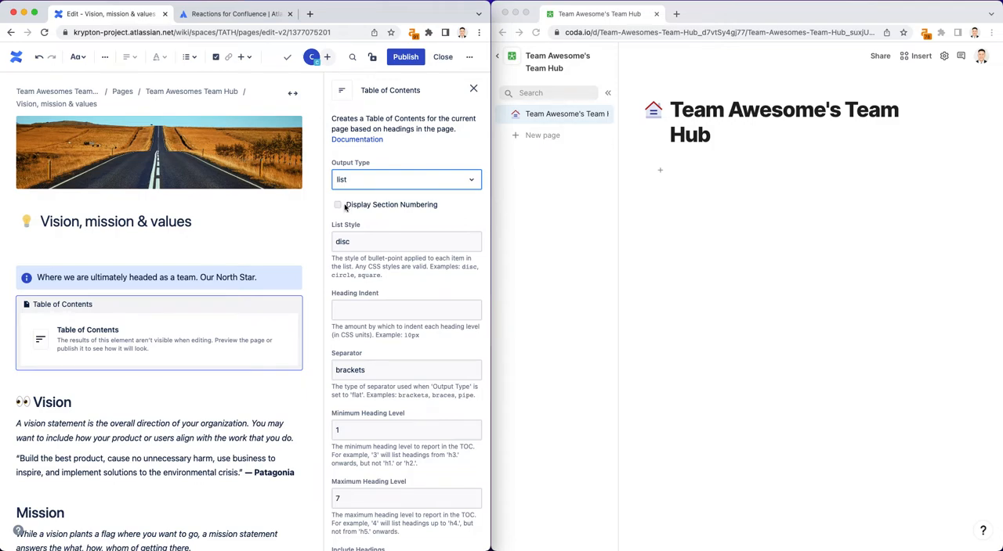
pyautogui.scroll(-3)
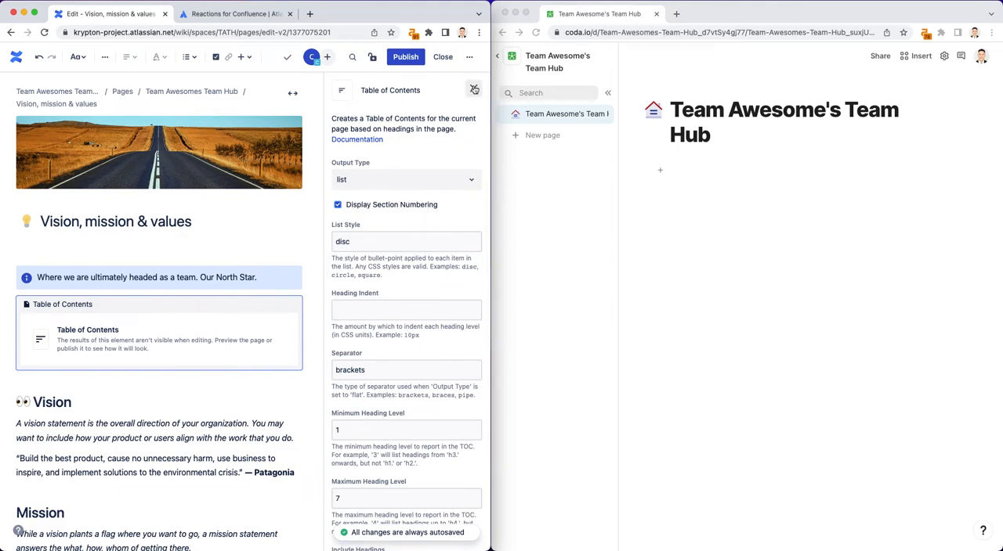
pyautogui.click(473, 90)
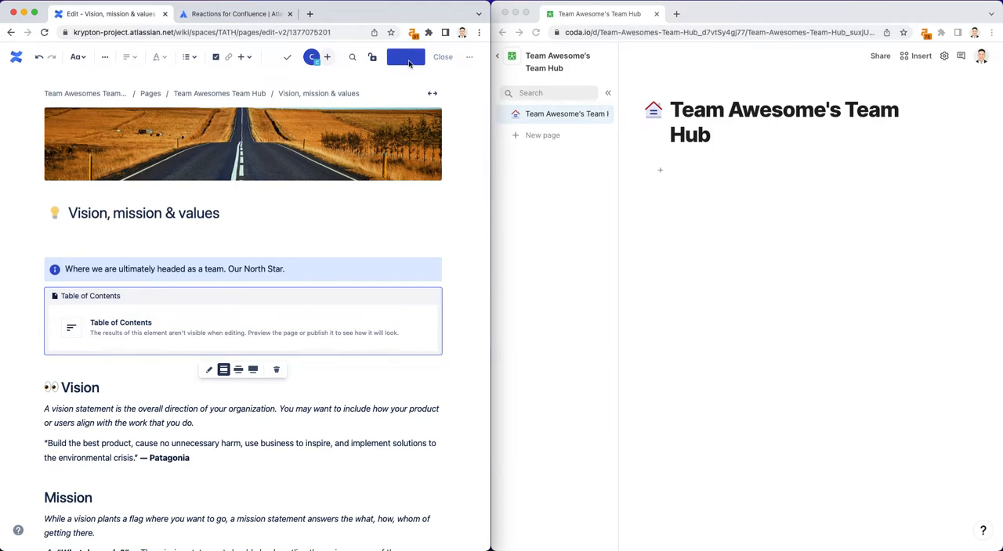
# Step: Publish the page and review the numbered outline of Vision, Mission and Values
pyautogui.click(405, 57)
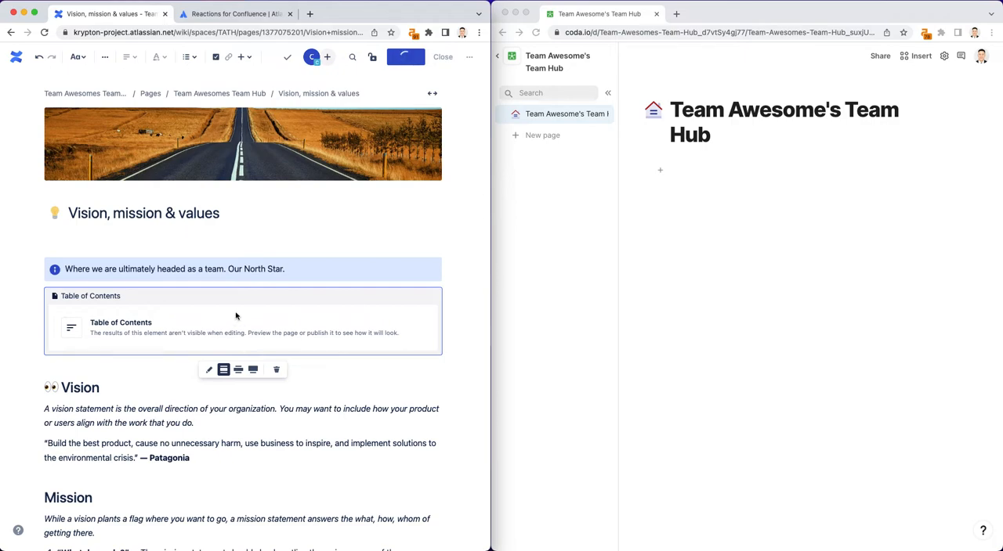
pyautogui.click(442, 56)
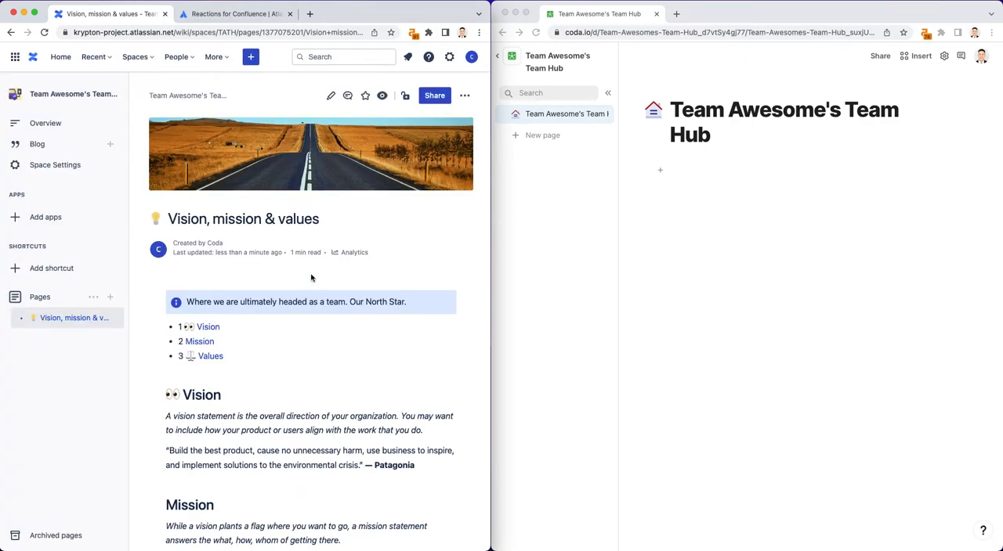
pyautogui.scroll(-3)
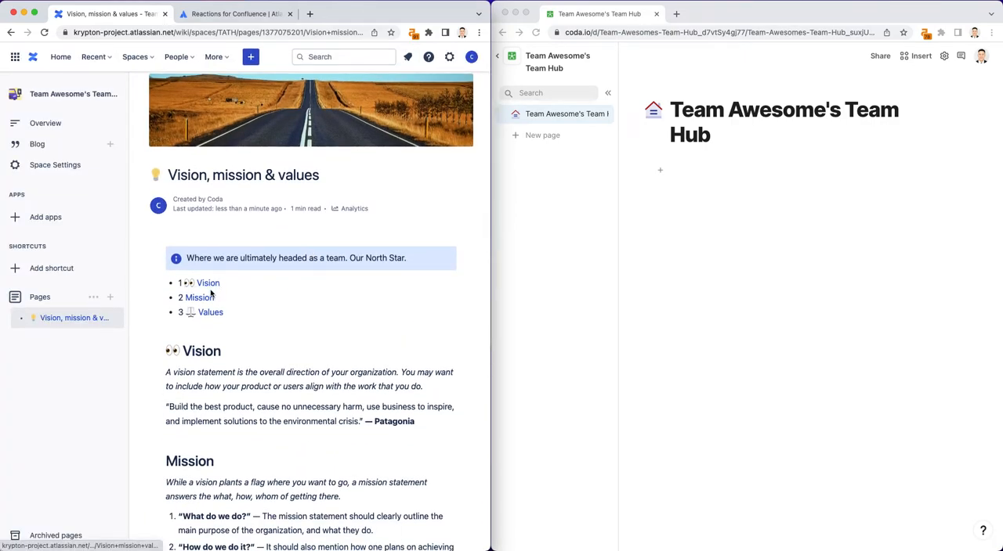
pyautogui.scroll(-3)
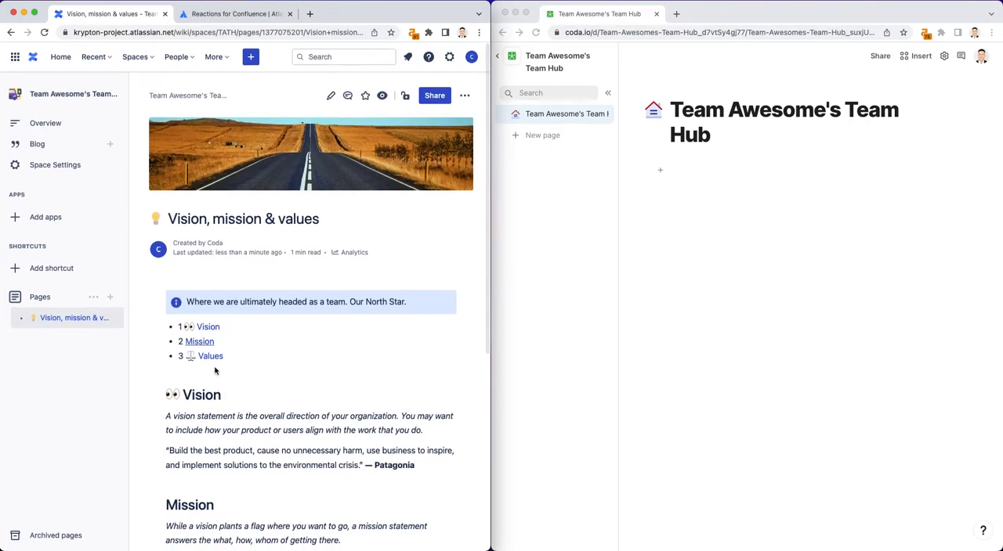
pyautogui.scroll(-3)
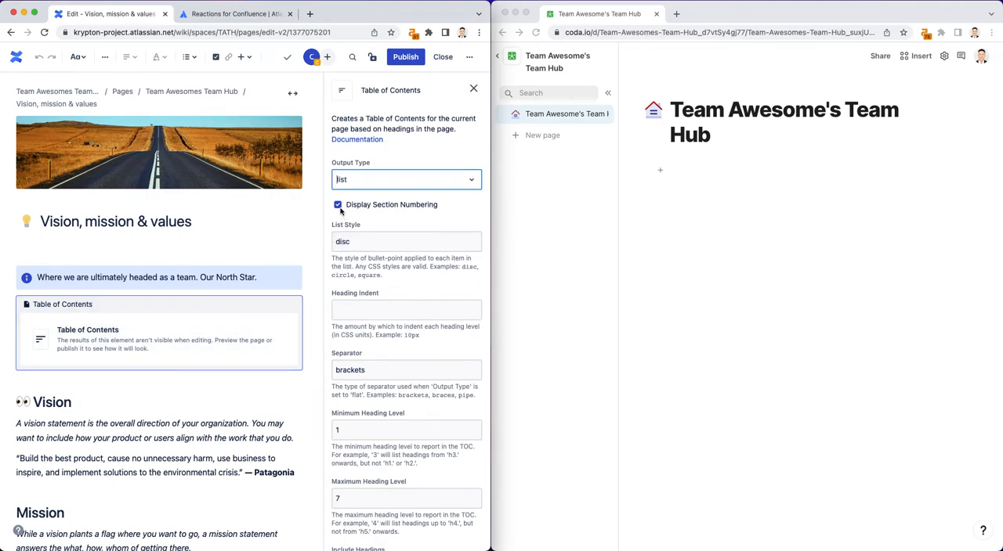
# Step: Turn off section numbering in the outline, republish, and review the unnumbered contents list
pyautogui.click(339, 204)
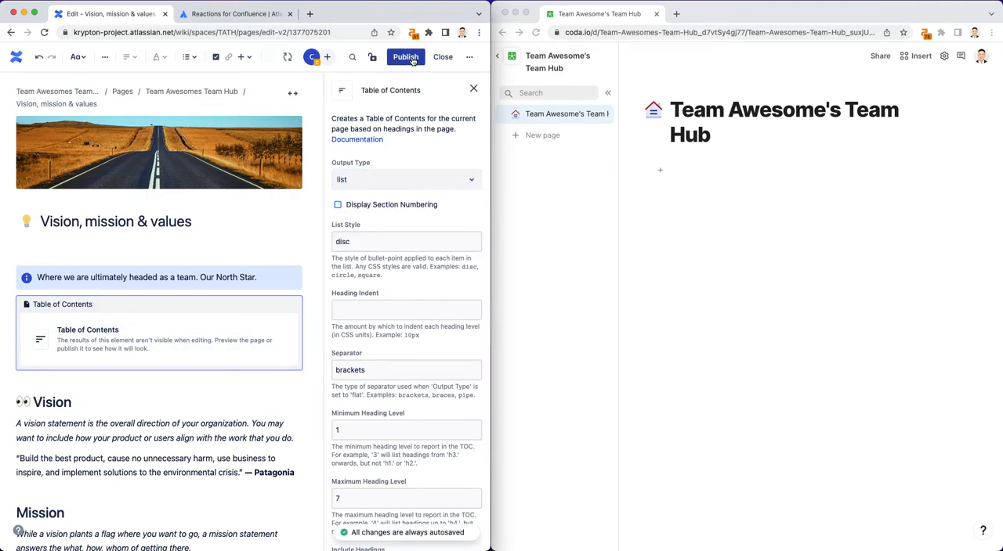
pyautogui.click(404, 56)
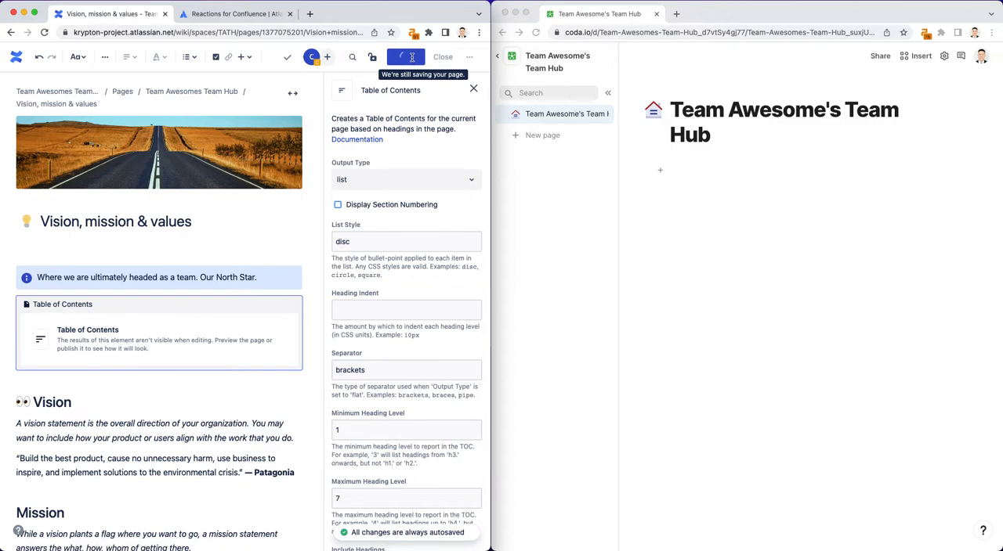
pyautogui.click(441, 57)
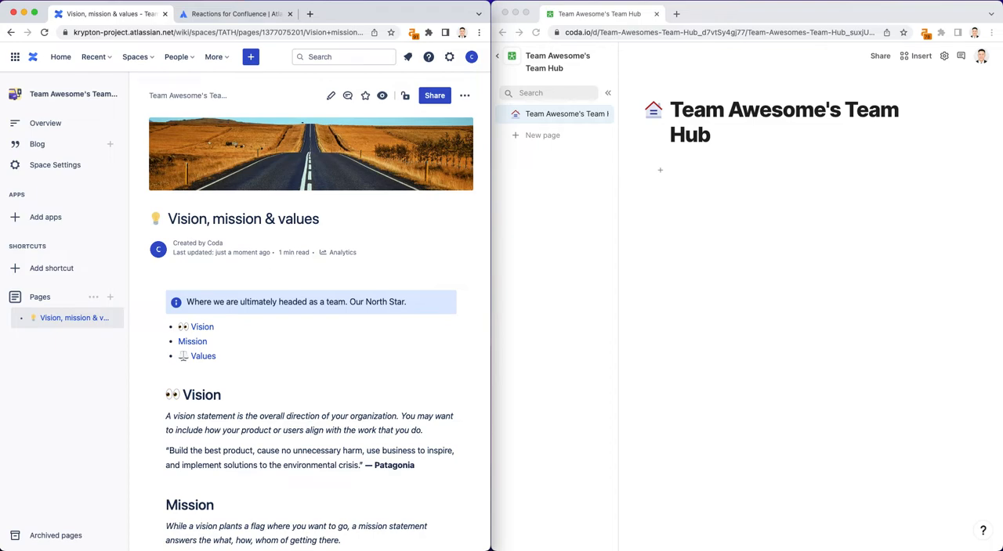
pyautogui.scroll(-3)
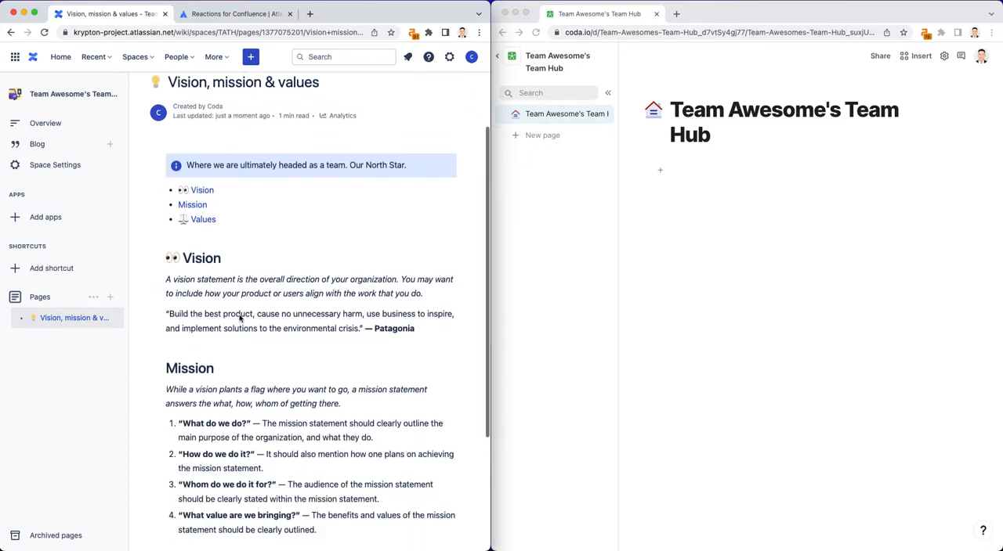
pyautogui.scroll(-3)
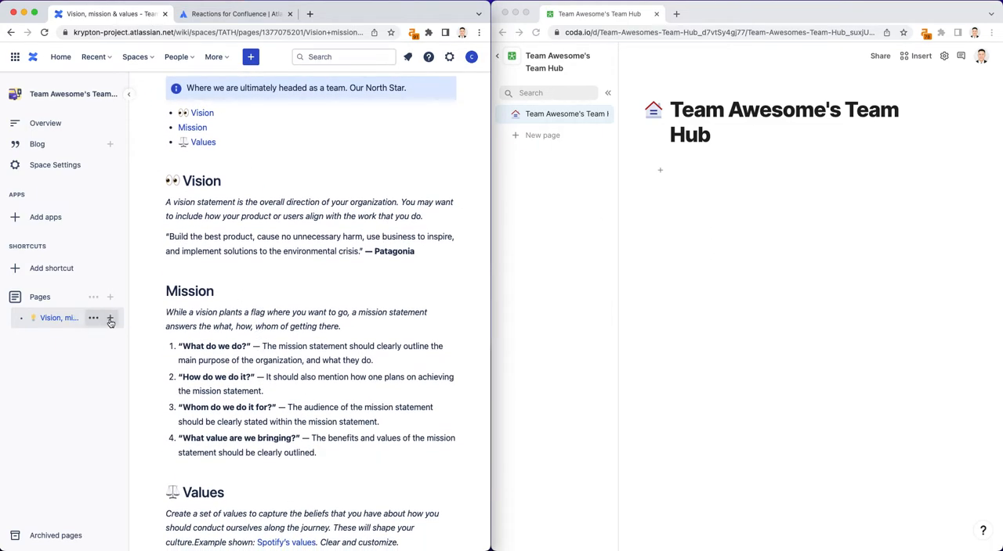
# Step: Create and publish a child page 'Vision Detail' under Vision, mission & values
pyautogui.click(110, 318)
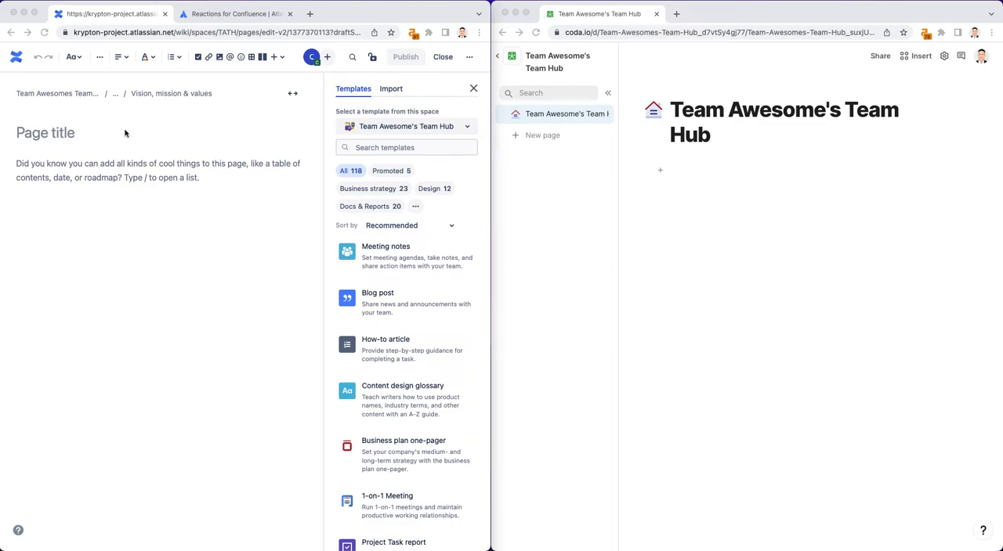
pyautogui.write('Vision')
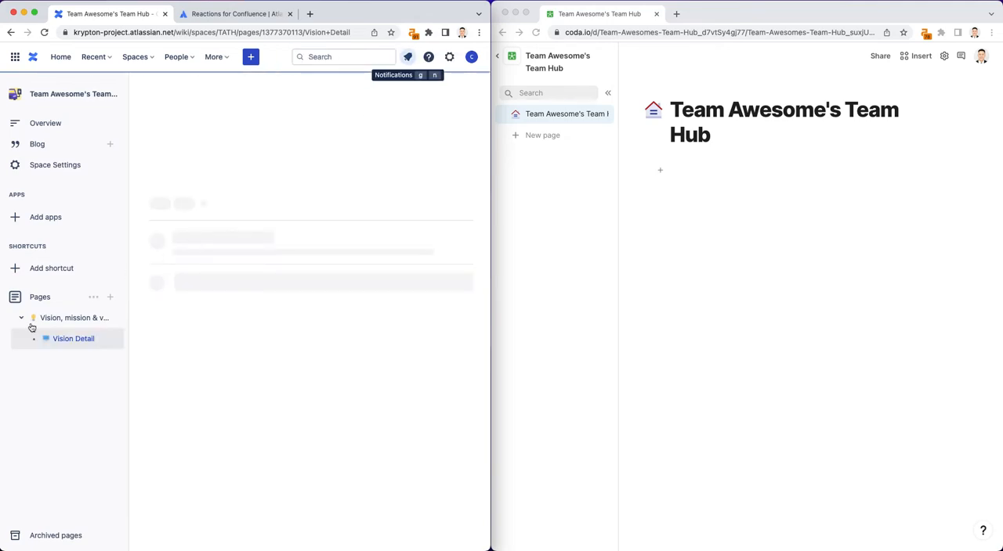
pyautogui.click(74, 339)
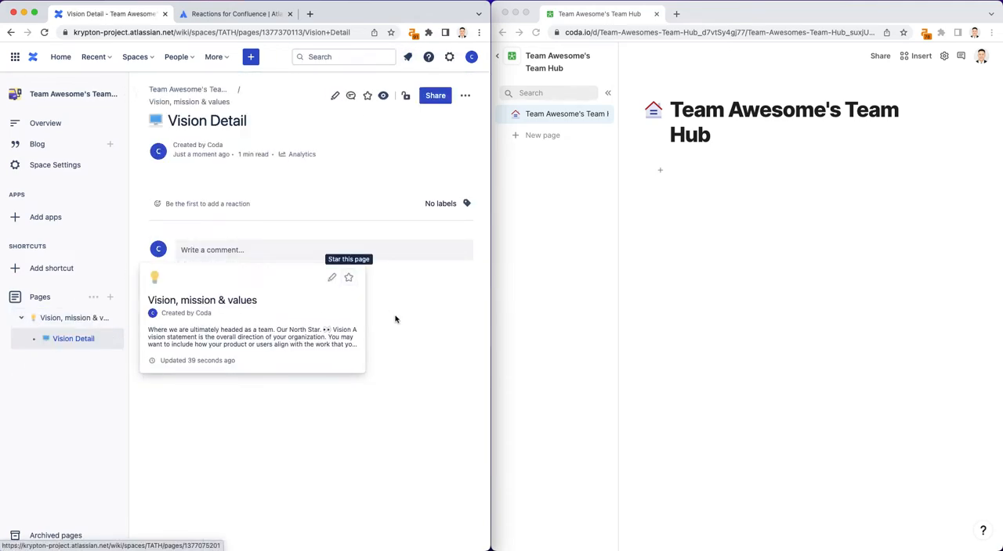
pyautogui.click(22, 317)
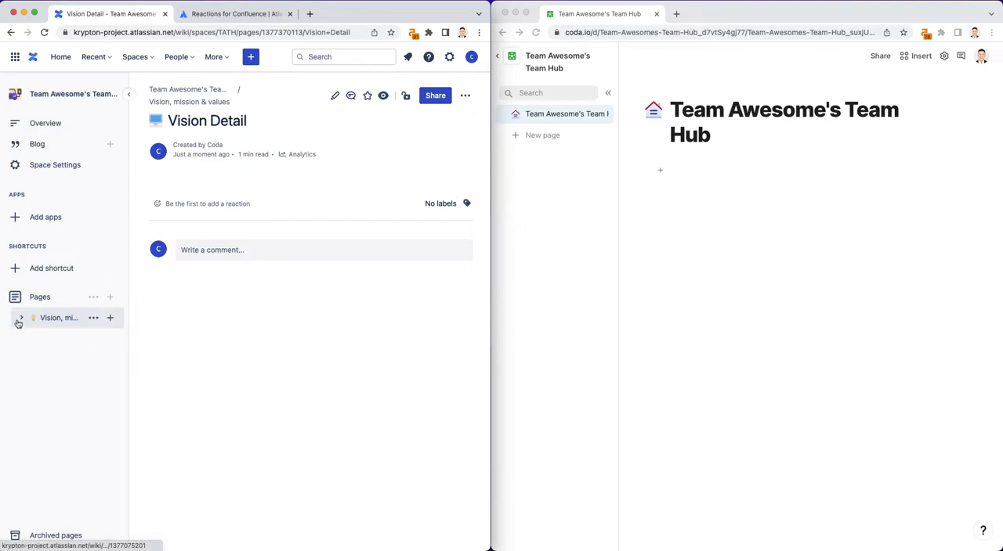
pyautogui.click(19, 316)
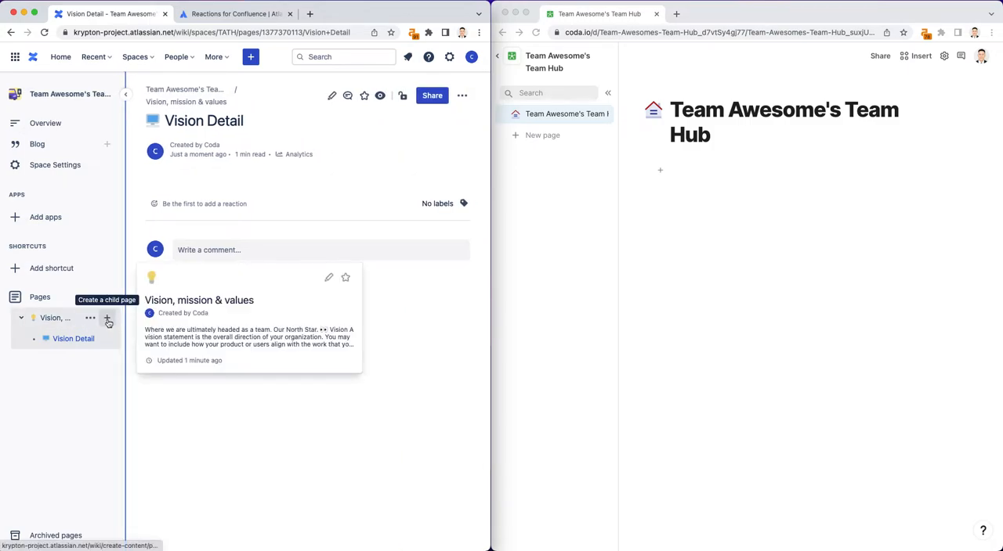
# Step: Create and publish a child page titled Mission Detail under Vision, mission & values
pyautogui.click(107, 318)
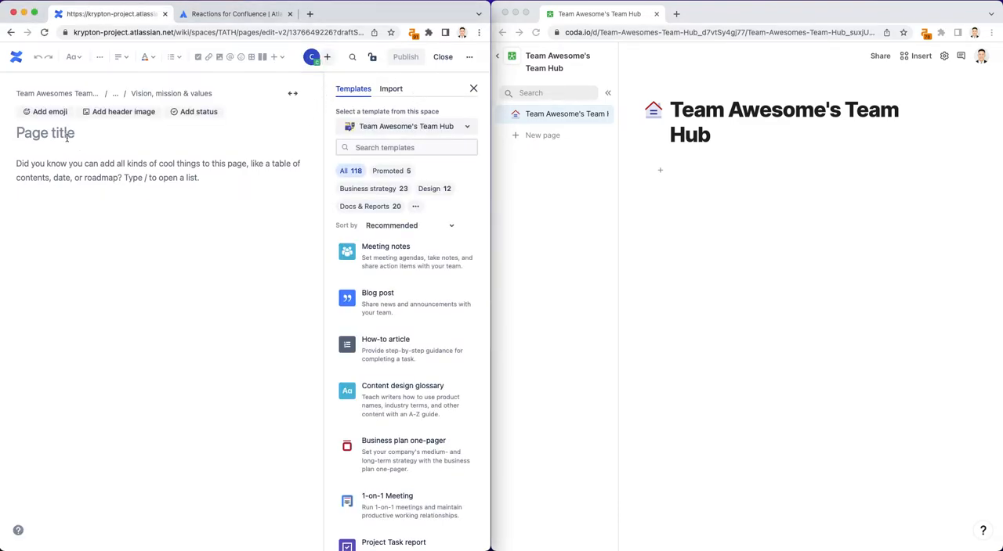
pyautogui.write('MIssion Detail')
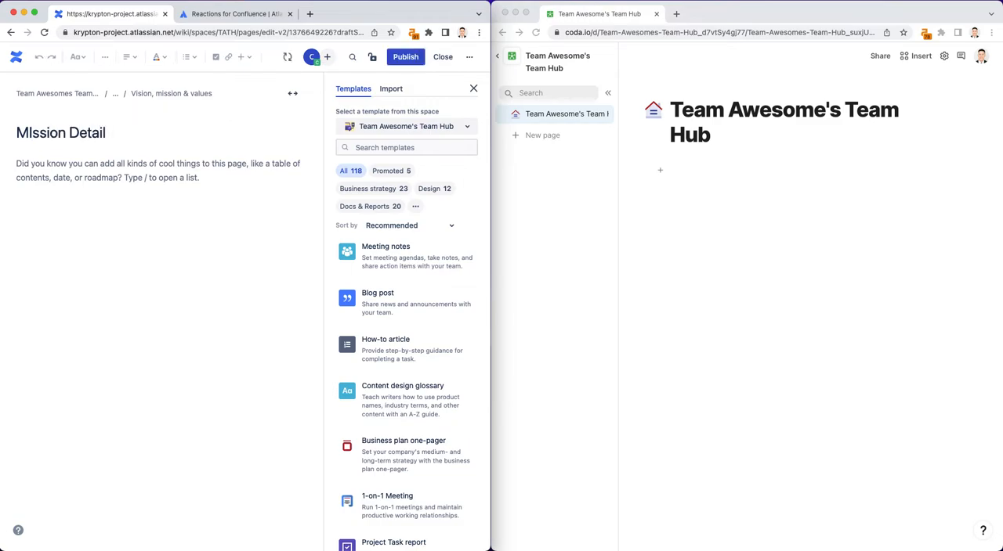
pyautogui.click(43, 111)
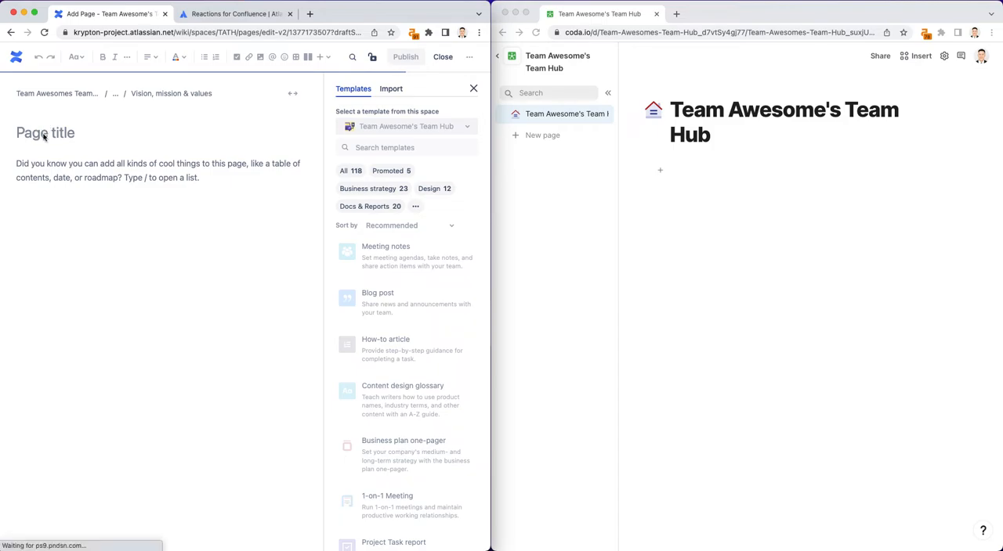
# Step: Create and publish a Team Charter child page with a star emoji in its title
pyautogui.write('Team Ch')
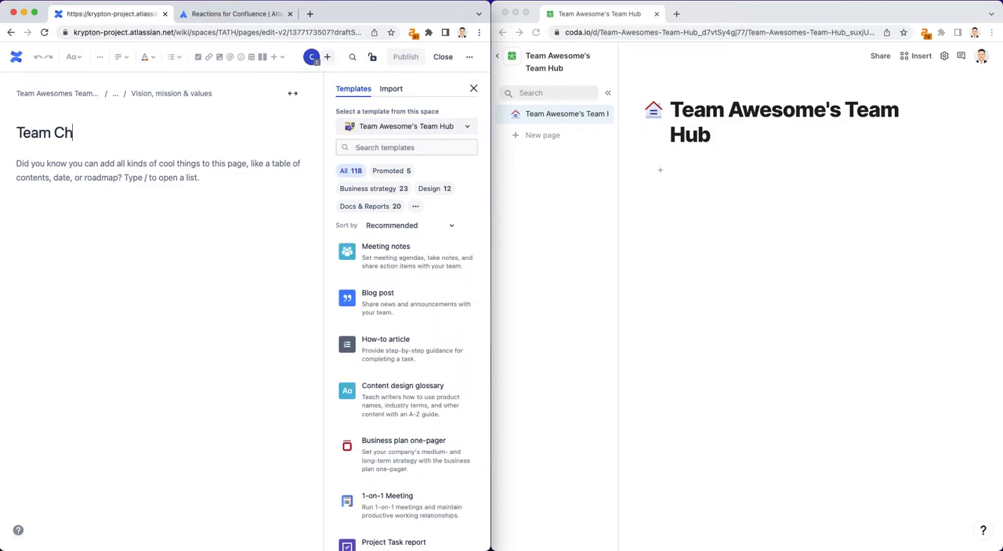
pyautogui.write('arter')
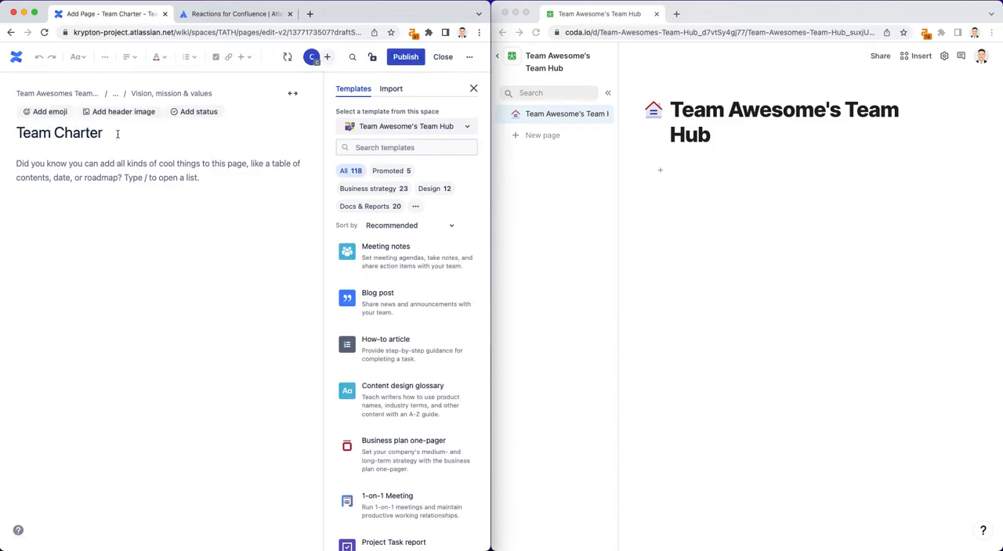
pyautogui.click(44, 111)
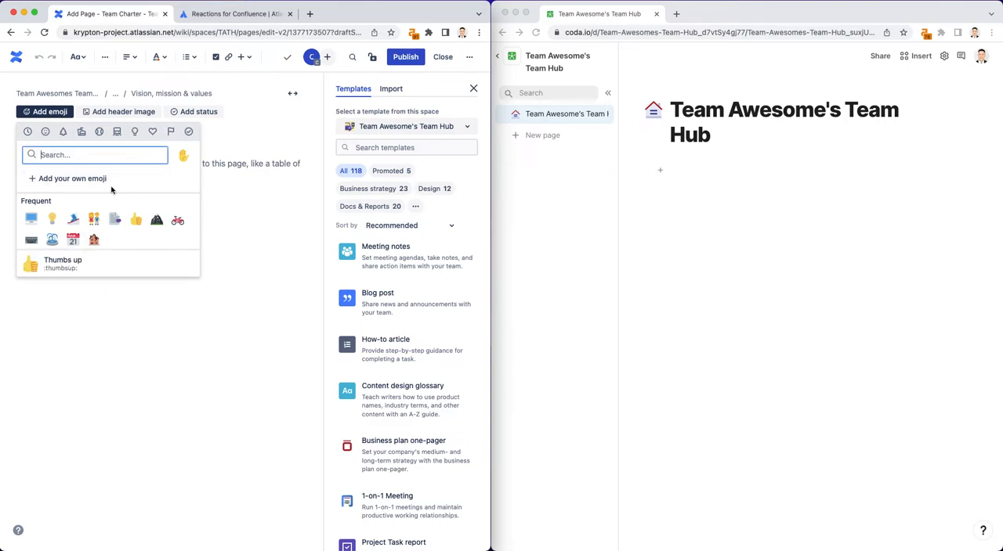
pyautogui.write('star')
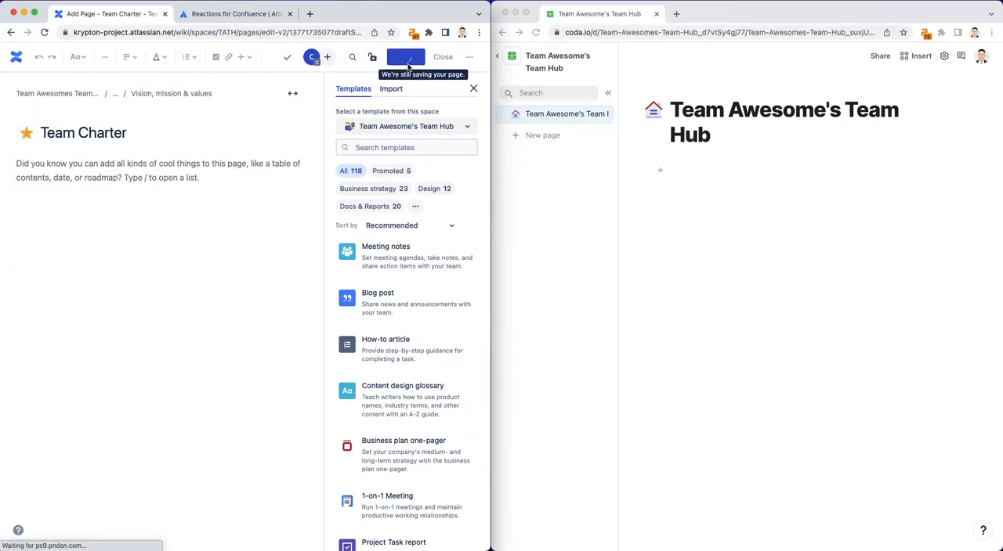
pyautogui.click(441, 57)
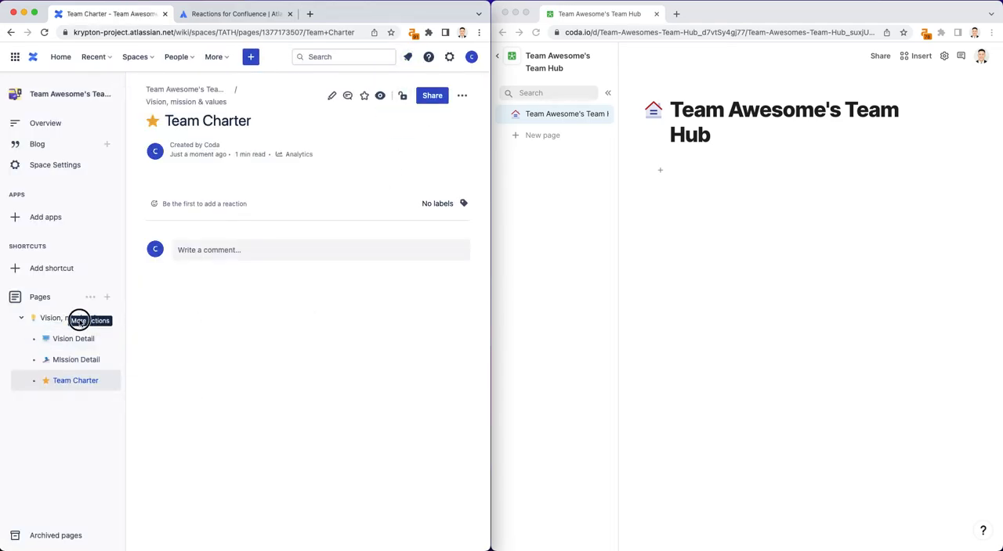
# Step: Edit Vision, mission & values and insert a Children Display with Show Descendants enabled
pyautogui.click(52, 318)
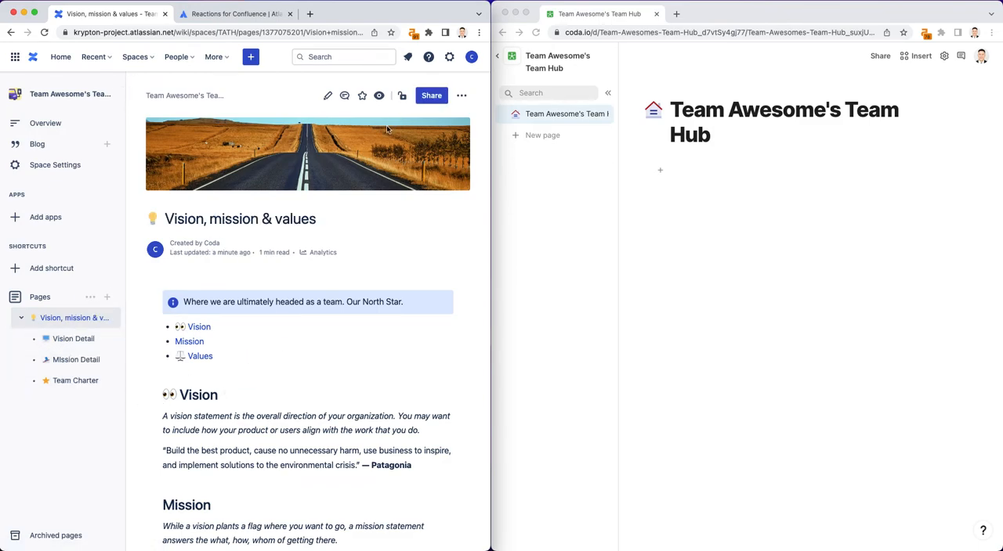
pyautogui.click(327, 95)
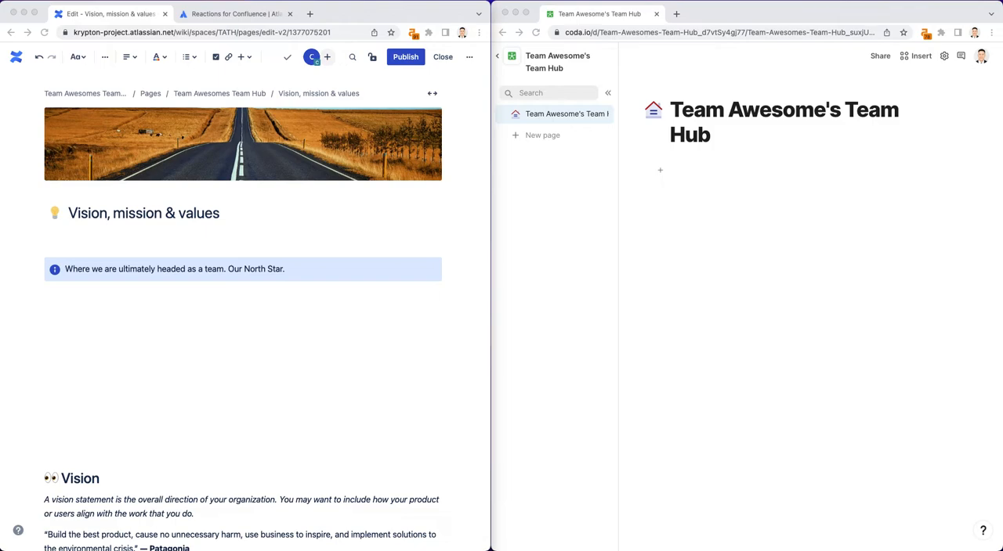
pyautogui.moveTo(188, 263)
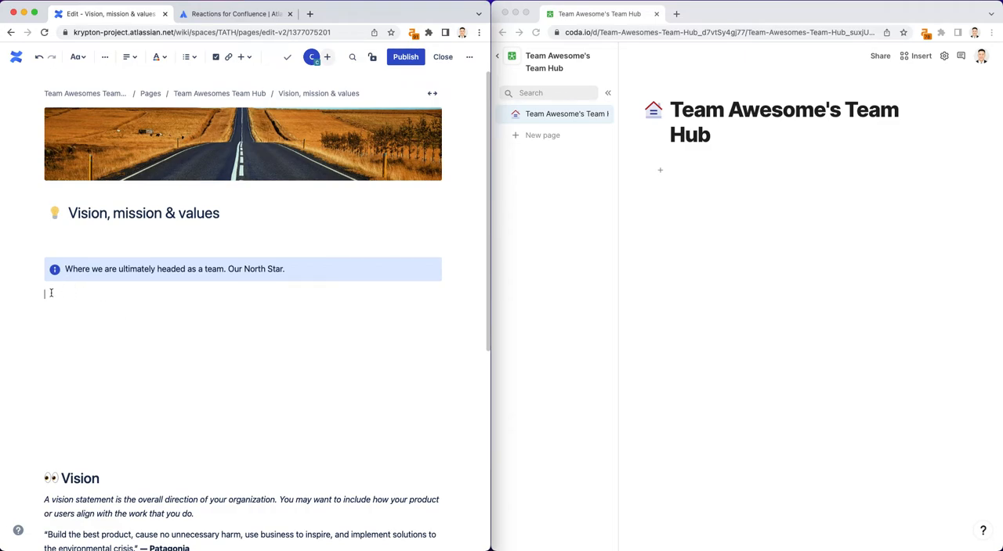
pyautogui.moveTo(94, 301)
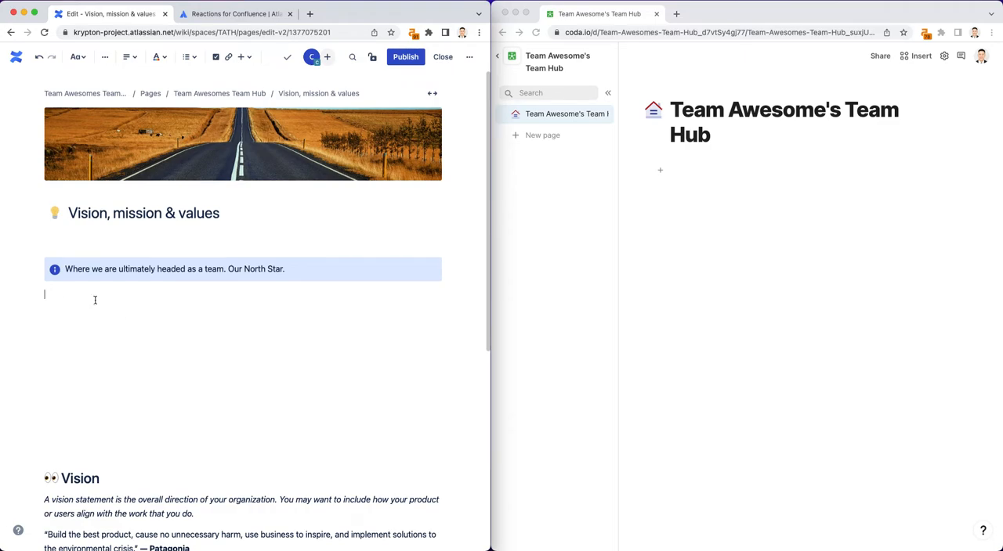
pyautogui.write('/ch')
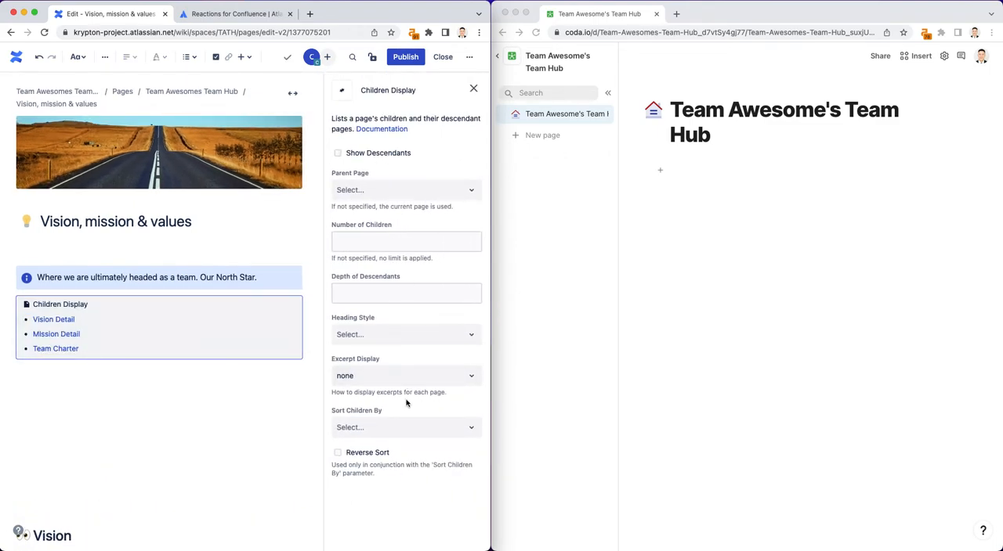
pyautogui.click(339, 153)
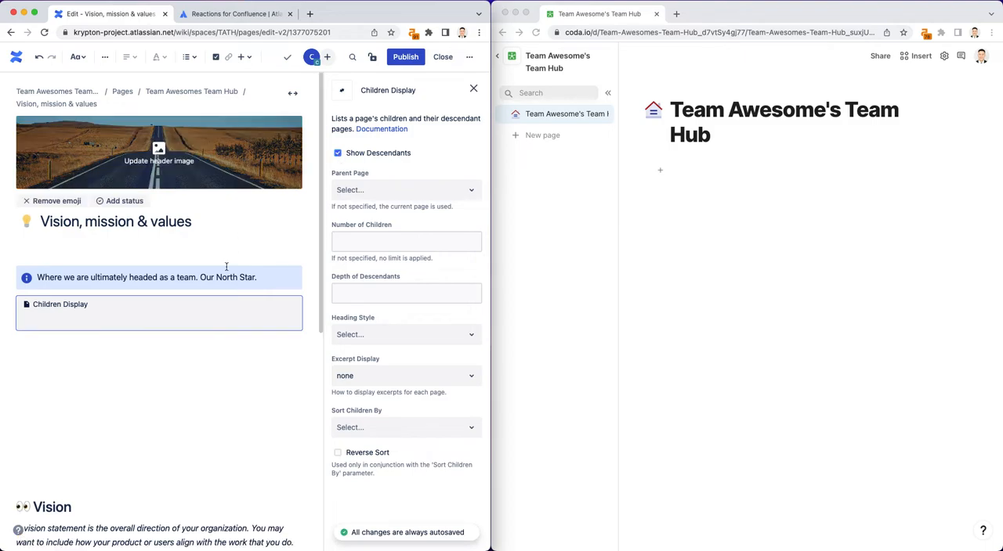
pyautogui.click(404, 189)
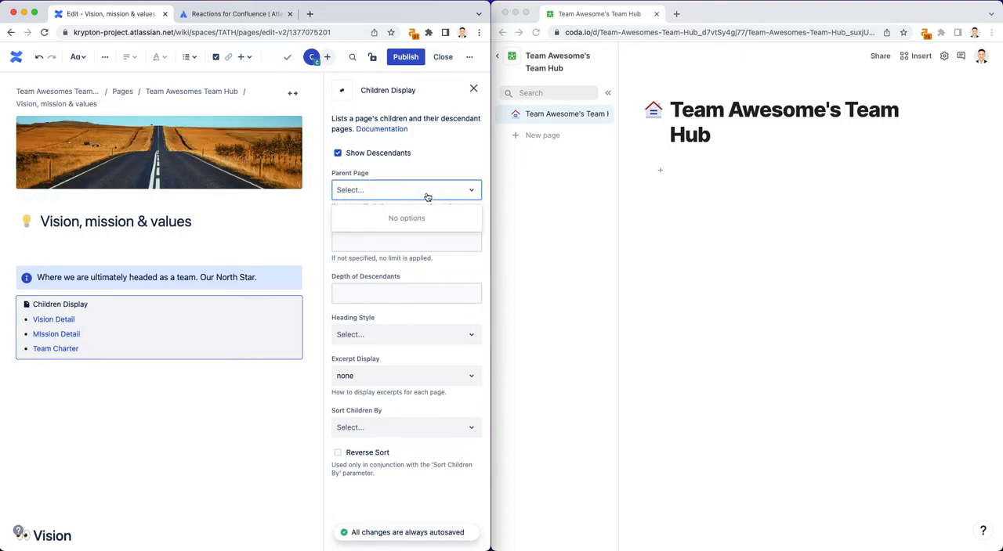
pyautogui.click(473, 88)
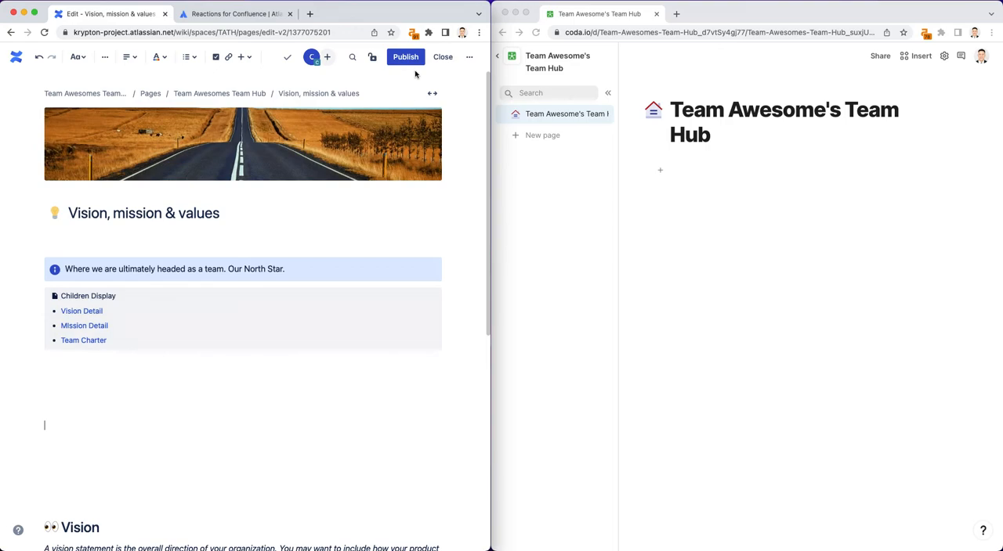
pyautogui.click(405, 56)
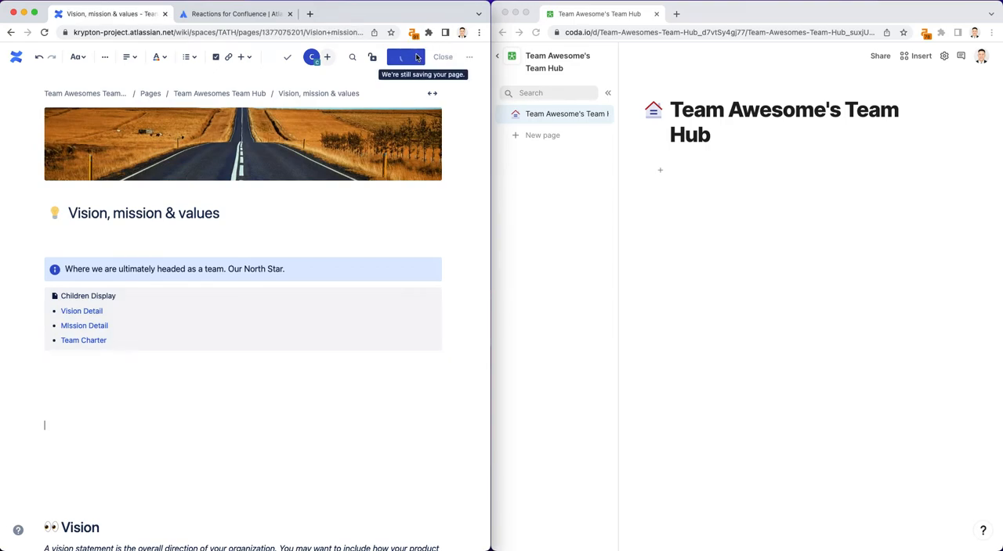
pyautogui.click(441, 56)
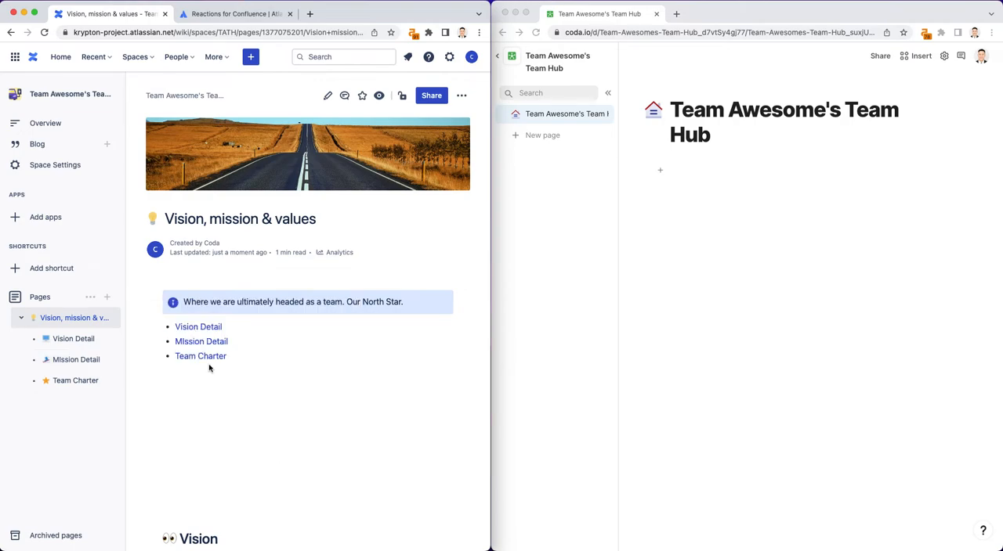
pyautogui.moveTo(201, 342)
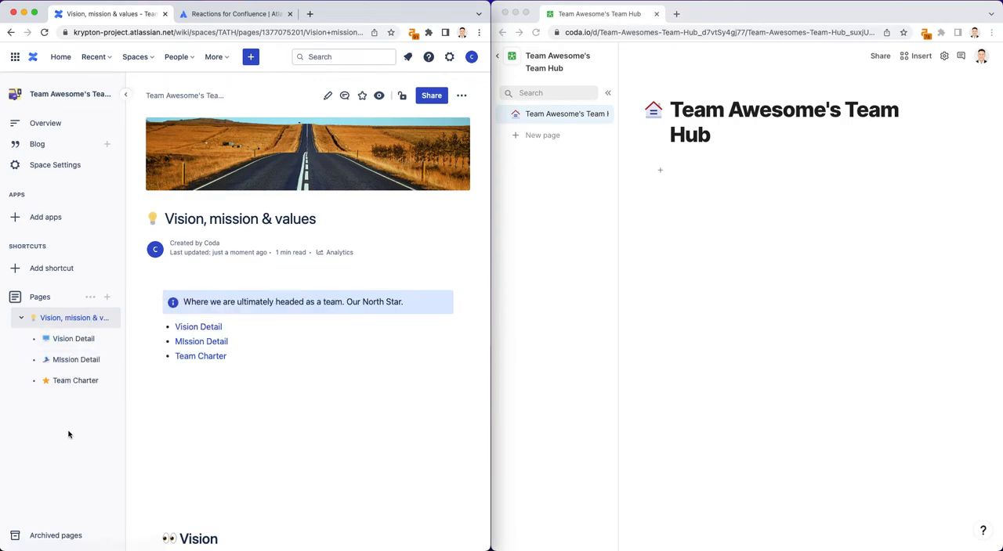
pyautogui.click(201, 342)
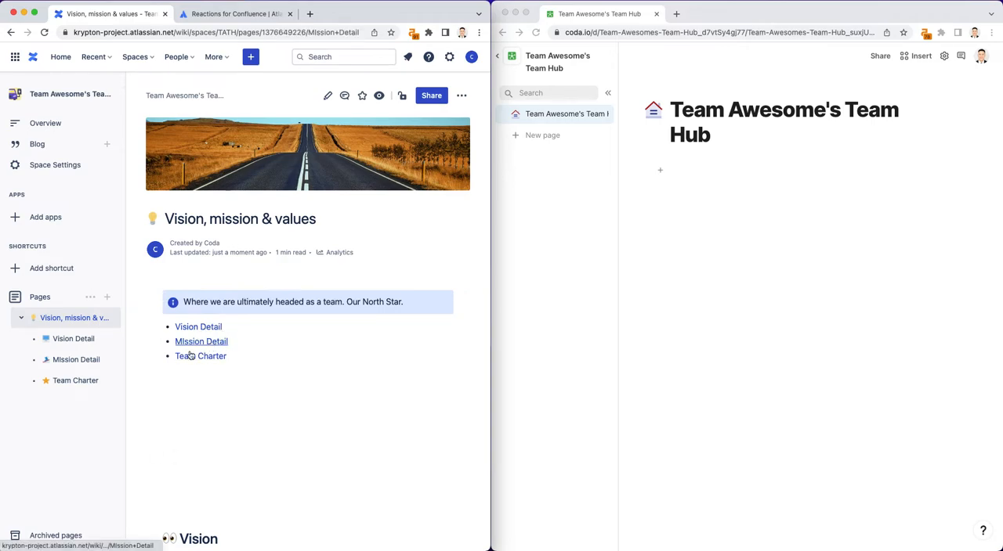
pyautogui.click(201, 341)
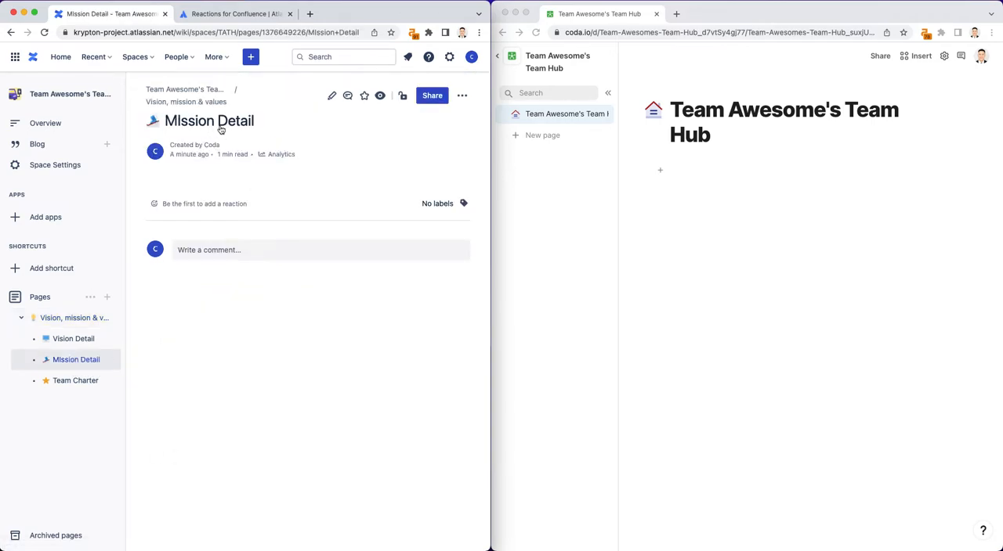
pyautogui.moveTo(199, 132)
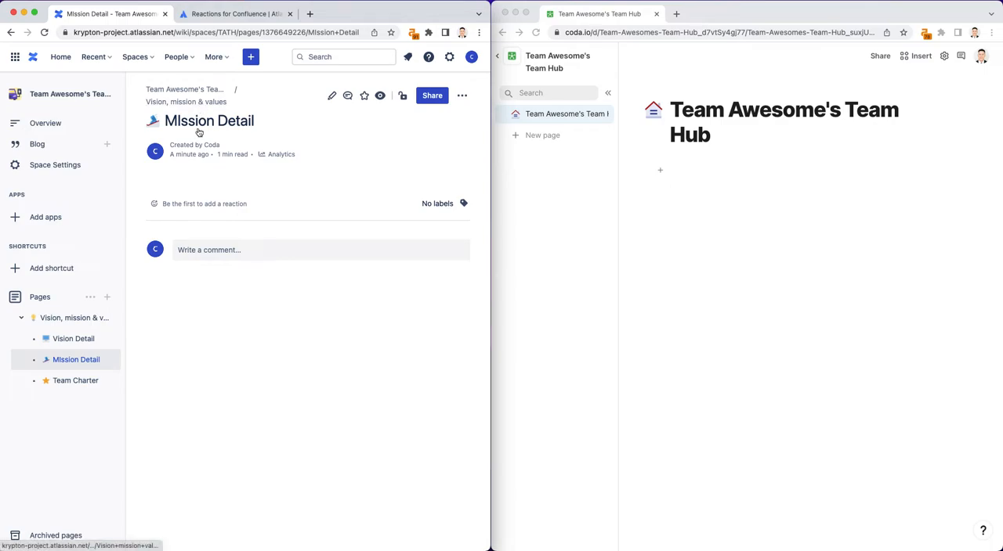
pyautogui.moveTo(50, 398)
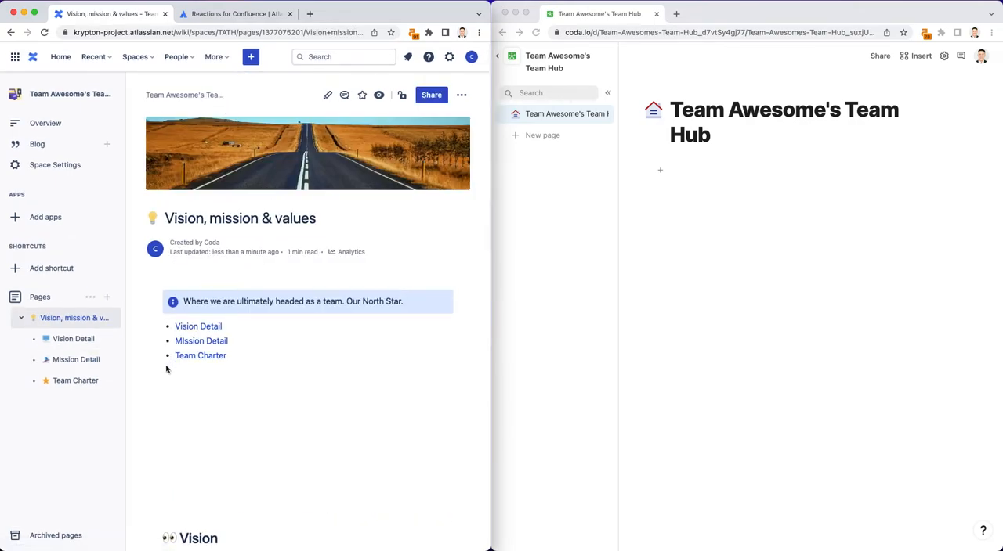
pyautogui.click(76, 381)
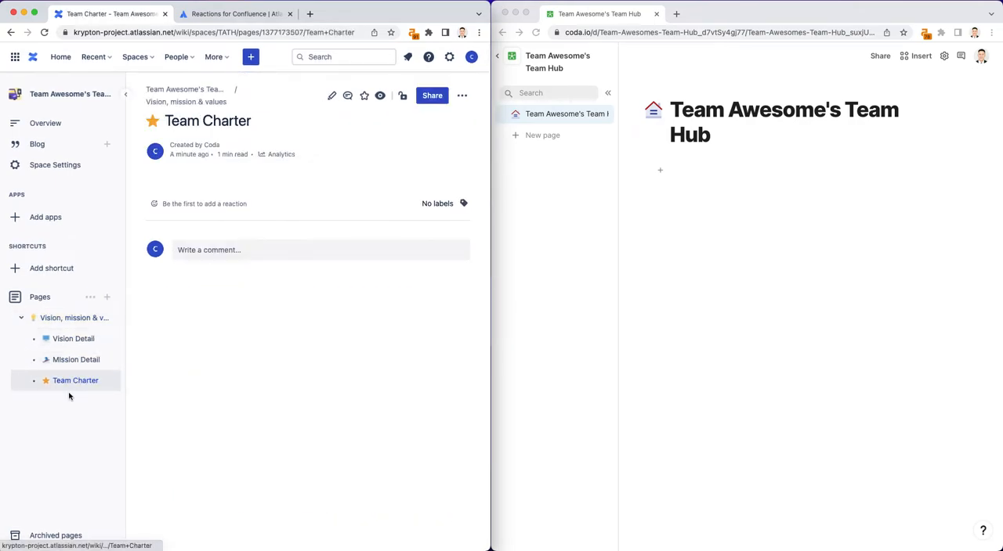
pyautogui.moveTo(76, 317)
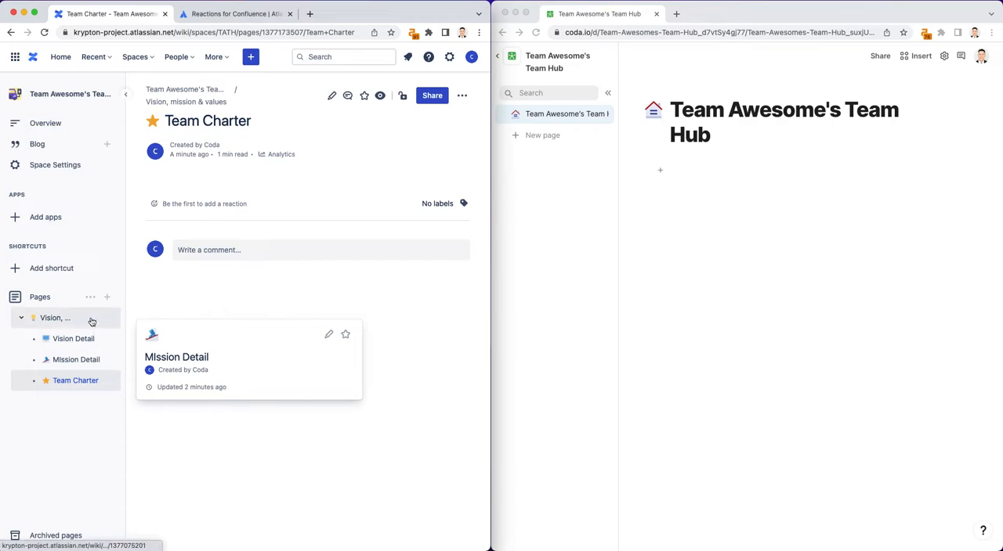
pyautogui.click(91, 318)
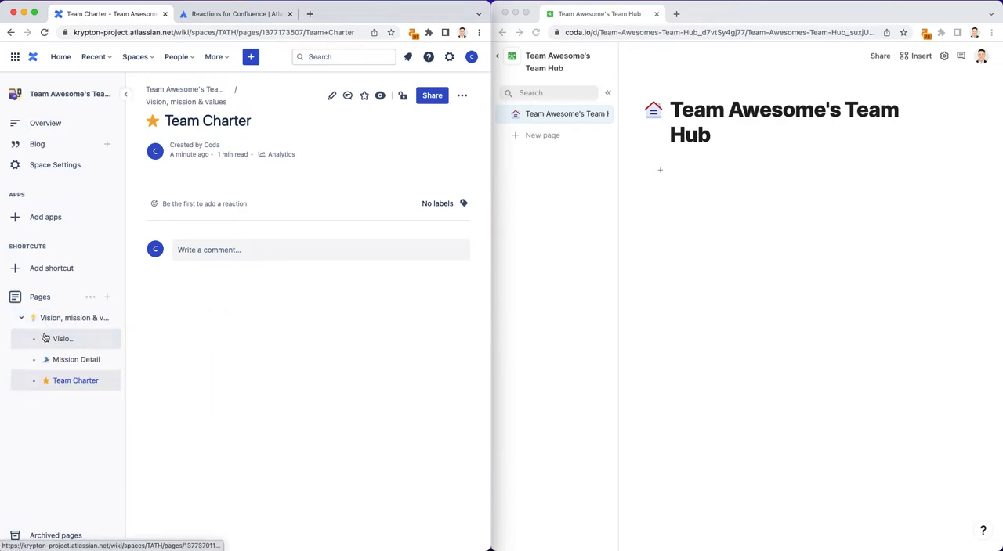
pyautogui.moveTo(62, 360)
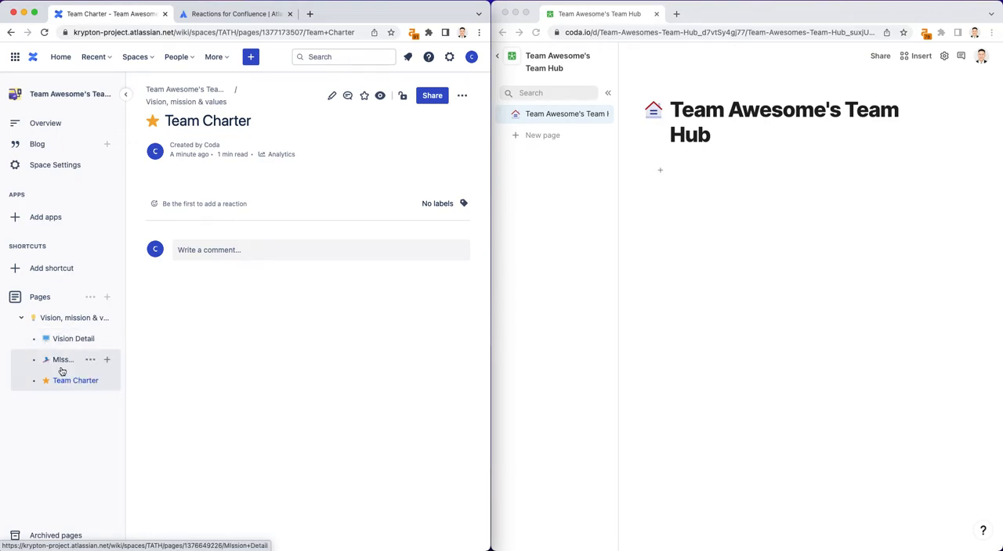
pyautogui.moveTo(63, 360)
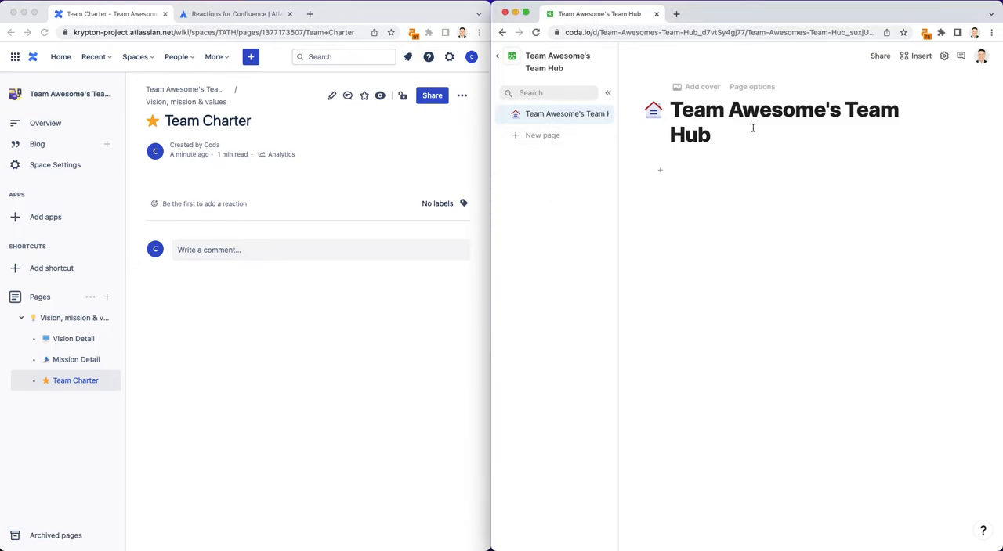
# Step: Add a new Team Hub page titled Vision, Mission & Values and give it a cover
pyautogui.click(542, 135)
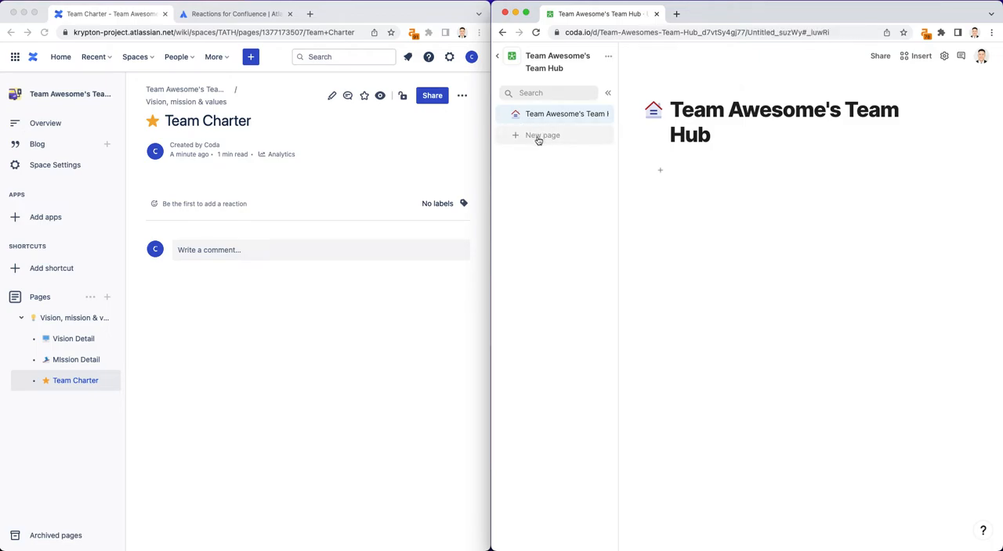
pyautogui.click(542, 135)
pyautogui.write('Vision, Mission & Vlaue')
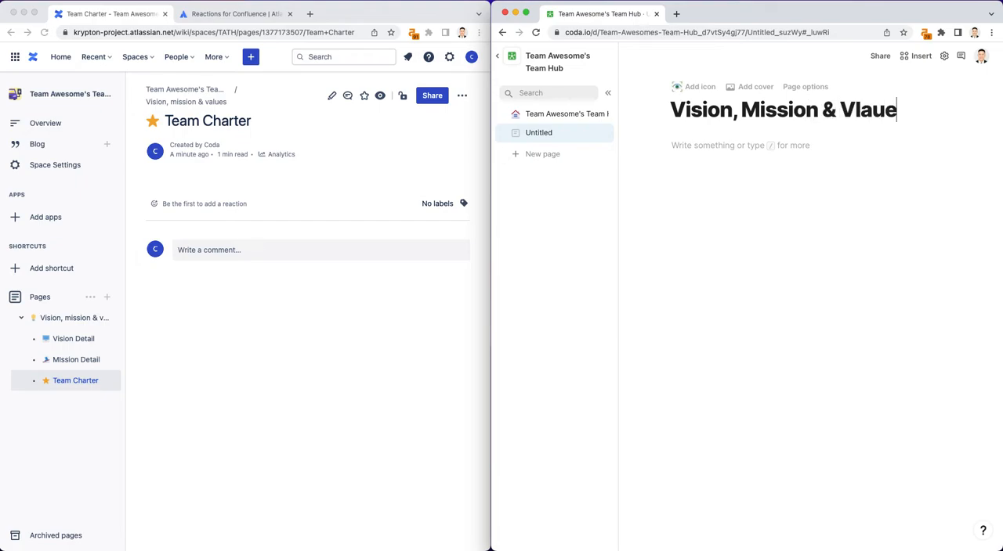
pyautogui.write('Values')
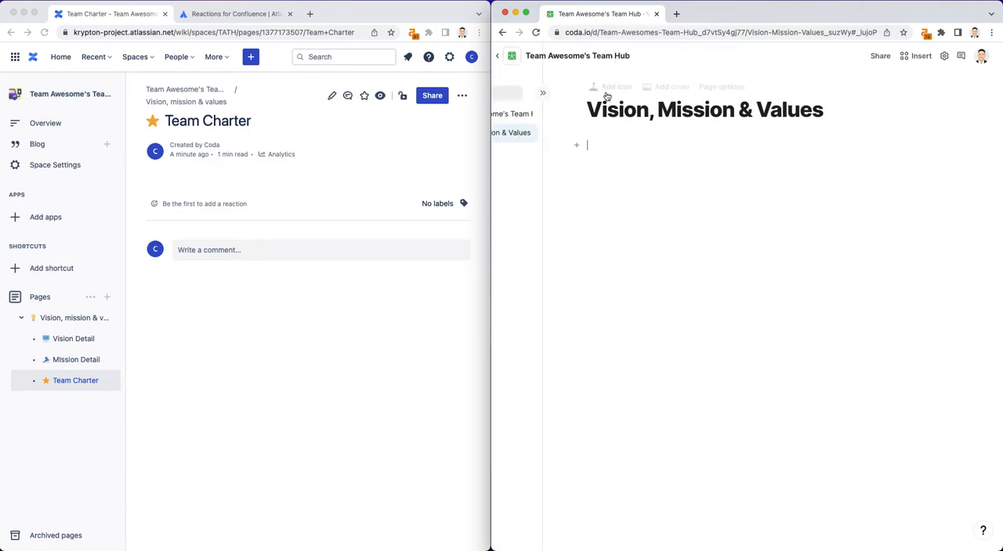
pyautogui.click(618, 86)
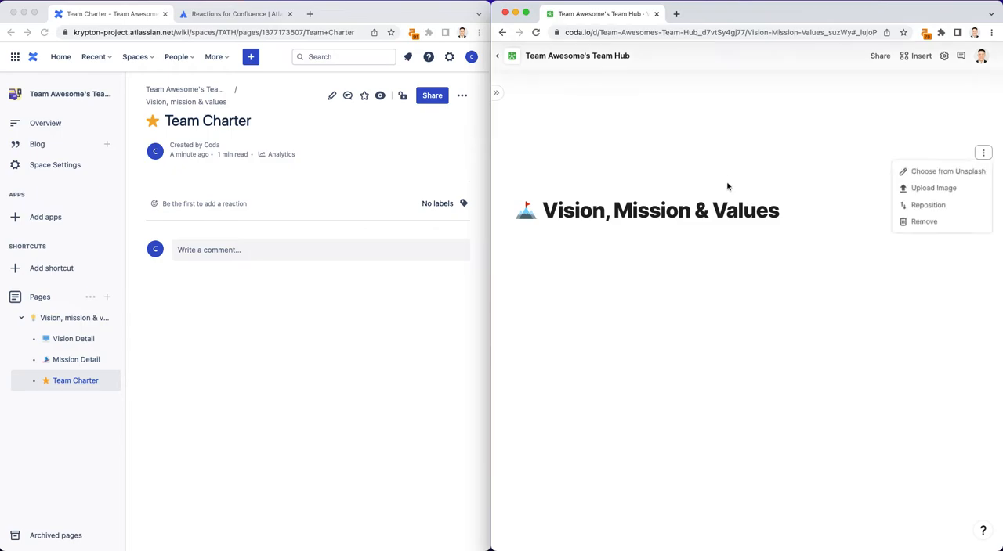
# Step: Set the cover to an Unsplash city street photo found by searching 'street'
pyautogui.click(946, 172)
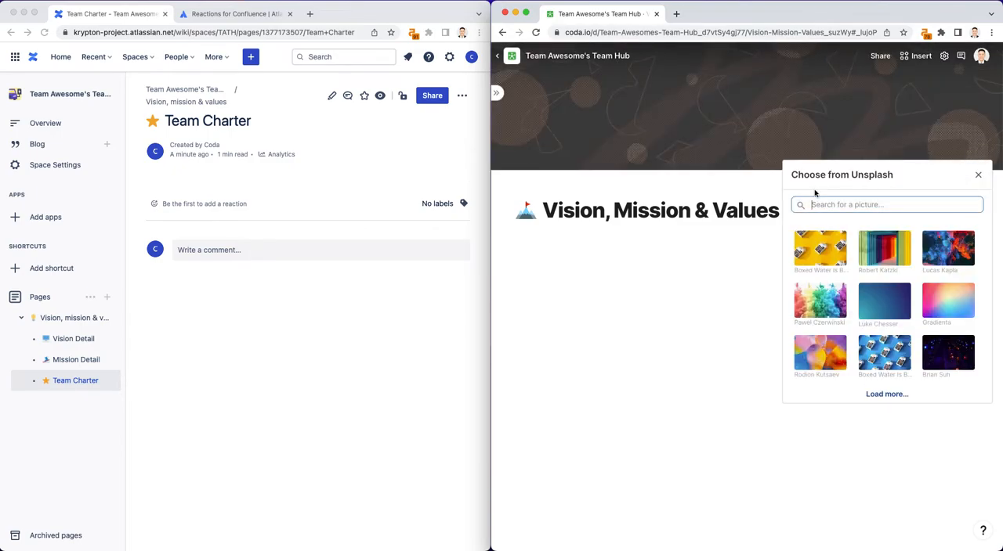
pyautogui.write('street')
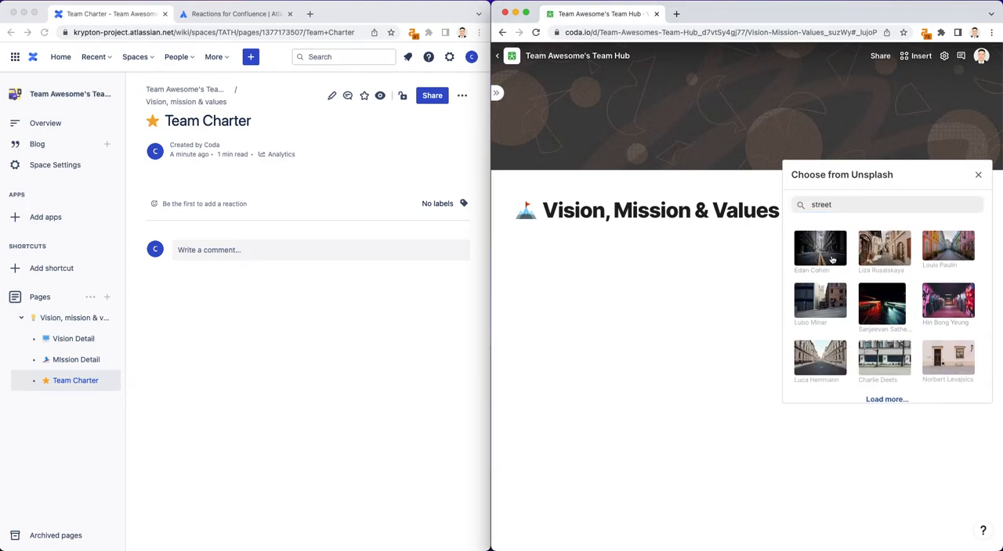
pyautogui.click(820, 249)
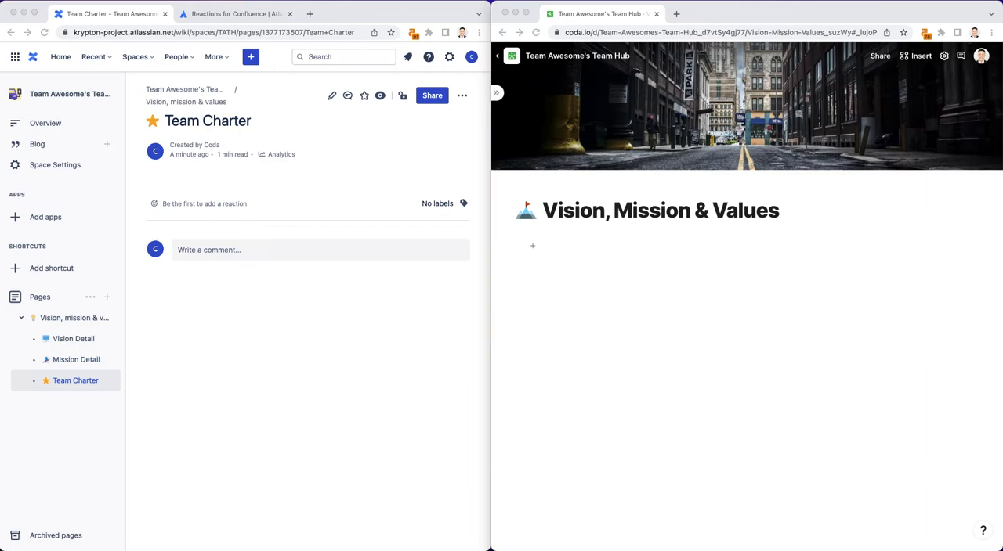
pyautogui.moveTo(744, 261)
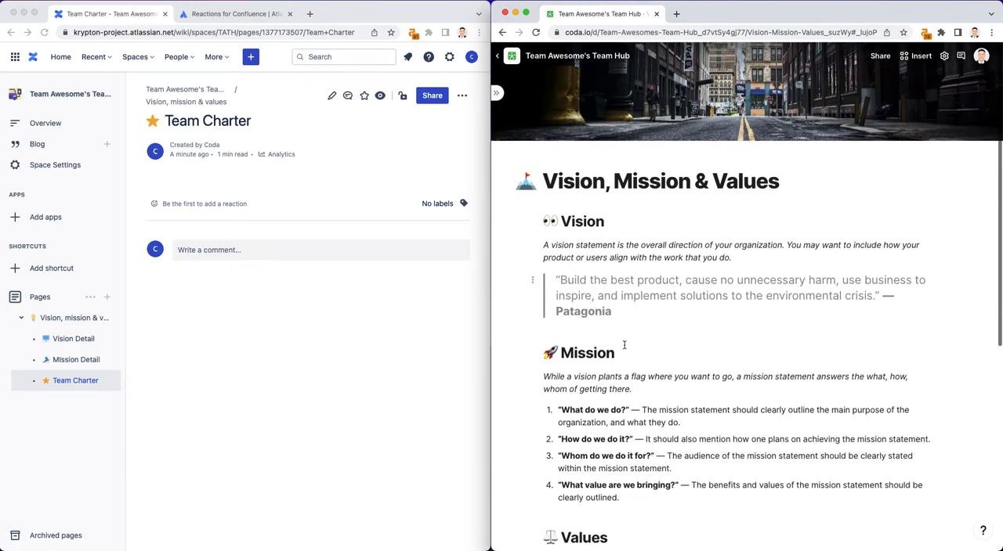
# Step: Add the subtitle 'Where we are ultimately headed as a team. Our North Star.'
pyautogui.scroll(-3)
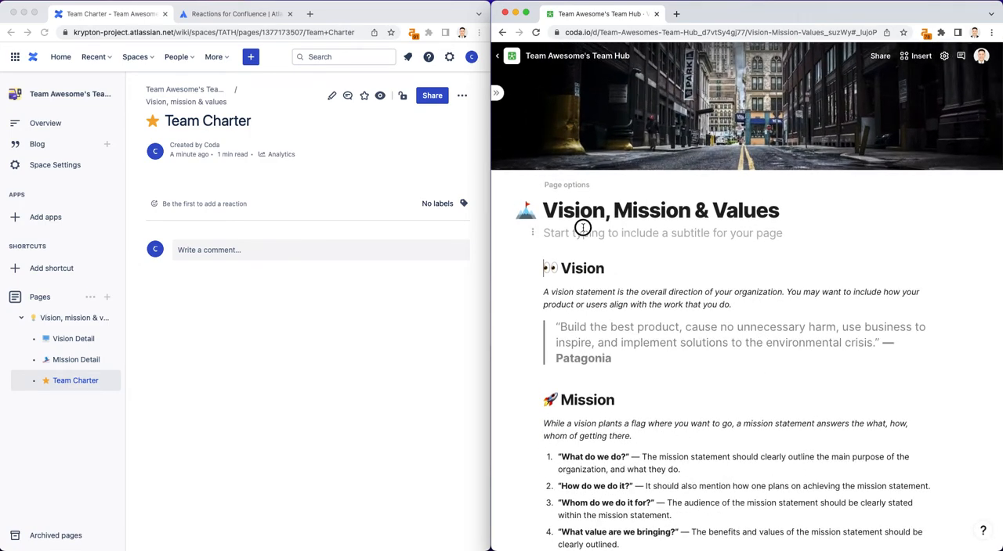
pyautogui.write('Where we are ultimately headed as a team. Our North Star.')
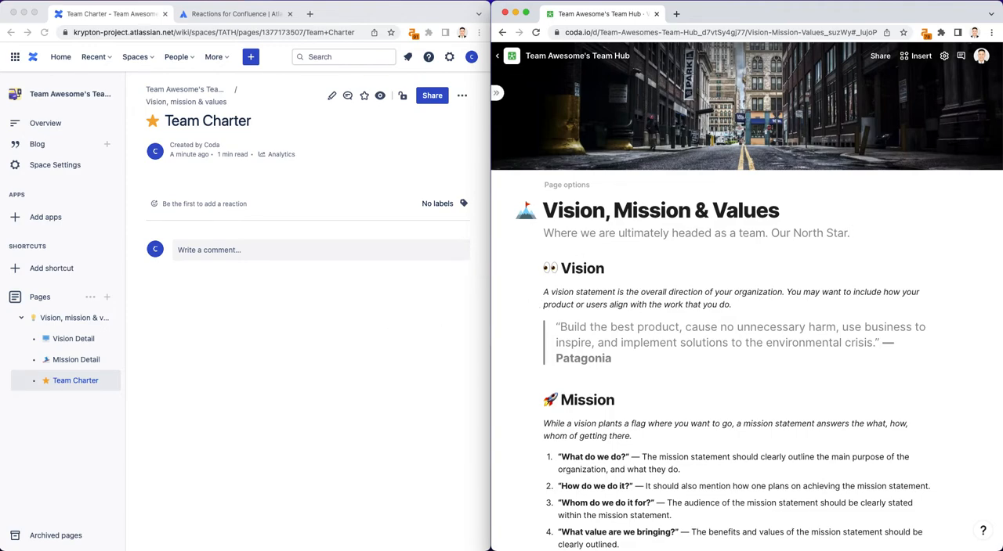
pyautogui.scroll(-3)
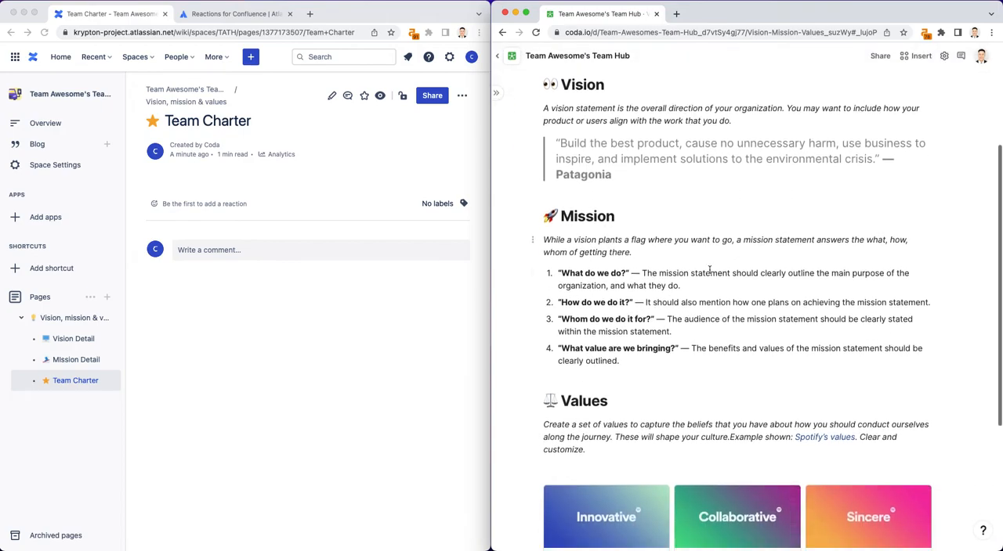
pyautogui.scroll(-3)
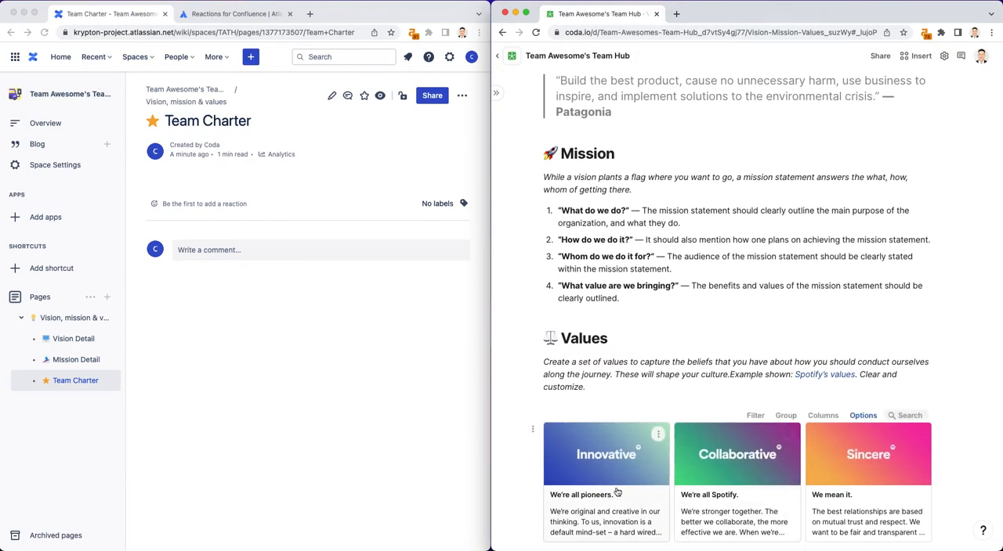
pyautogui.scroll(-3)
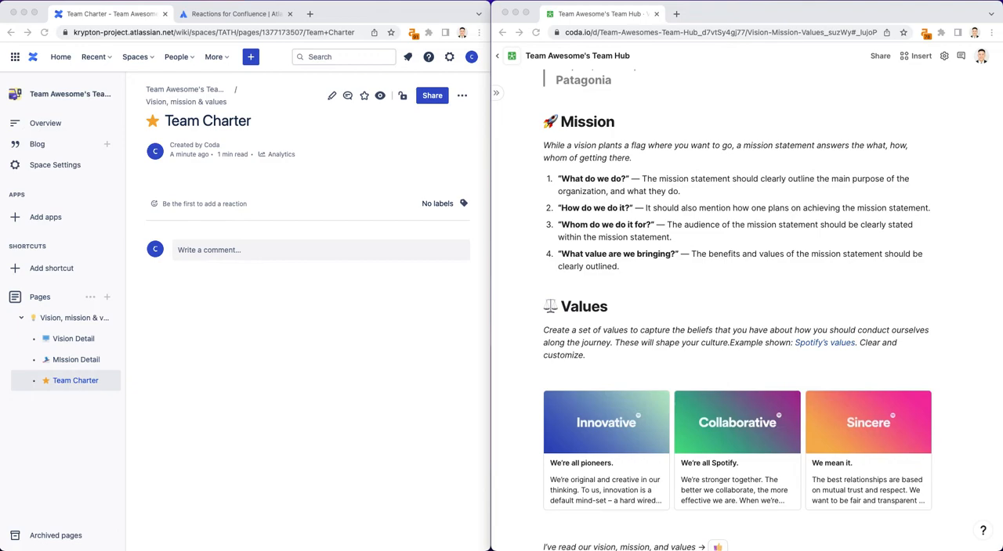
pyautogui.scroll(-3)
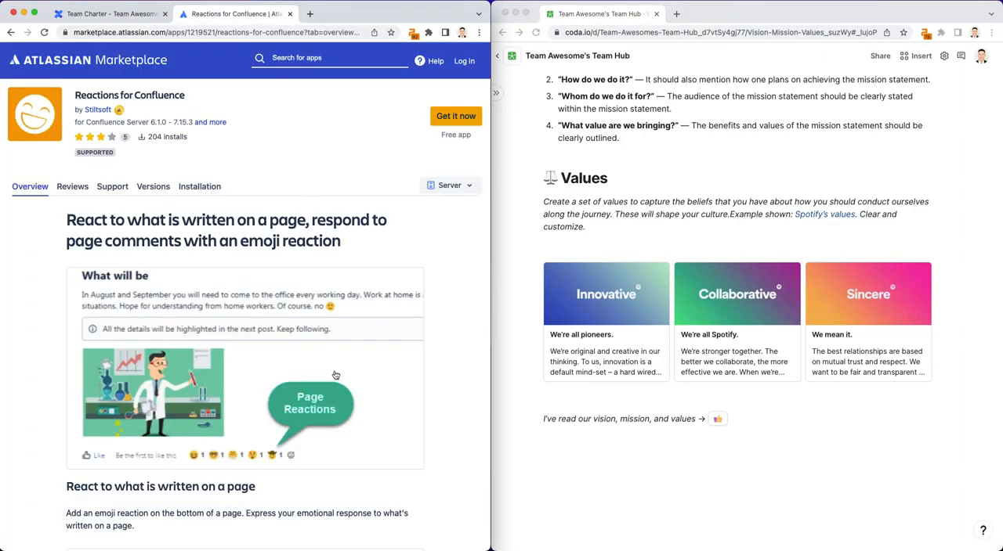
pyautogui.moveTo(323, 239)
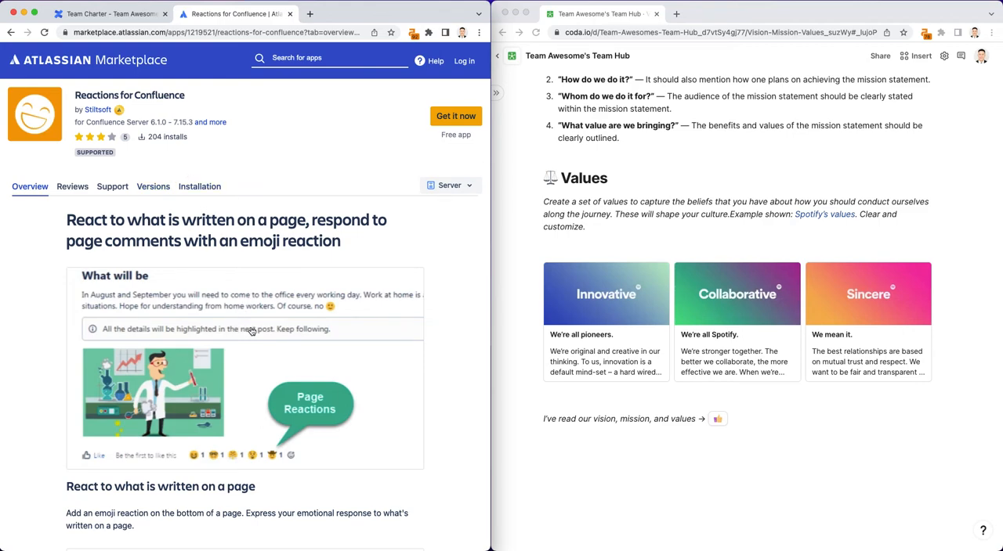
pyautogui.click(449, 185)
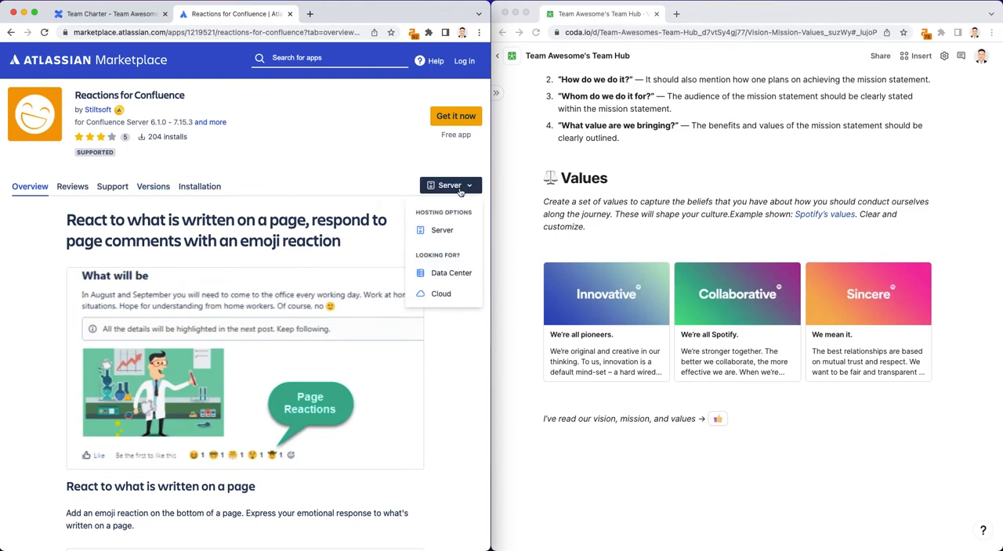
pyautogui.click(451, 272)
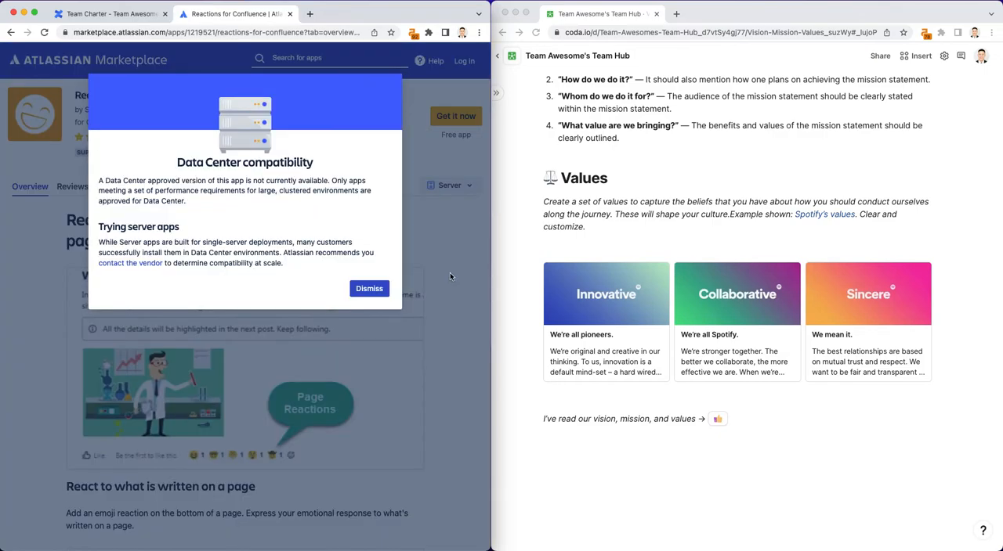
pyautogui.click(368, 288)
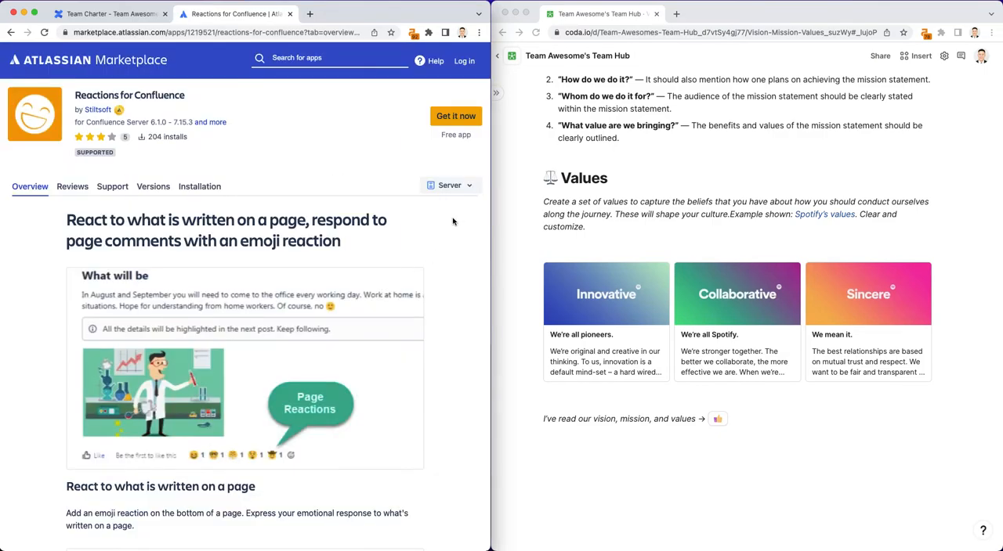
pyautogui.scroll(-3)
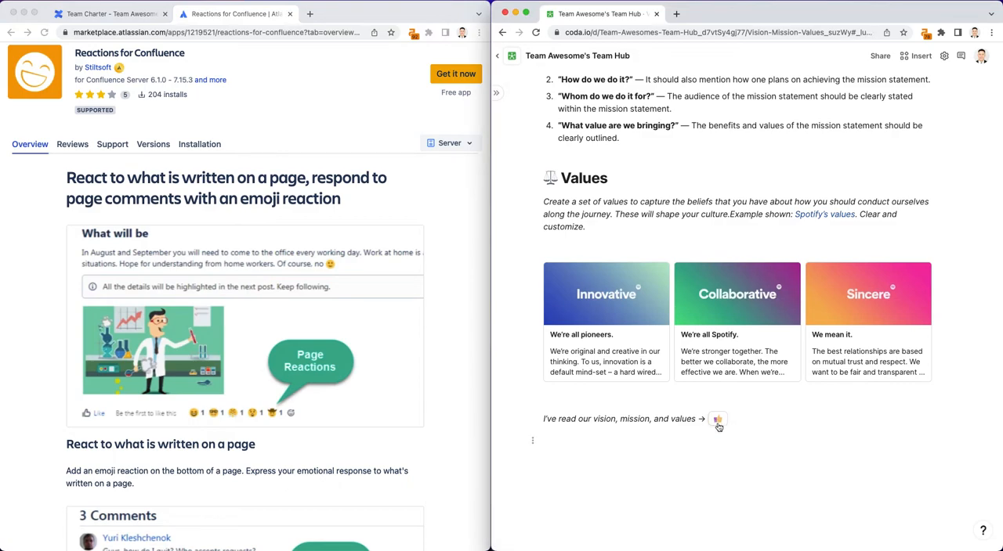
# Step: React to the 'I've read our vision, mission, and values' line so one reaction shows
pyautogui.click(718, 419)
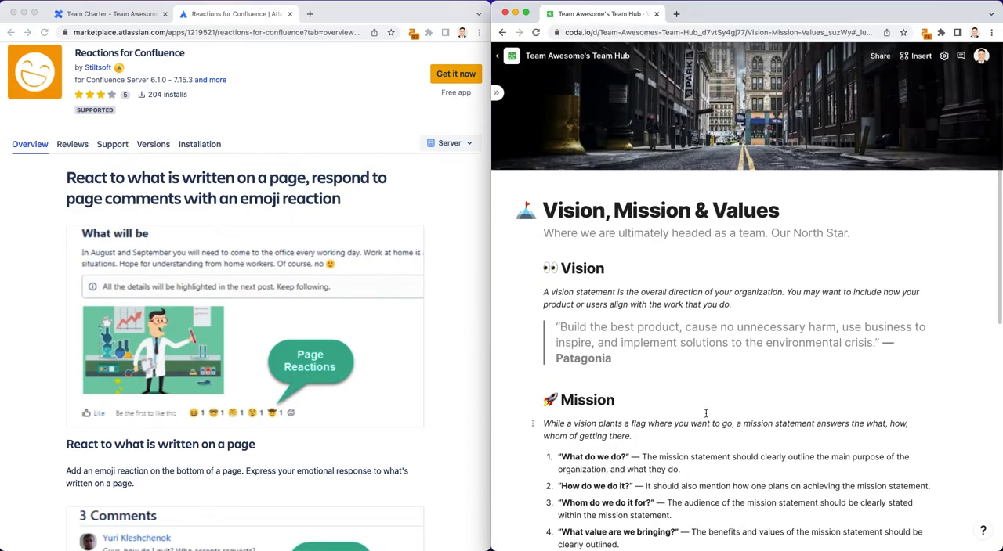
pyautogui.scroll(-3)
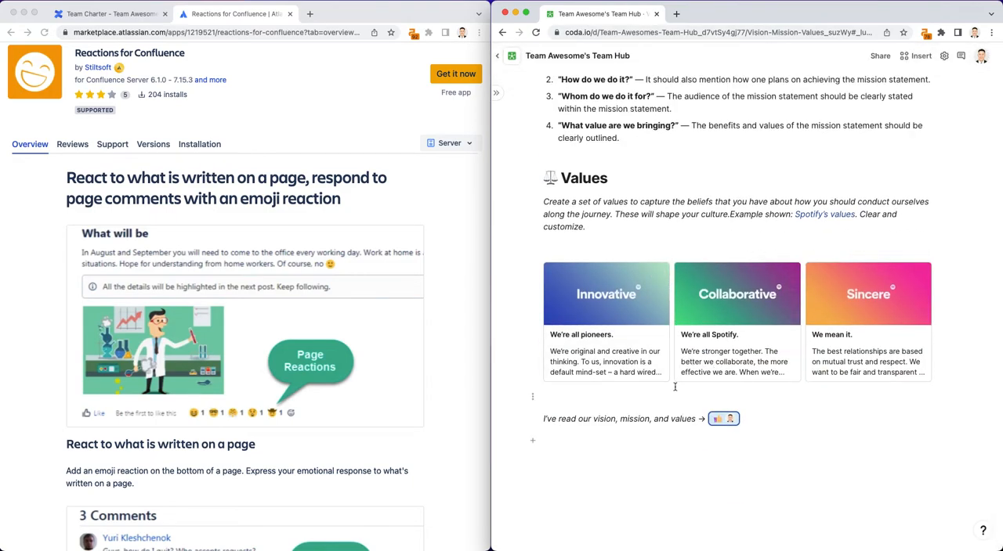
pyautogui.scroll(3)
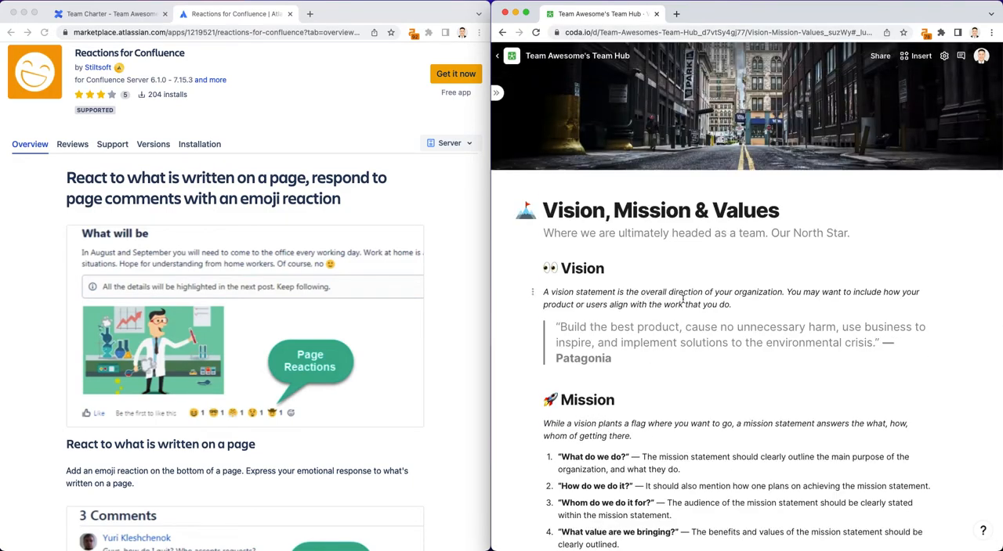
pyautogui.scroll(-3)
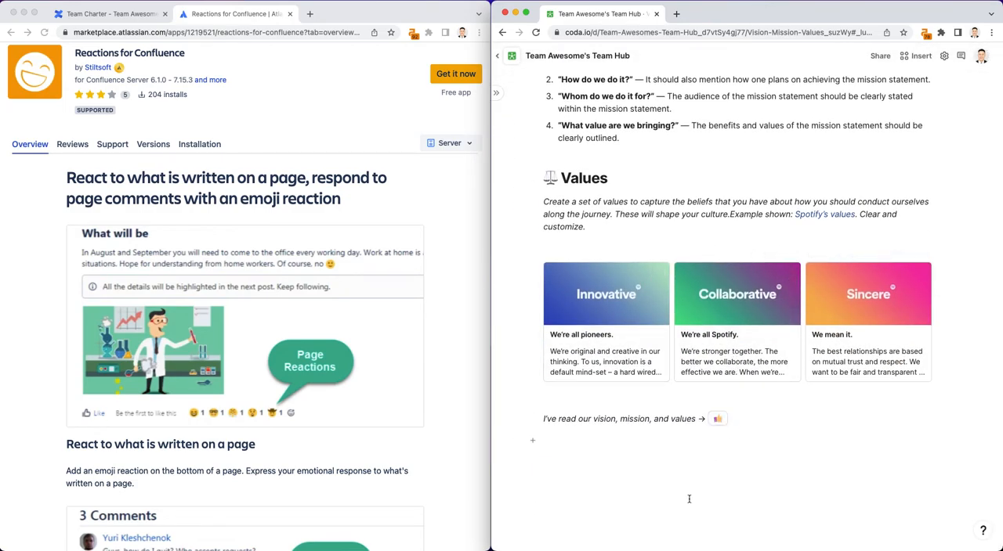
pyautogui.click(718, 419)
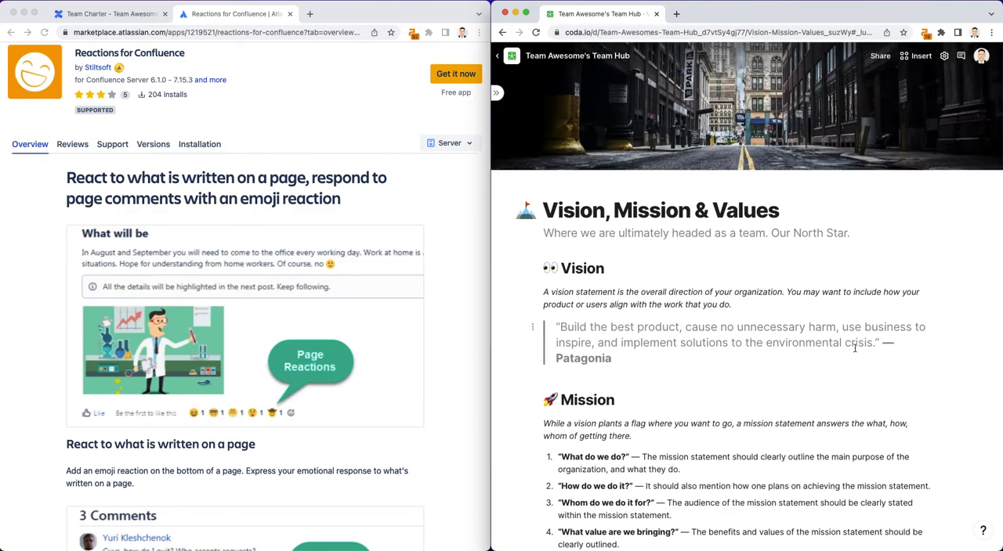
pyautogui.scroll(-3)
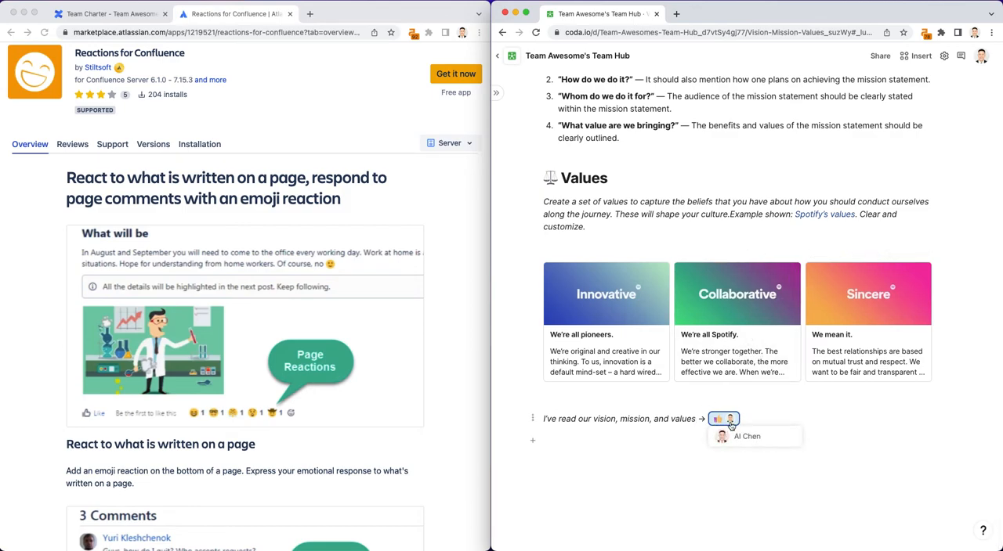
pyautogui.click(723, 418)
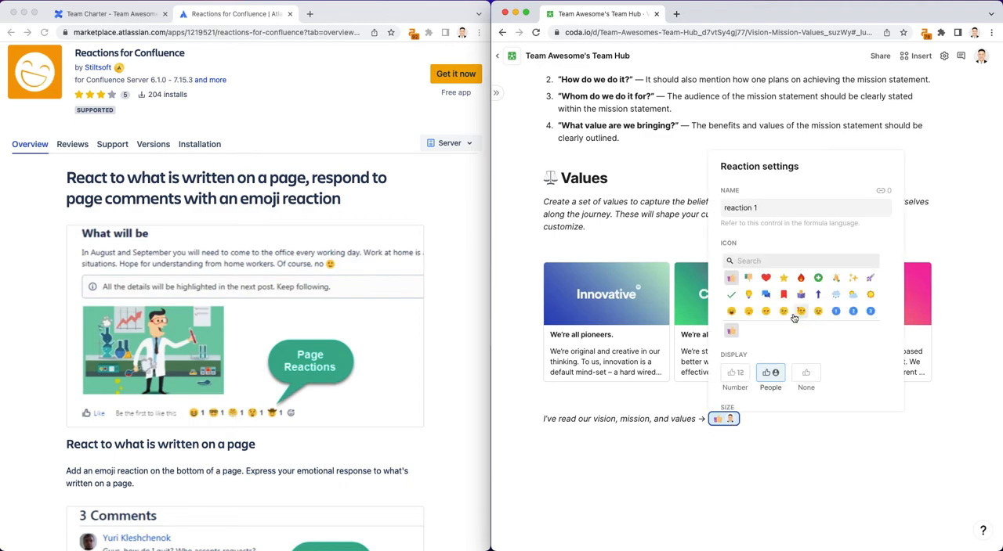
pyautogui.click(765, 278)
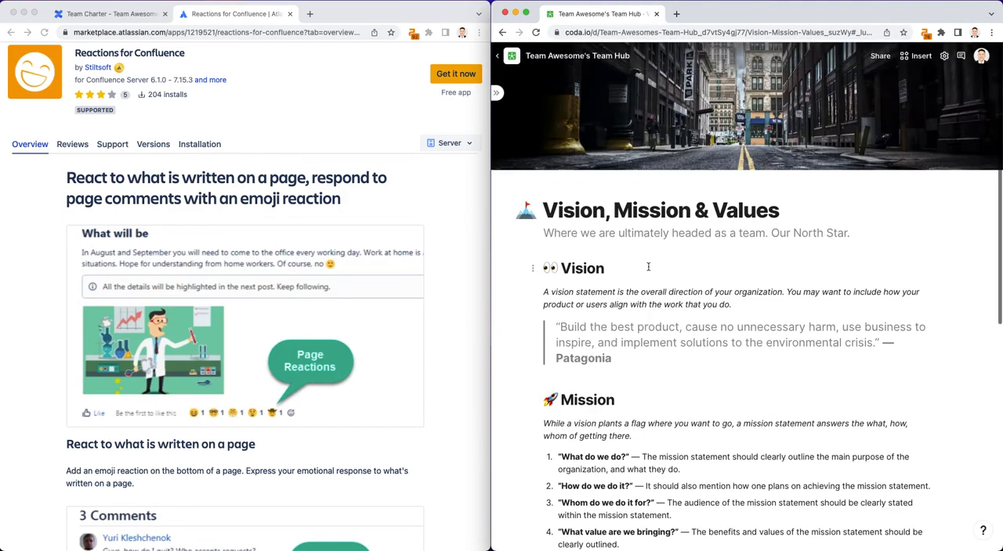
# Step: Expand the pages sidebar and scroll through the Vision, Mission & Values page
pyautogui.click(110, 13)
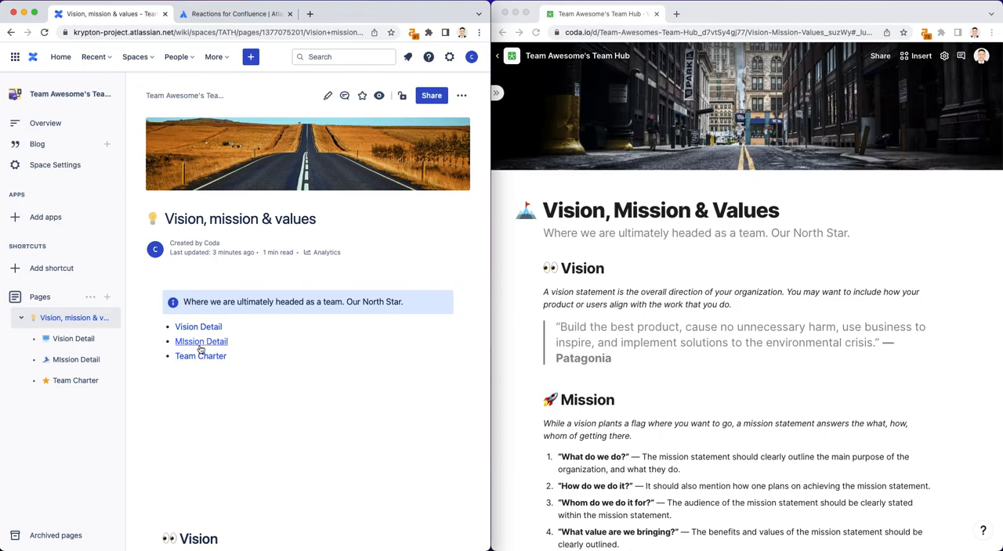
pyautogui.scroll(-3)
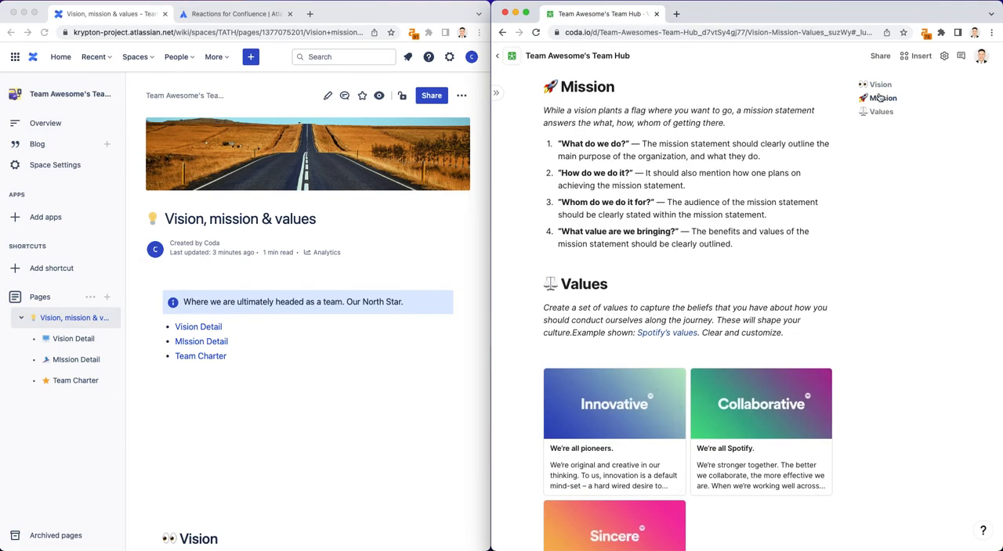
pyautogui.scroll(-3)
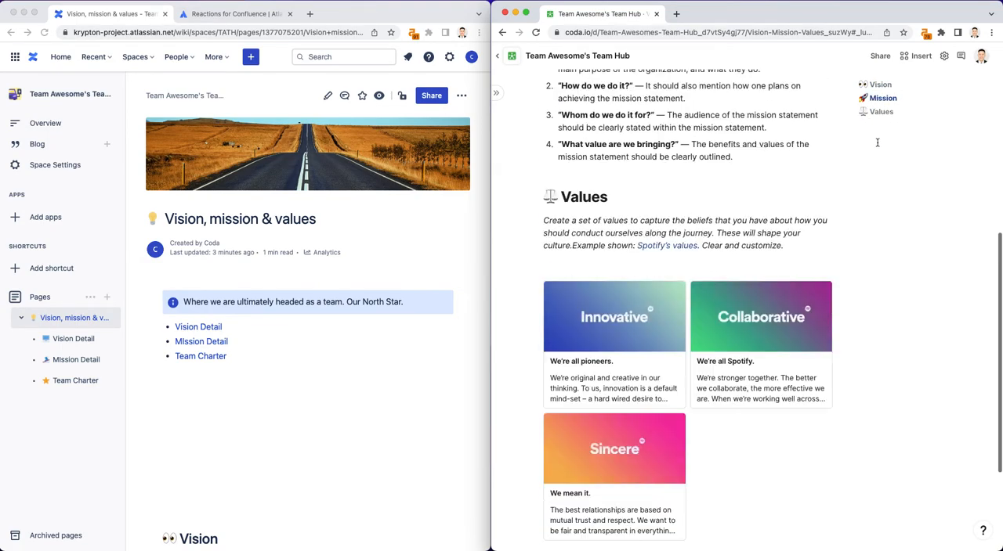
pyautogui.scroll(-3)
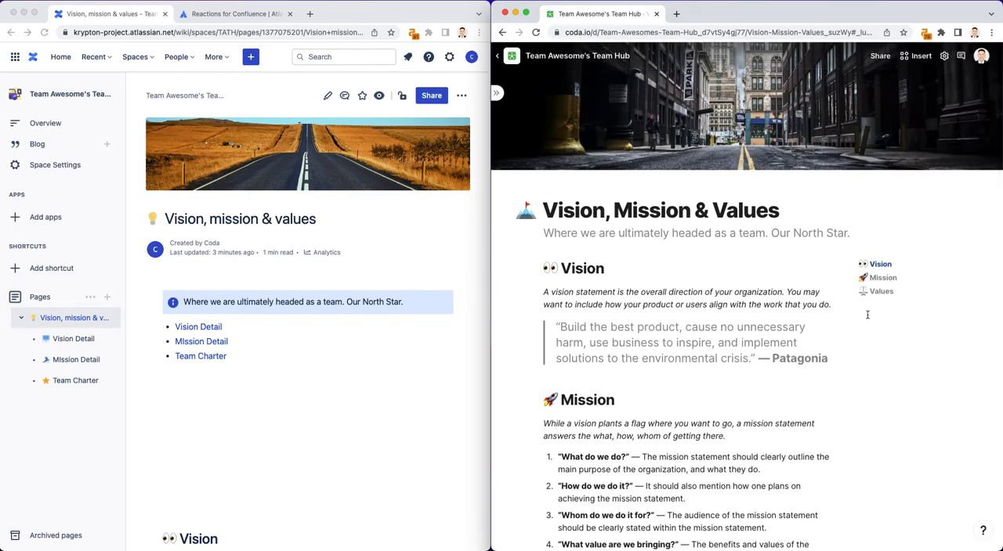
pyautogui.scroll(-3)
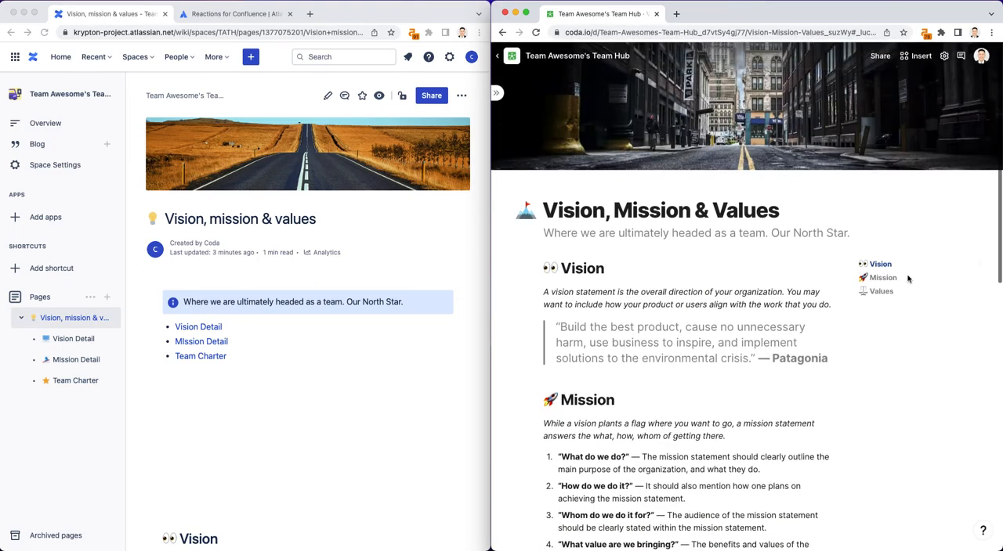
pyautogui.scroll(-3)
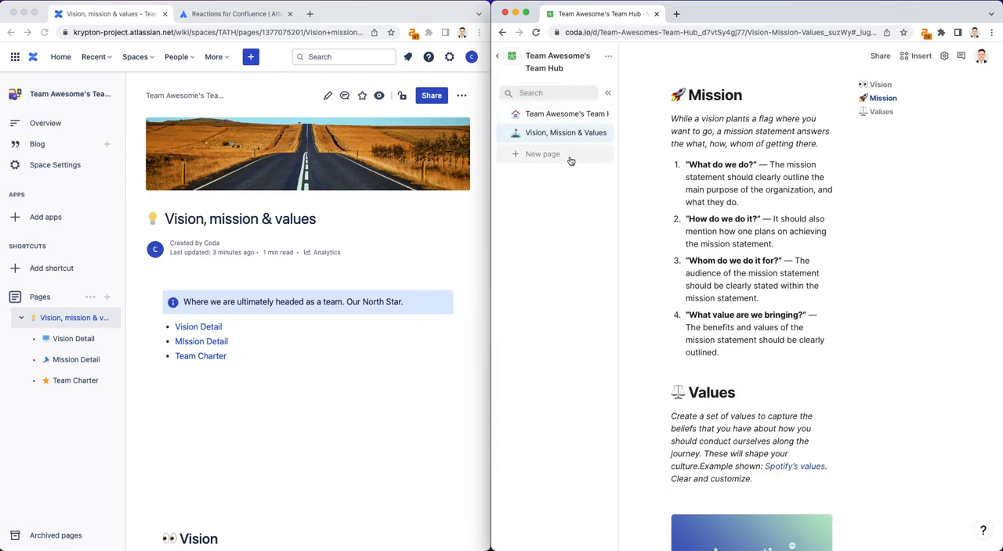
# Step: Add subpages Vision Detail and Mission Detail under Vision, Mission & Values
pyautogui.click(605, 131)
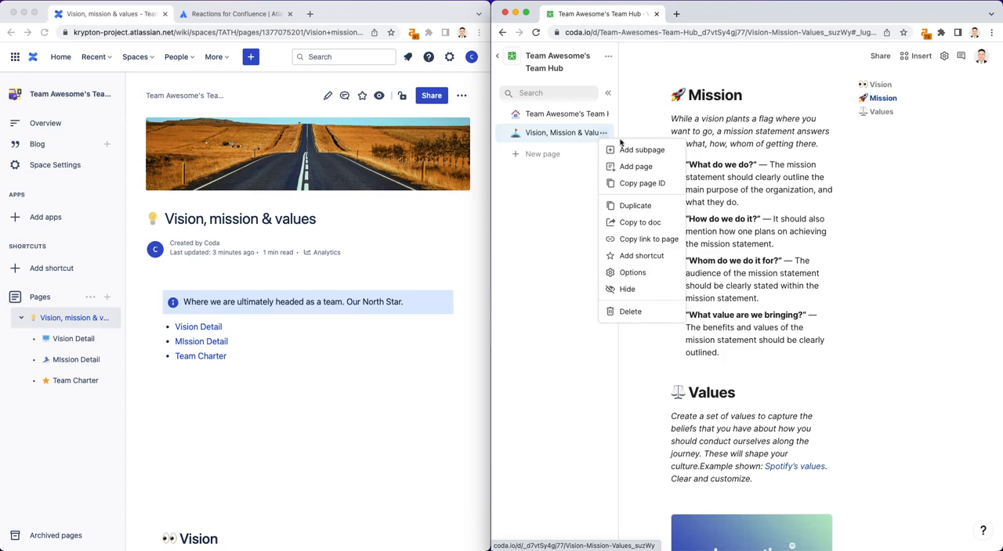
pyautogui.click(640, 150)
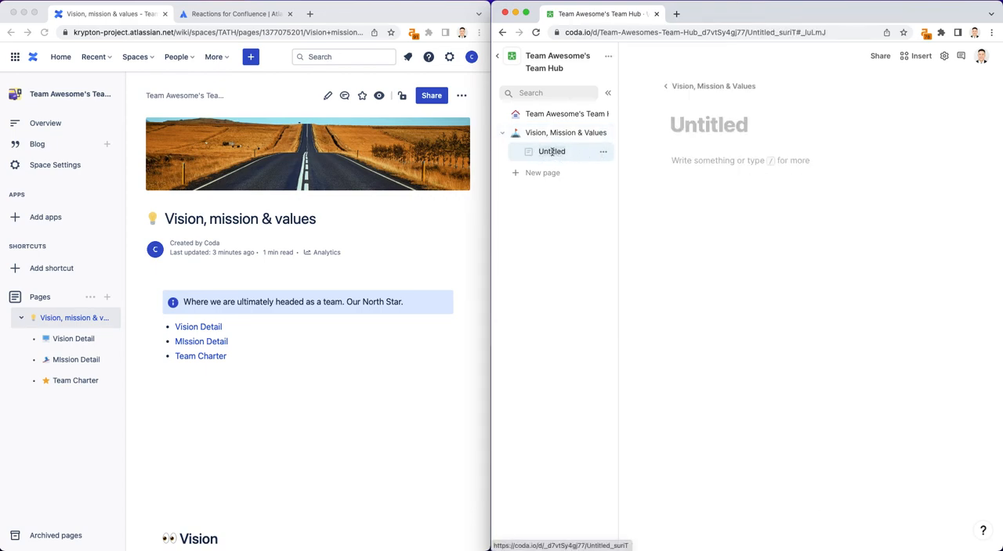
pyautogui.write('Vision Detail')
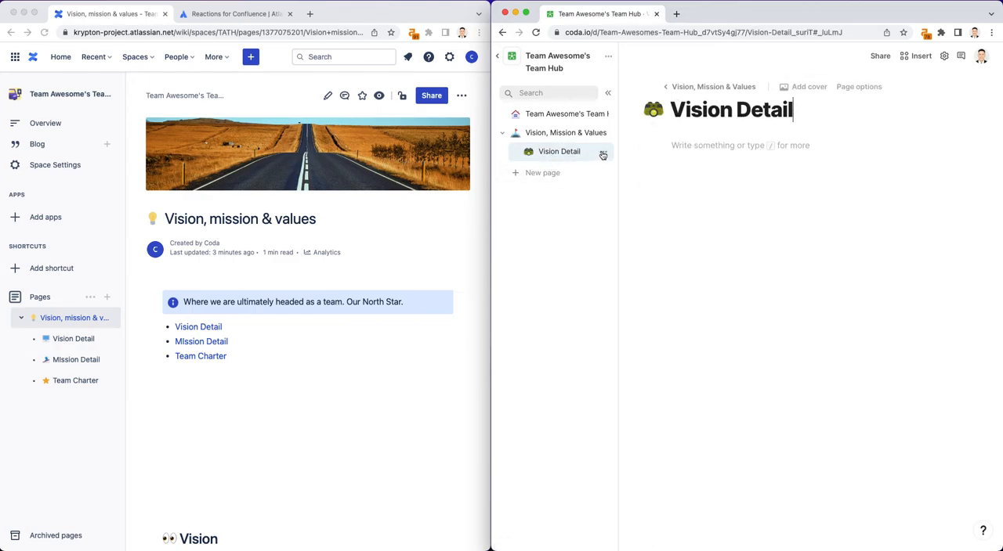
pyautogui.click(602, 150)
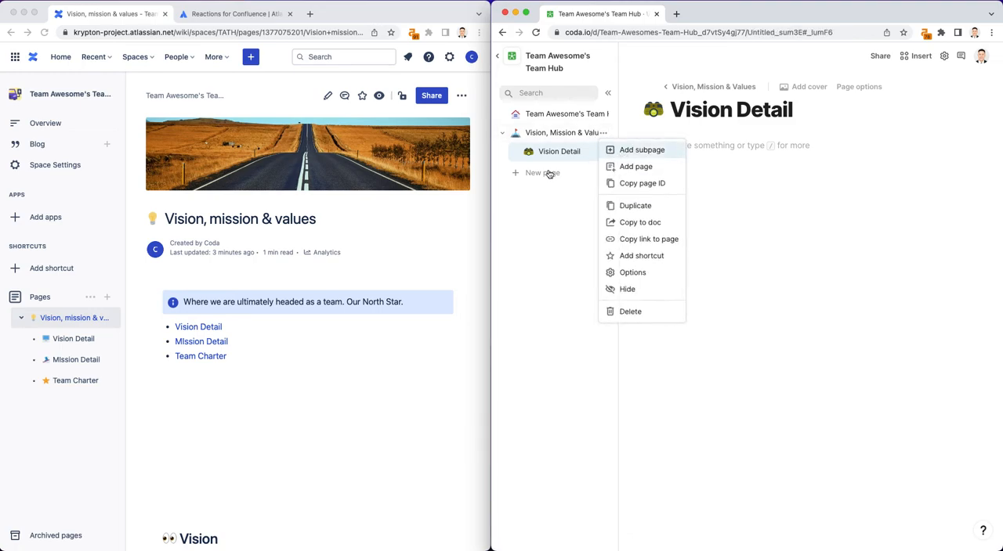
pyautogui.click(636, 166)
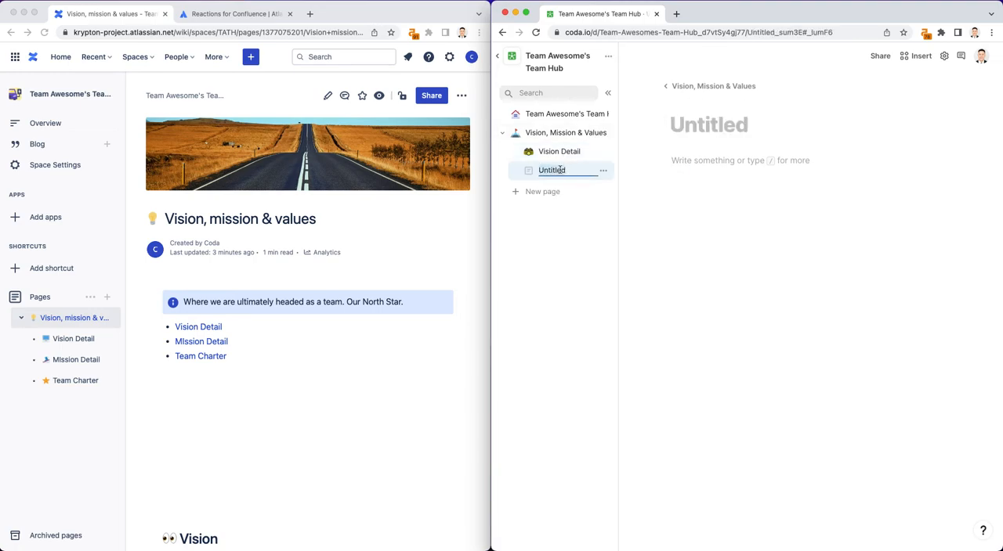
pyautogui.write('Misis')
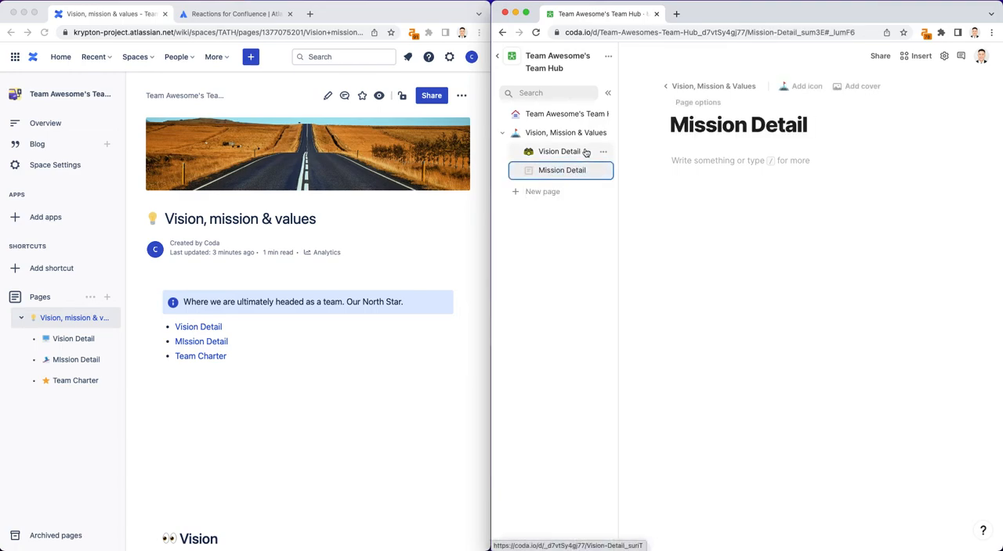
# Step: Add a third subpage, Team Charter, and give it an icon
pyautogui.click(802, 87)
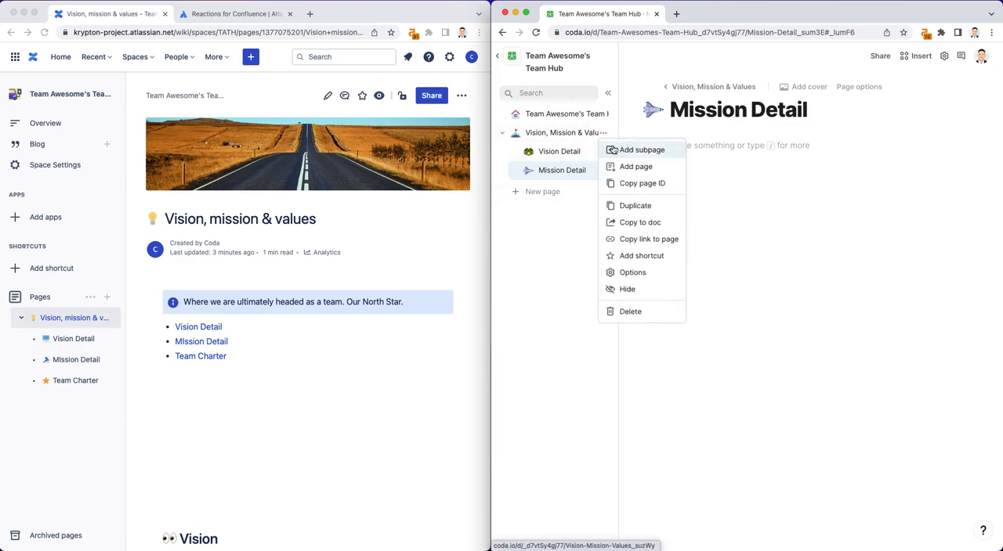
pyautogui.click(637, 166)
pyautogui.write('Team Charter')
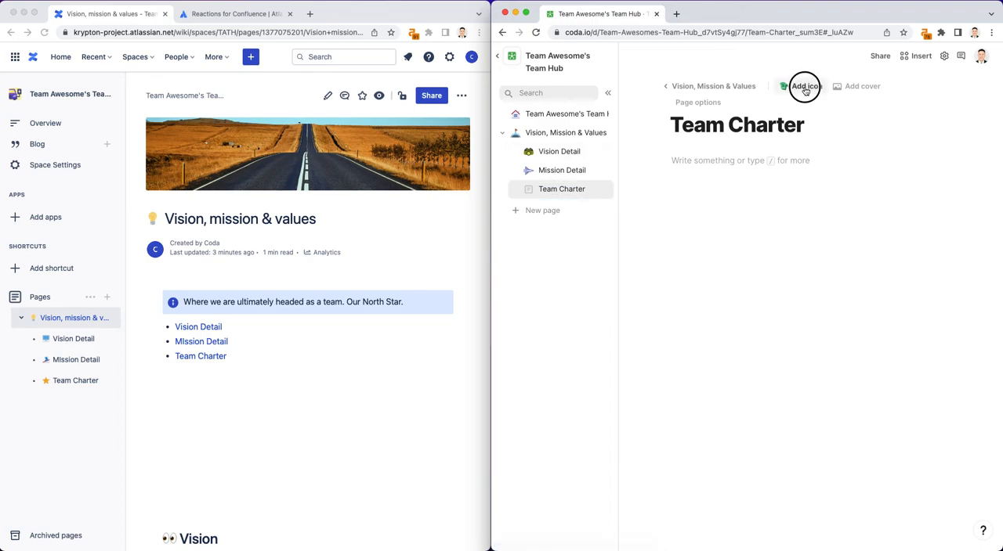
pyautogui.click(805, 86)
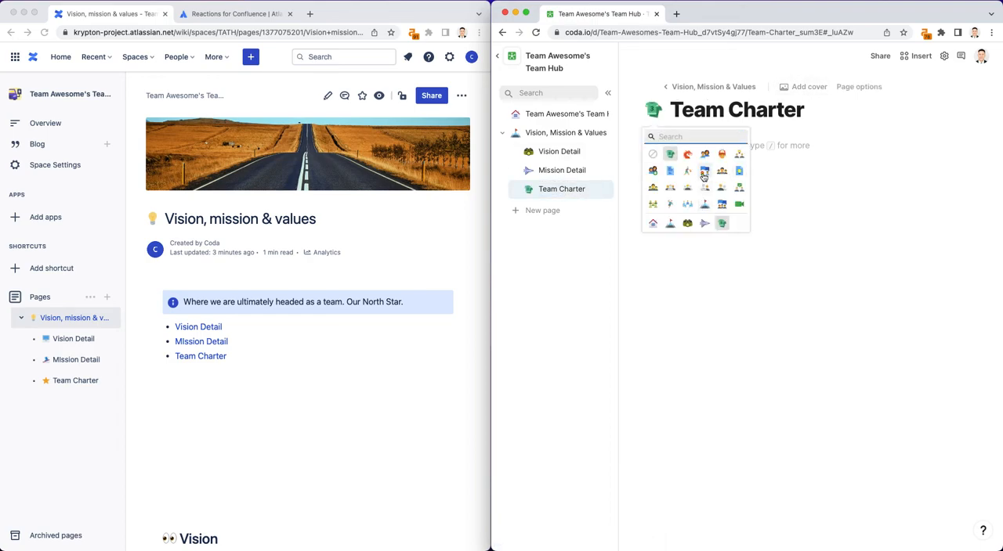
pyautogui.click(564, 132)
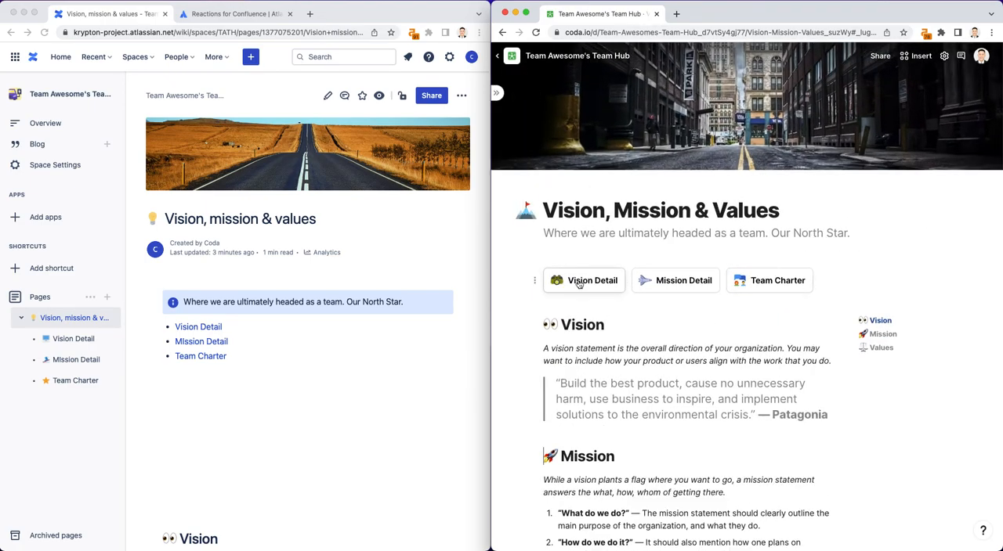
pyautogui.click(583, 281)
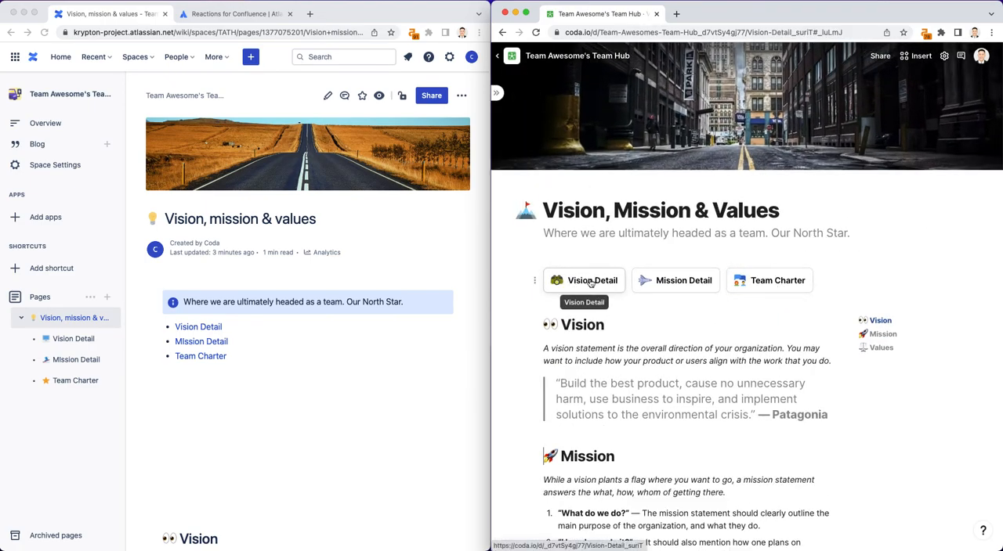
pyautogui.click(583, 280)
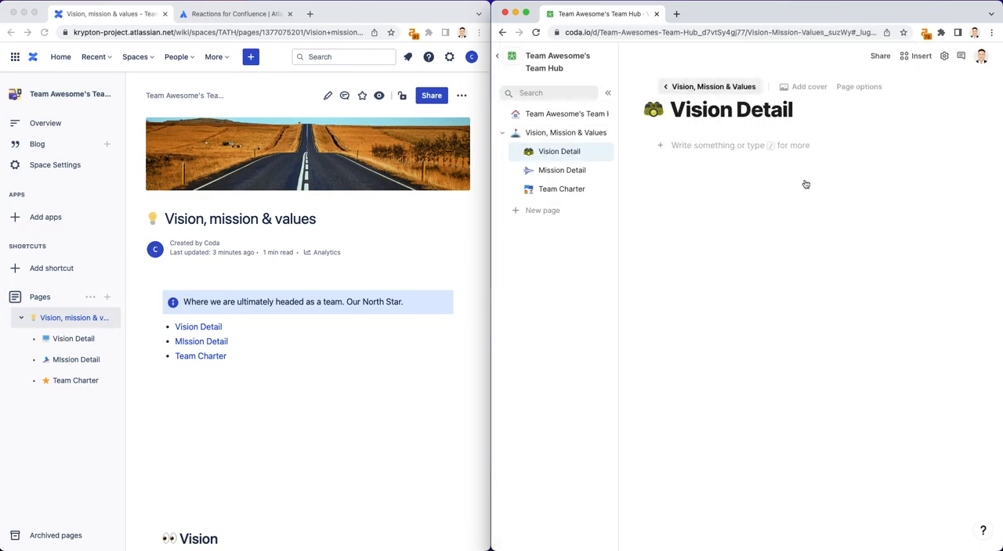
pyautogui.click(561, 169)
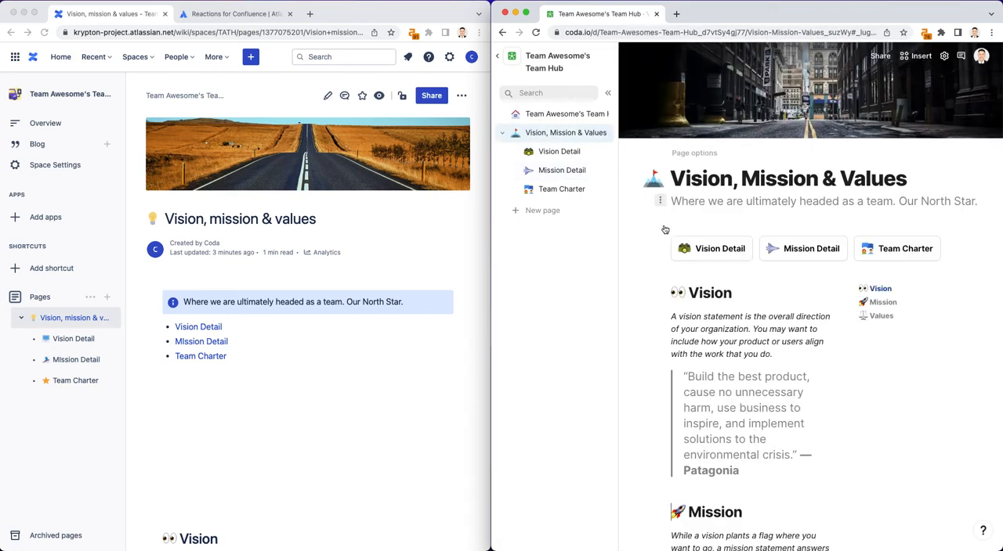
pyautogui.click(661, 200)
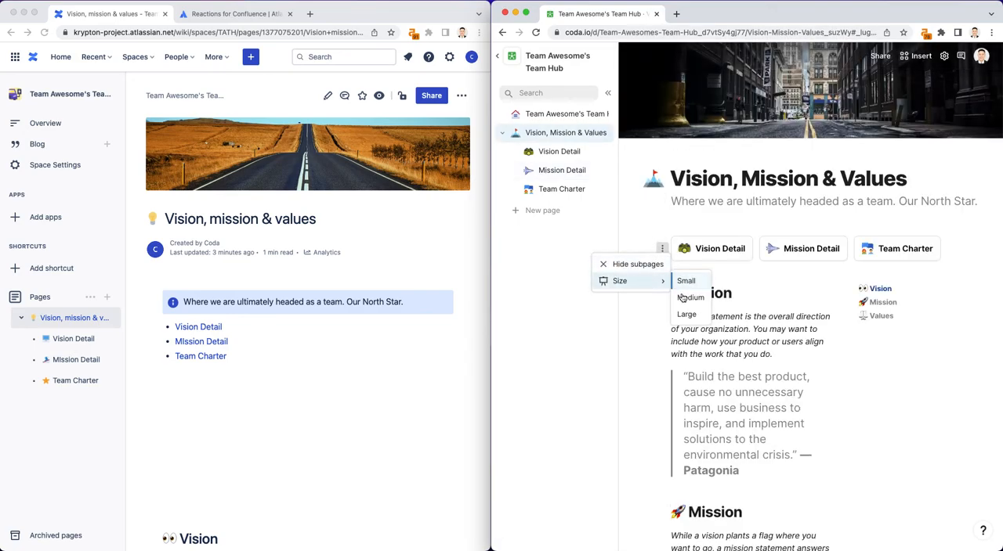
pyautogui.click(689, 297)
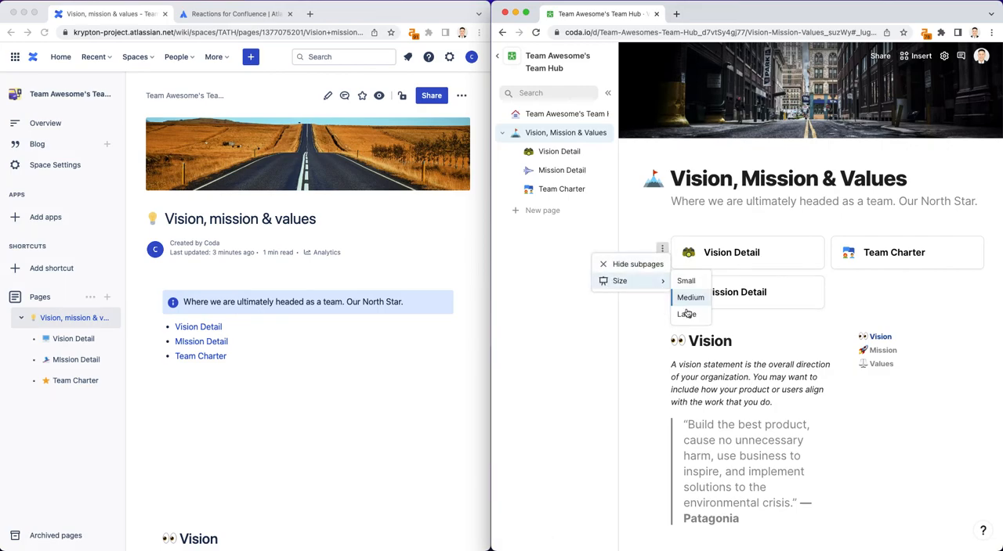
pyautogui.click(687, 314)
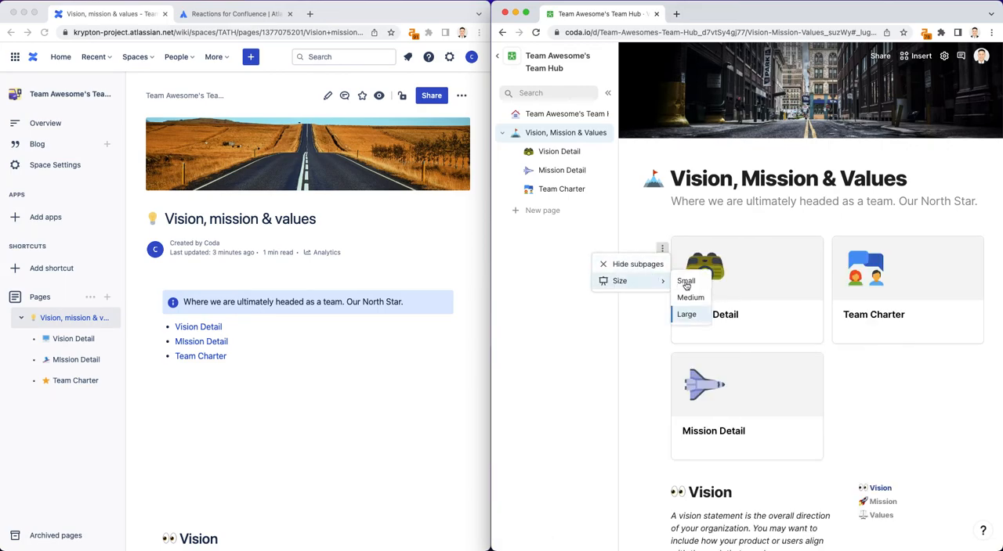
pyautogui.click(686, 280)
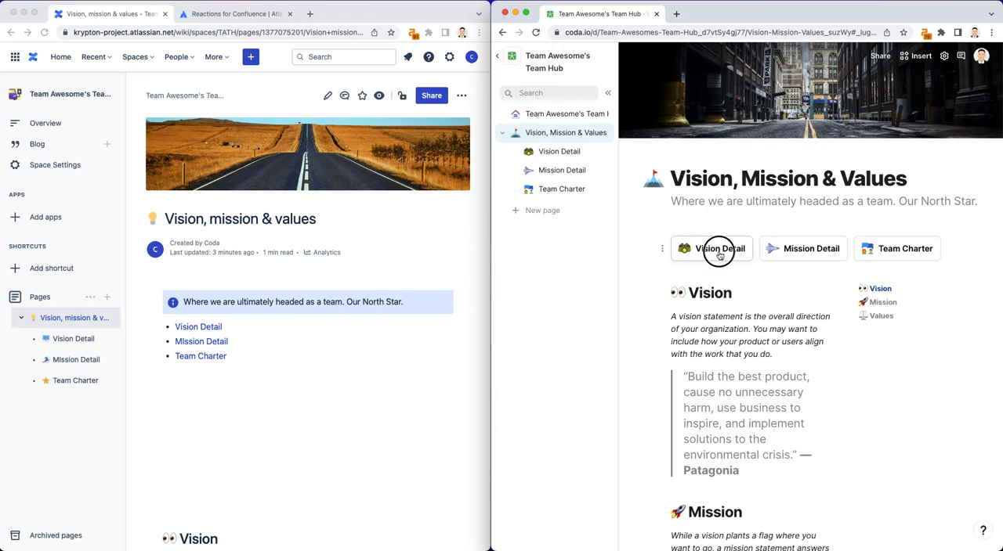
pyautogui.click(719, 247)
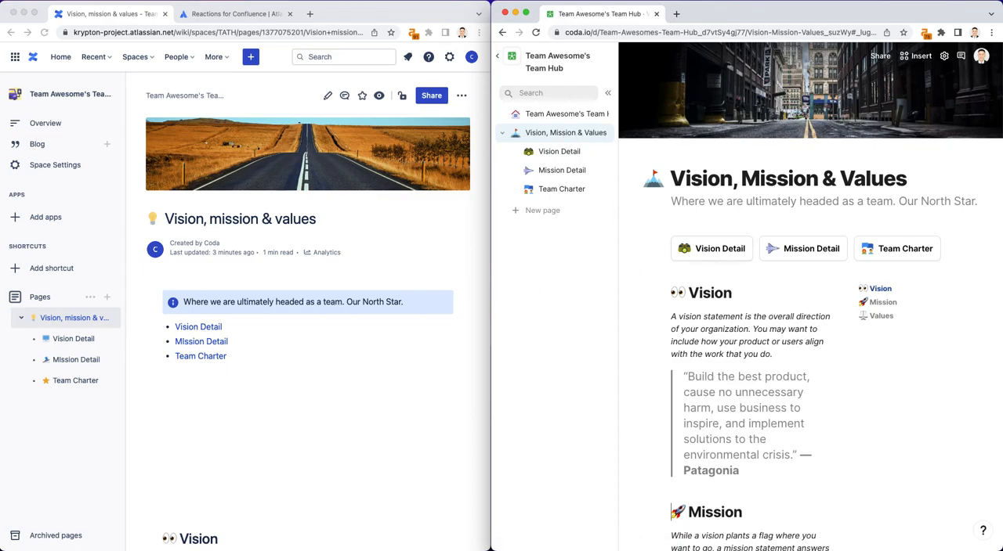
pyautogui.moveTo(802, 248)
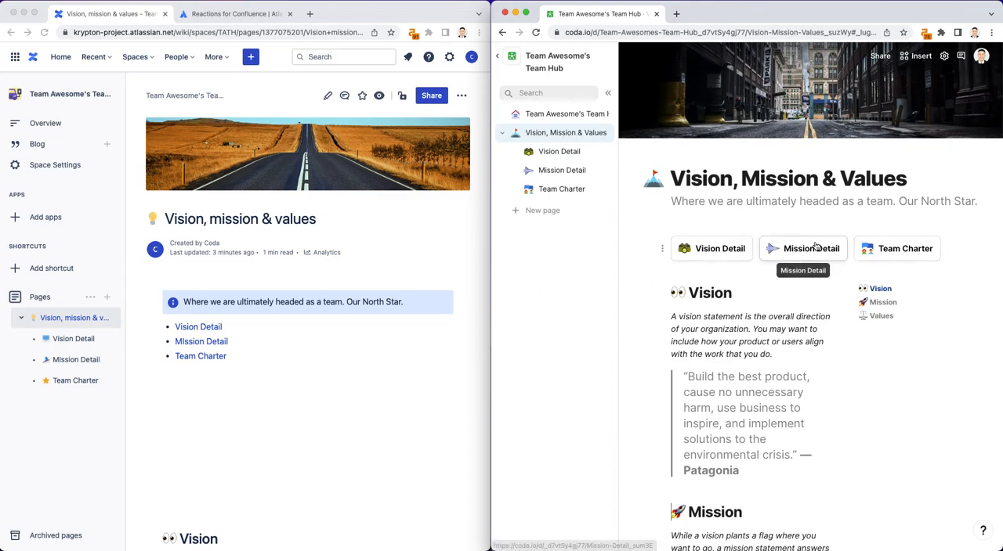
pyautogui.moveTo(712, 247)
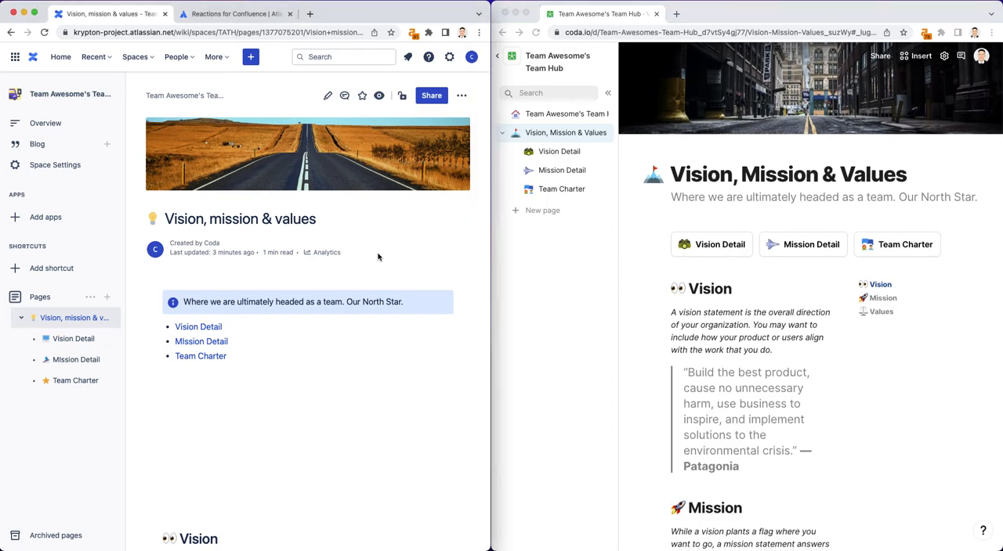
pyautogui.moveTo(329, 95)
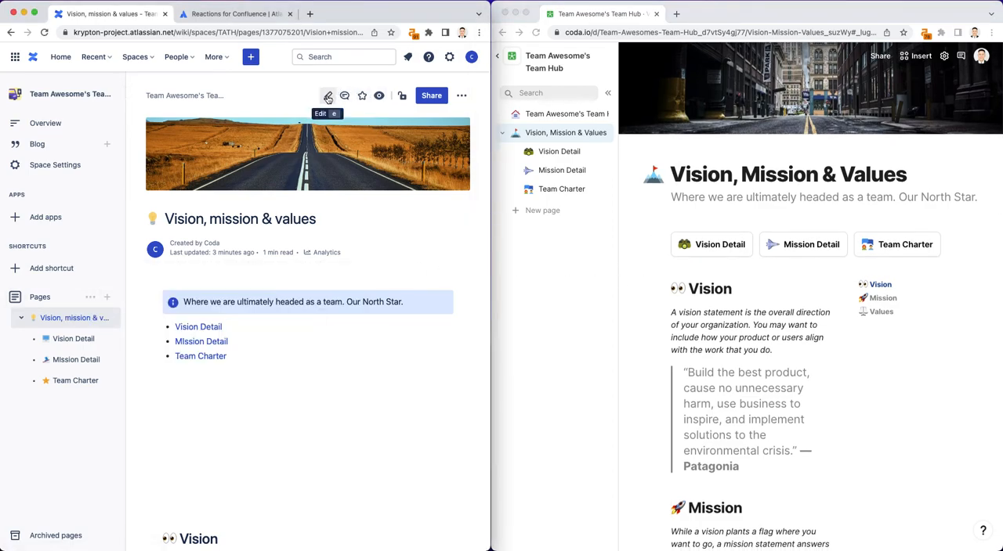
pyautogui.click(329, 96)
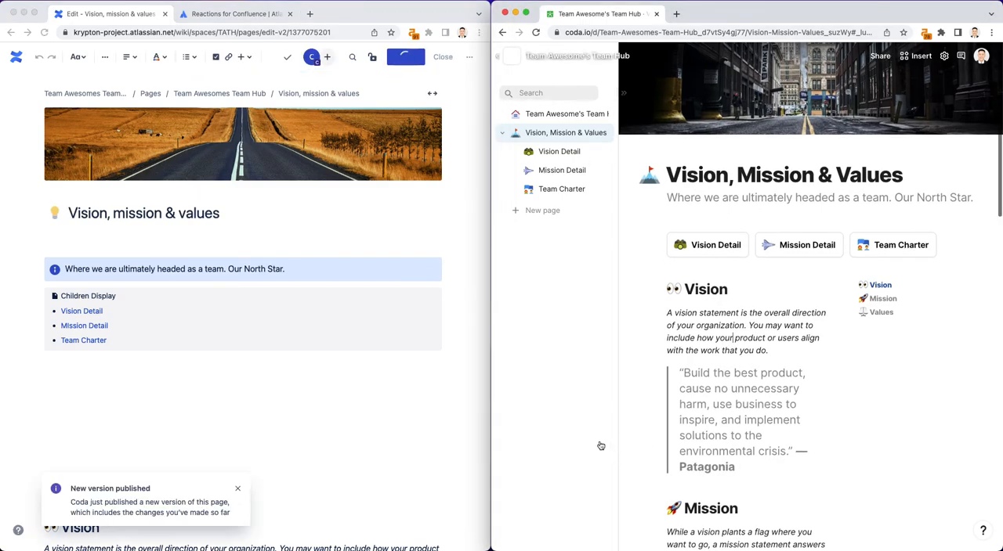
pyautogui.scroll(-3)
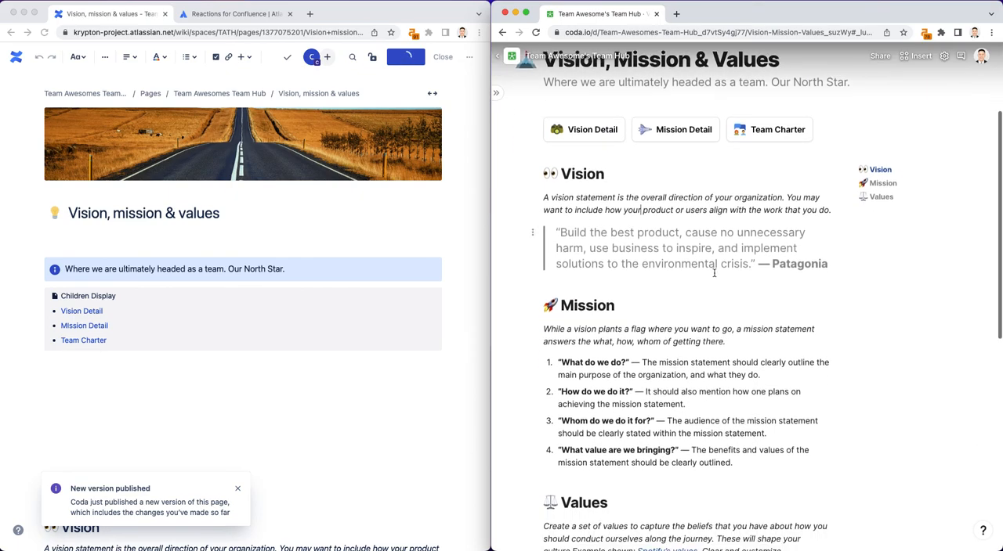
pyautogui.click(441, 56)
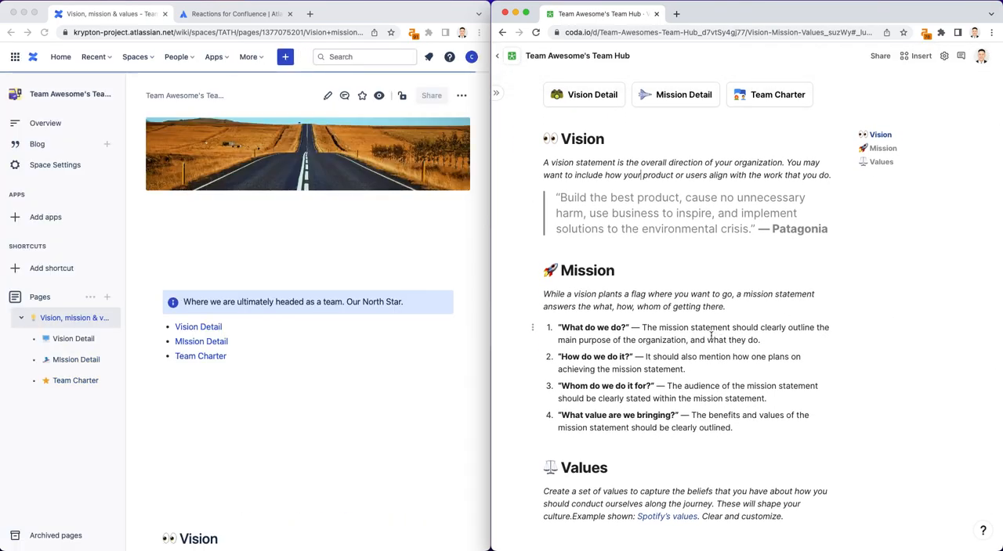